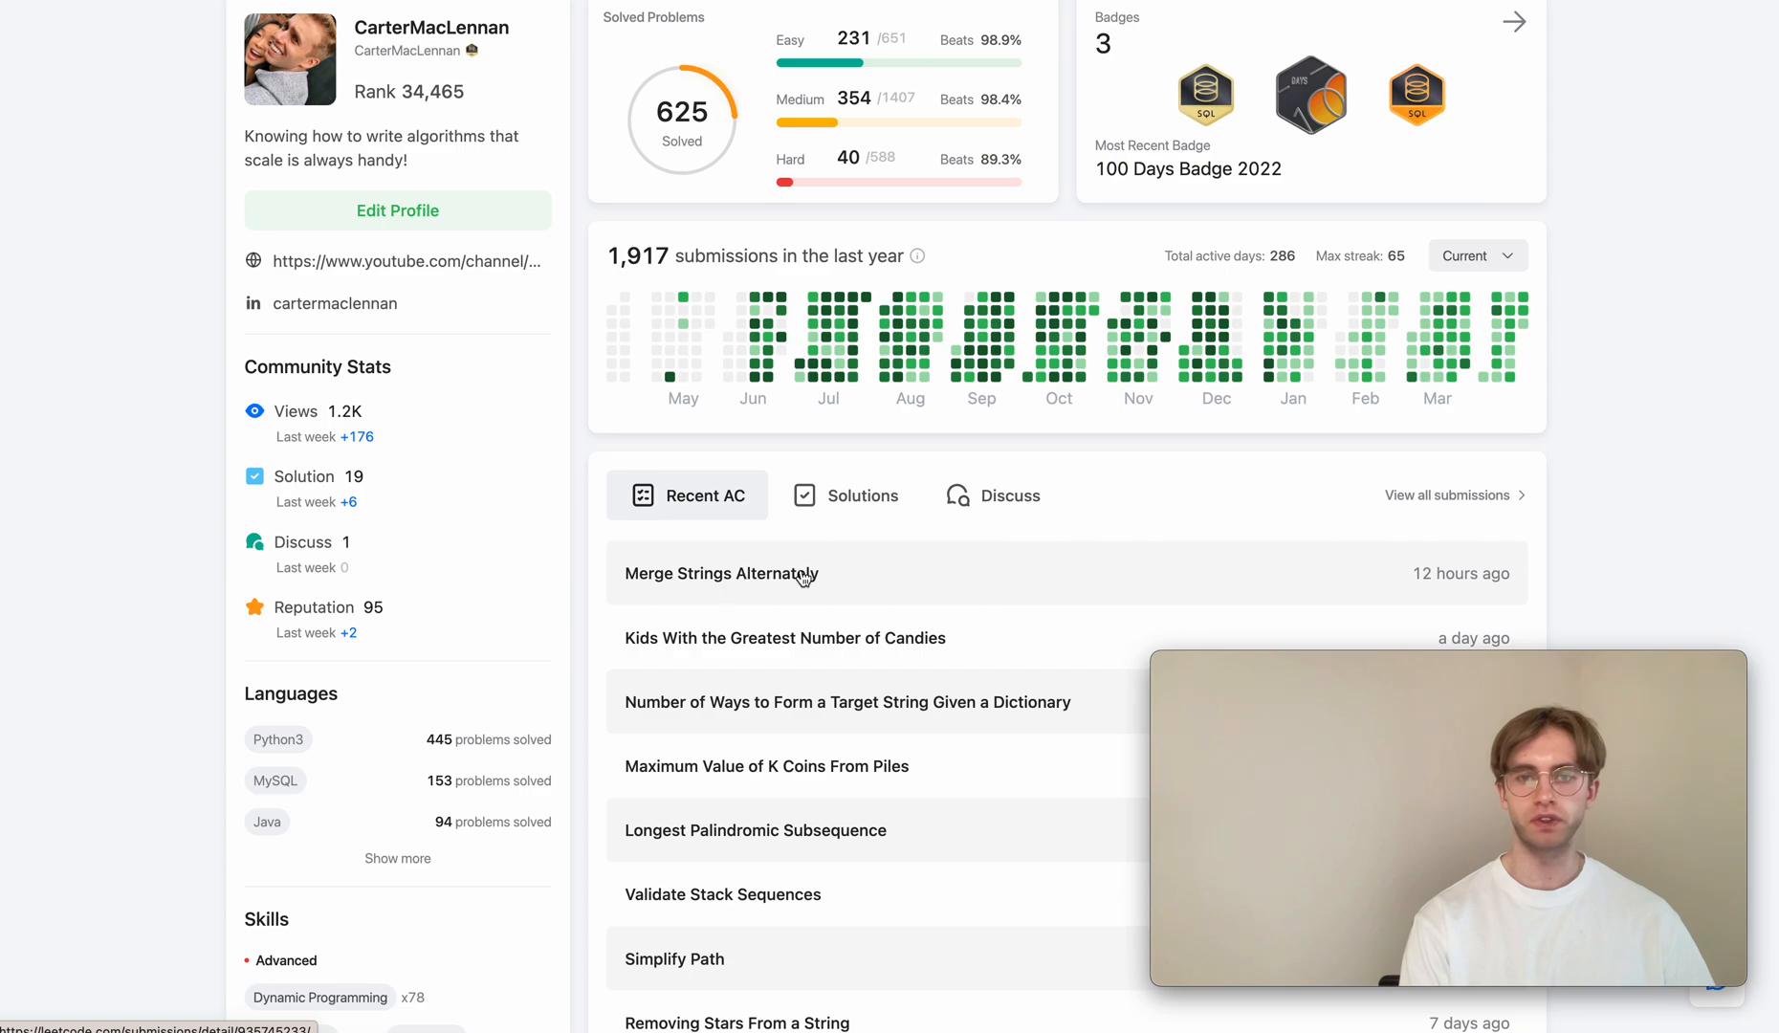
Open 'Merge Strings Alternately' from the Recent AC list on the profile page
{"action": "left_click", "coordinate": [719, 572]}
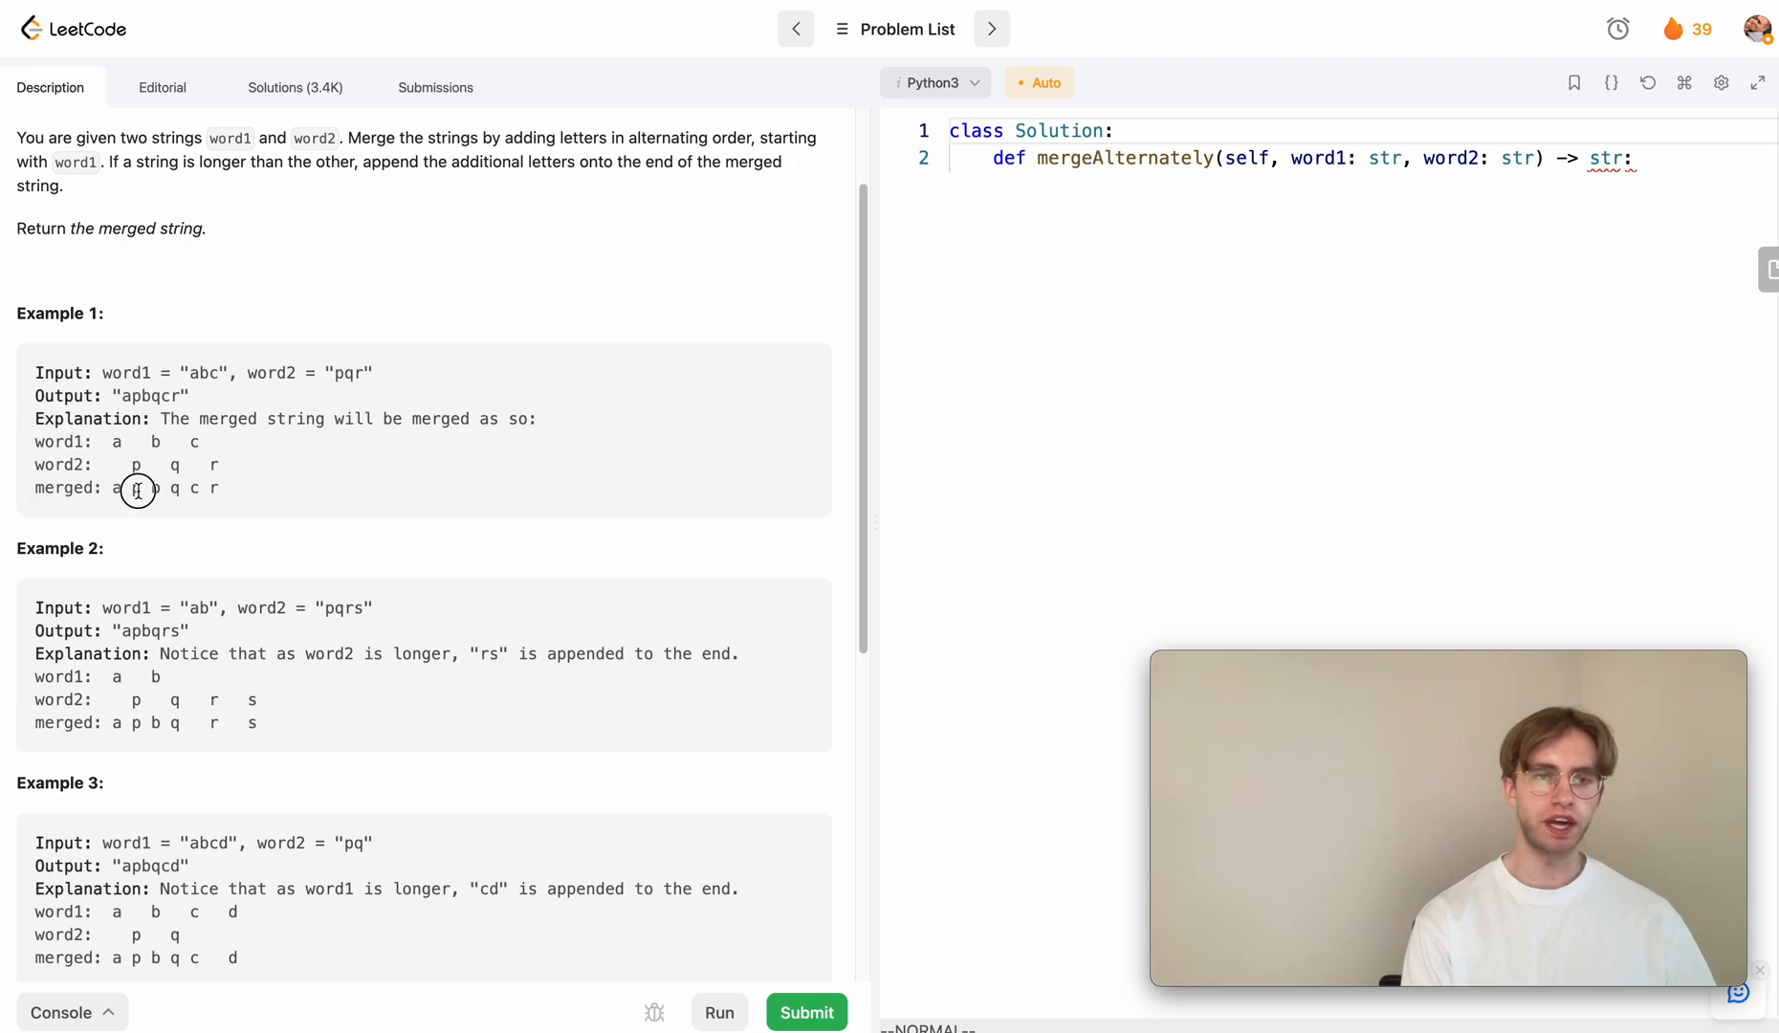
{"action": "double_click", "coordinate": [202, 372]}
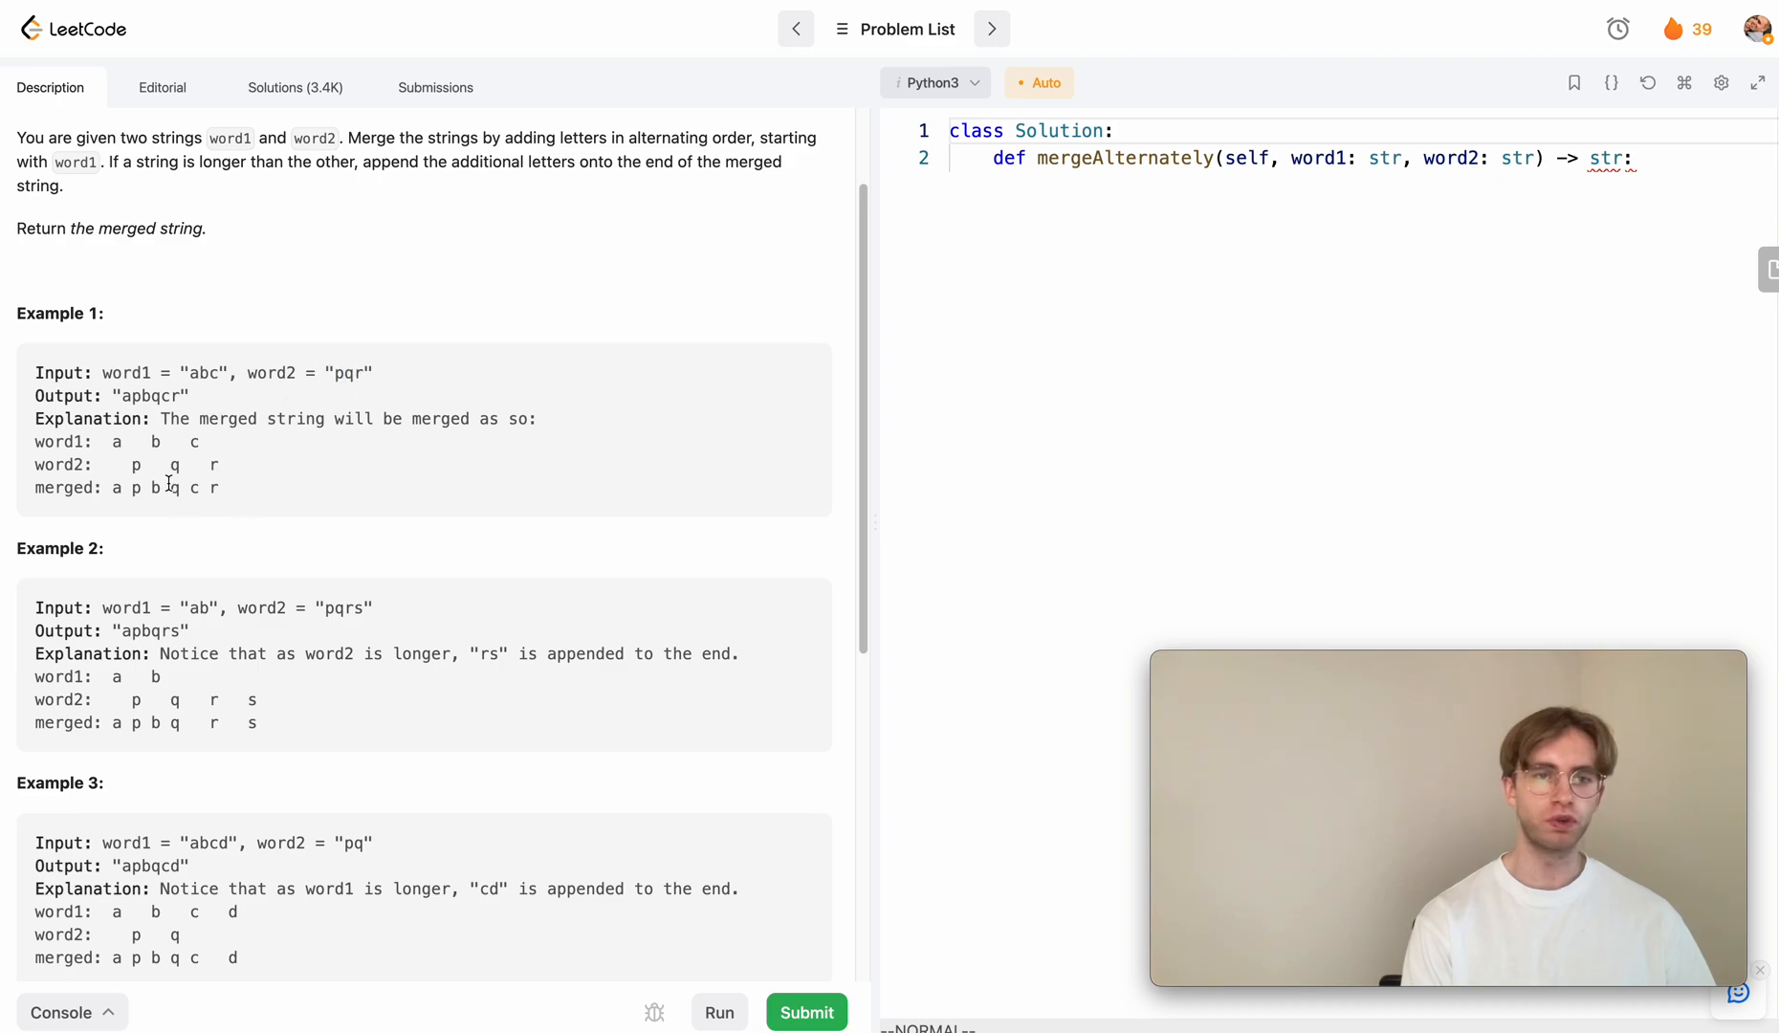
{"action": "left_click_drag", "start_coordinate": [109, 487], "coordinate": [219, 487]}
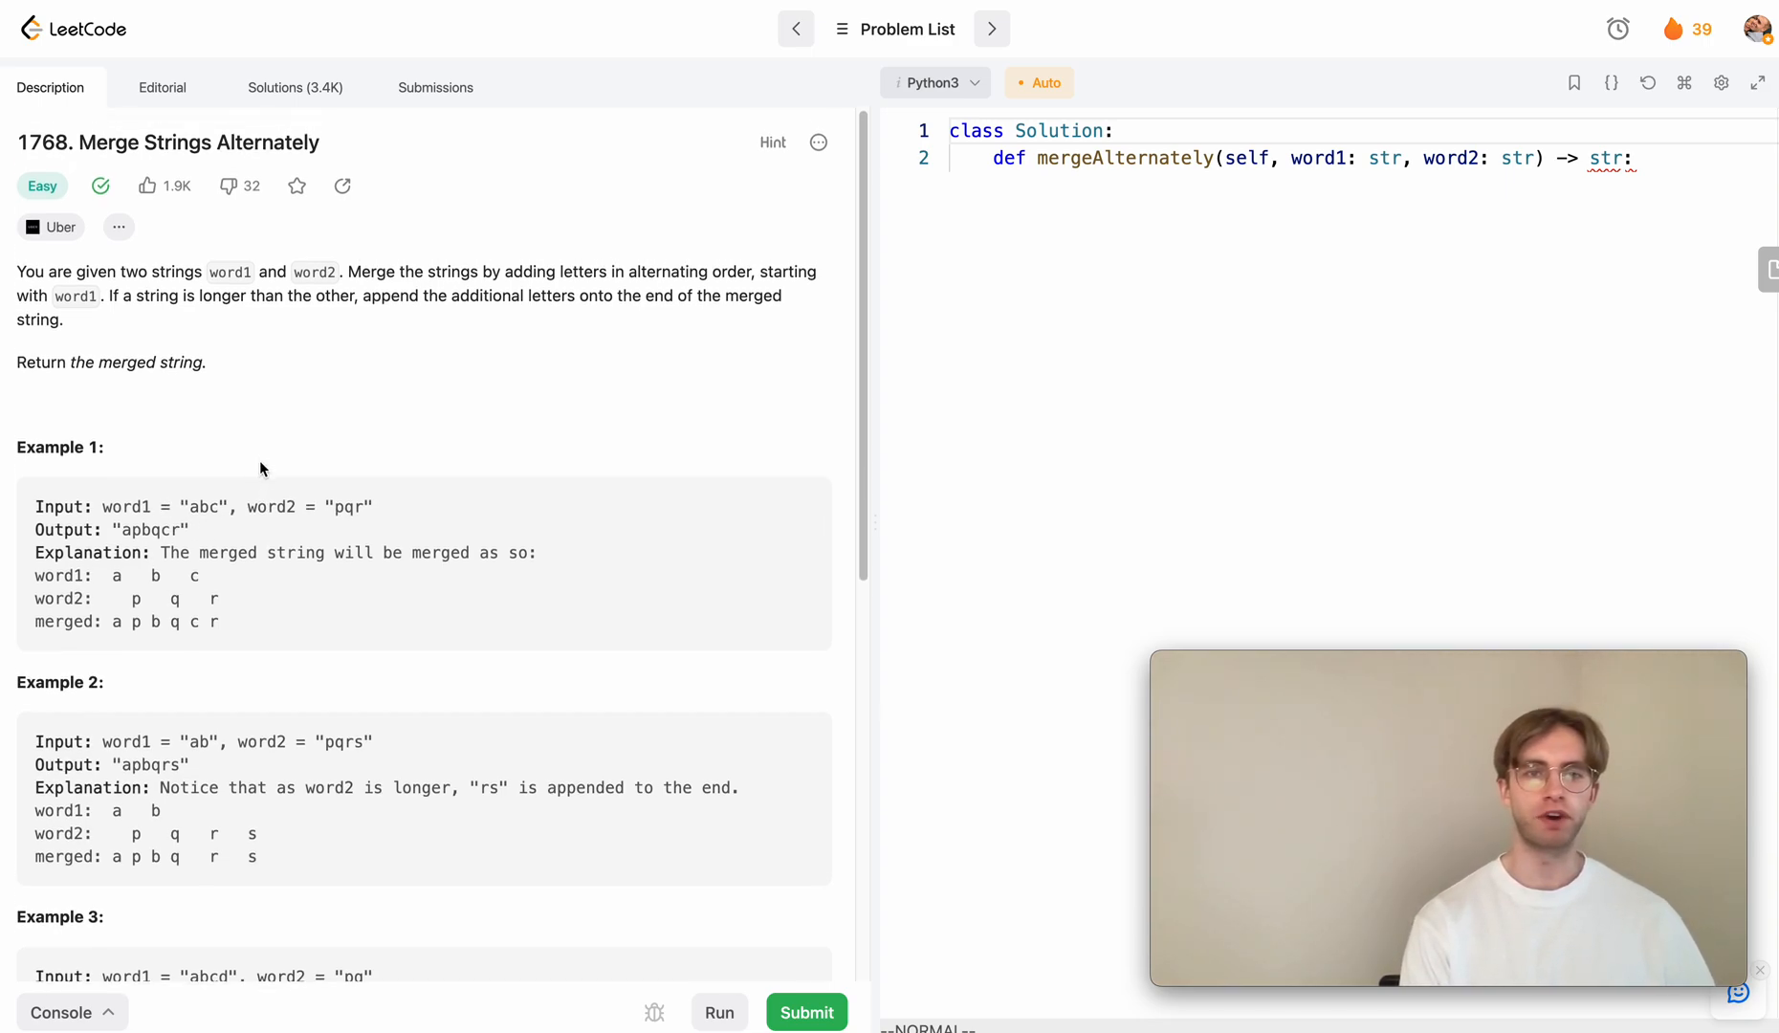
{"action": "mouse_move", "coordinate": [495, 333]}
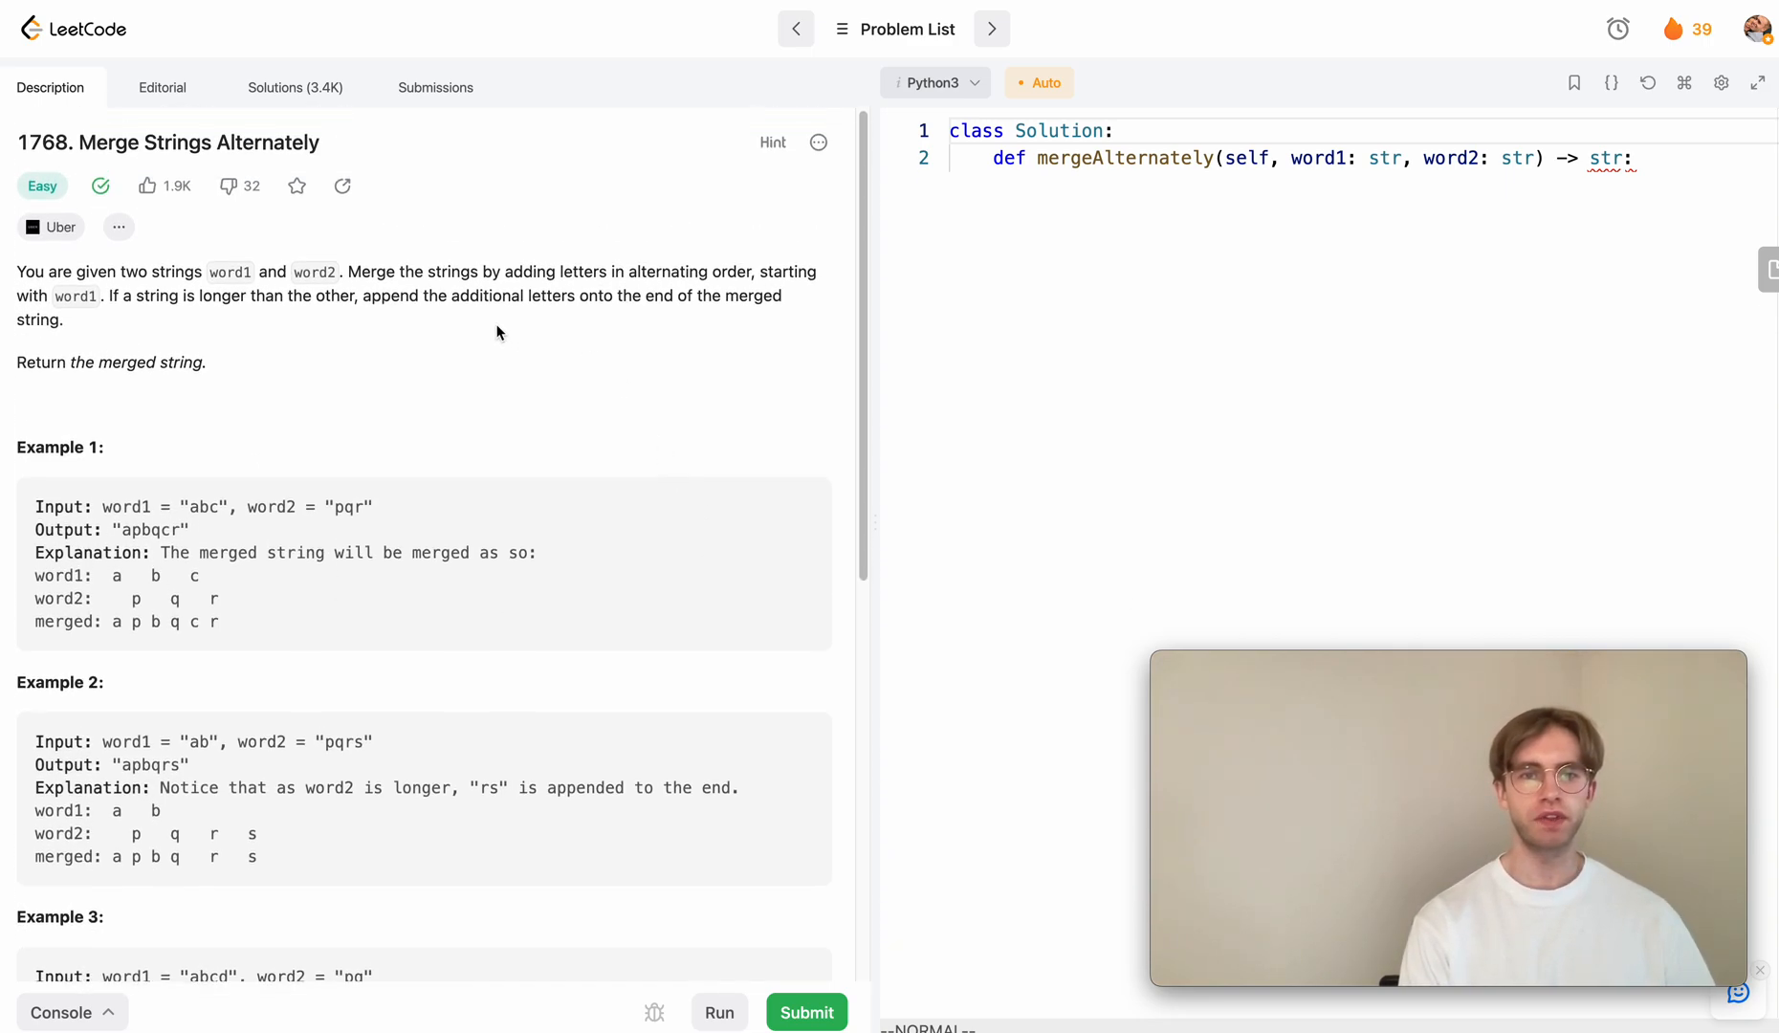
{"action": "scroll", "scroll_direction": "down", "scroll_amount": 3}
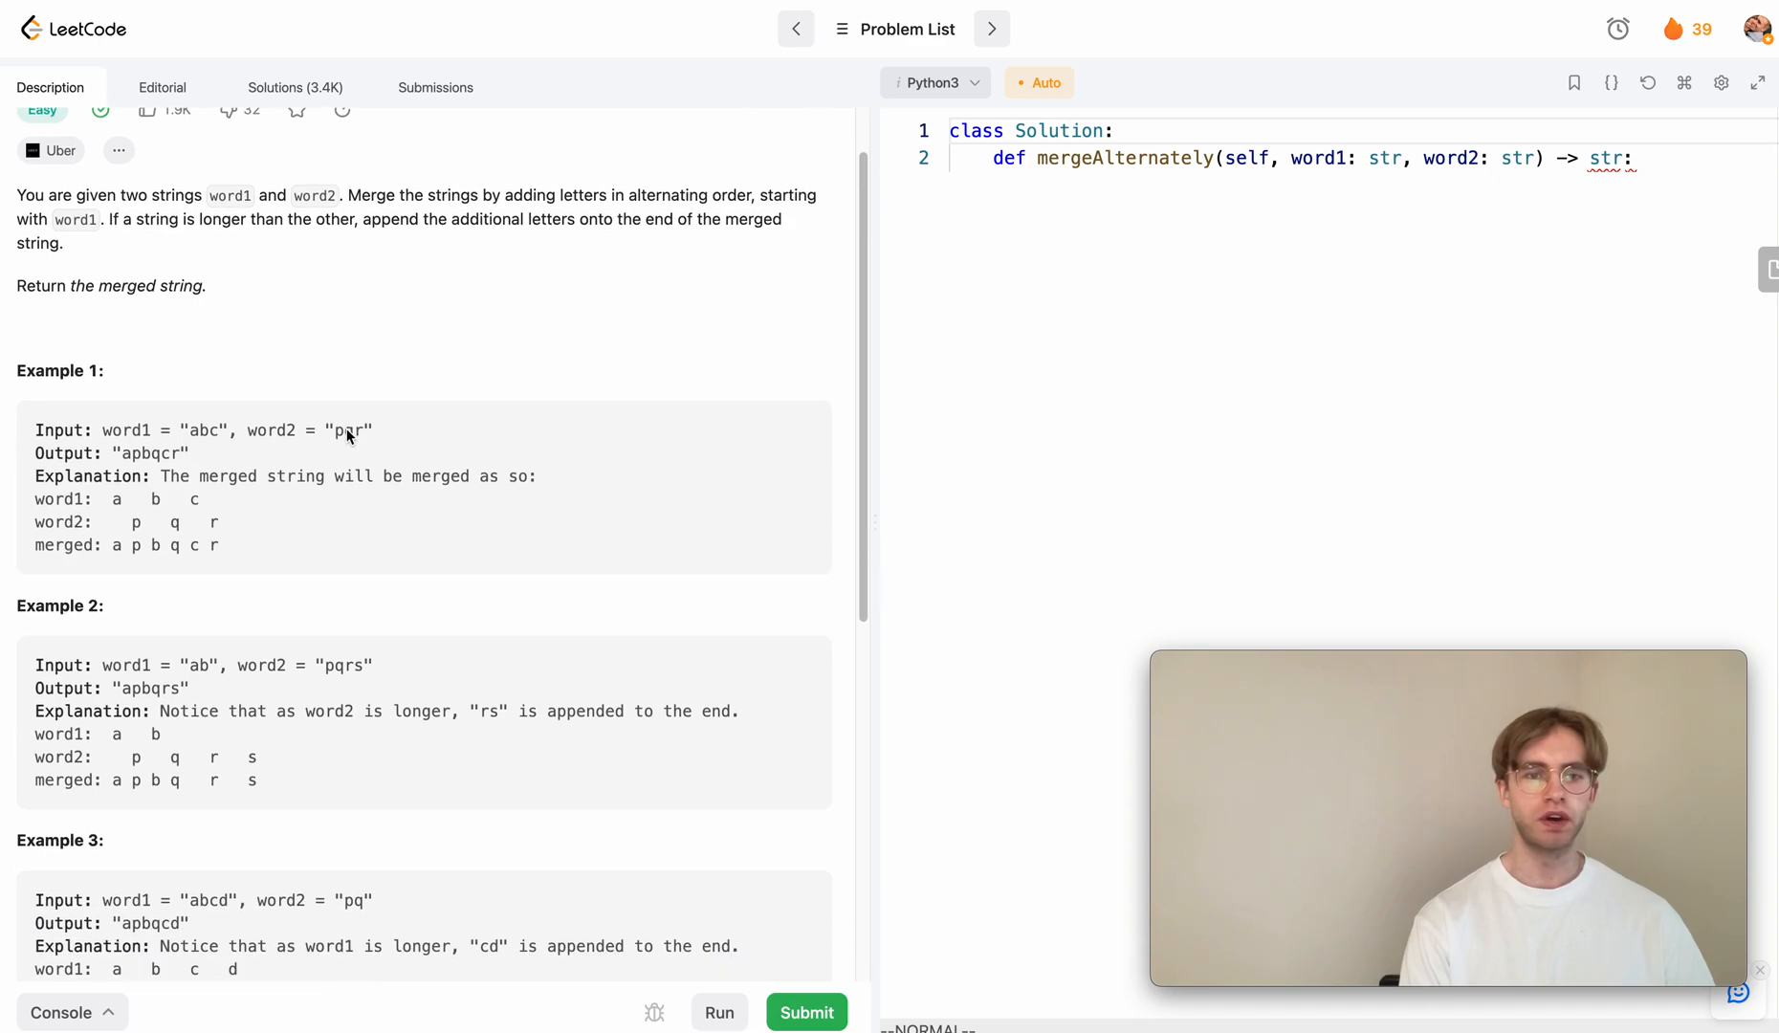
{"action": "mouse_move", "coordinate": [349, 687]}
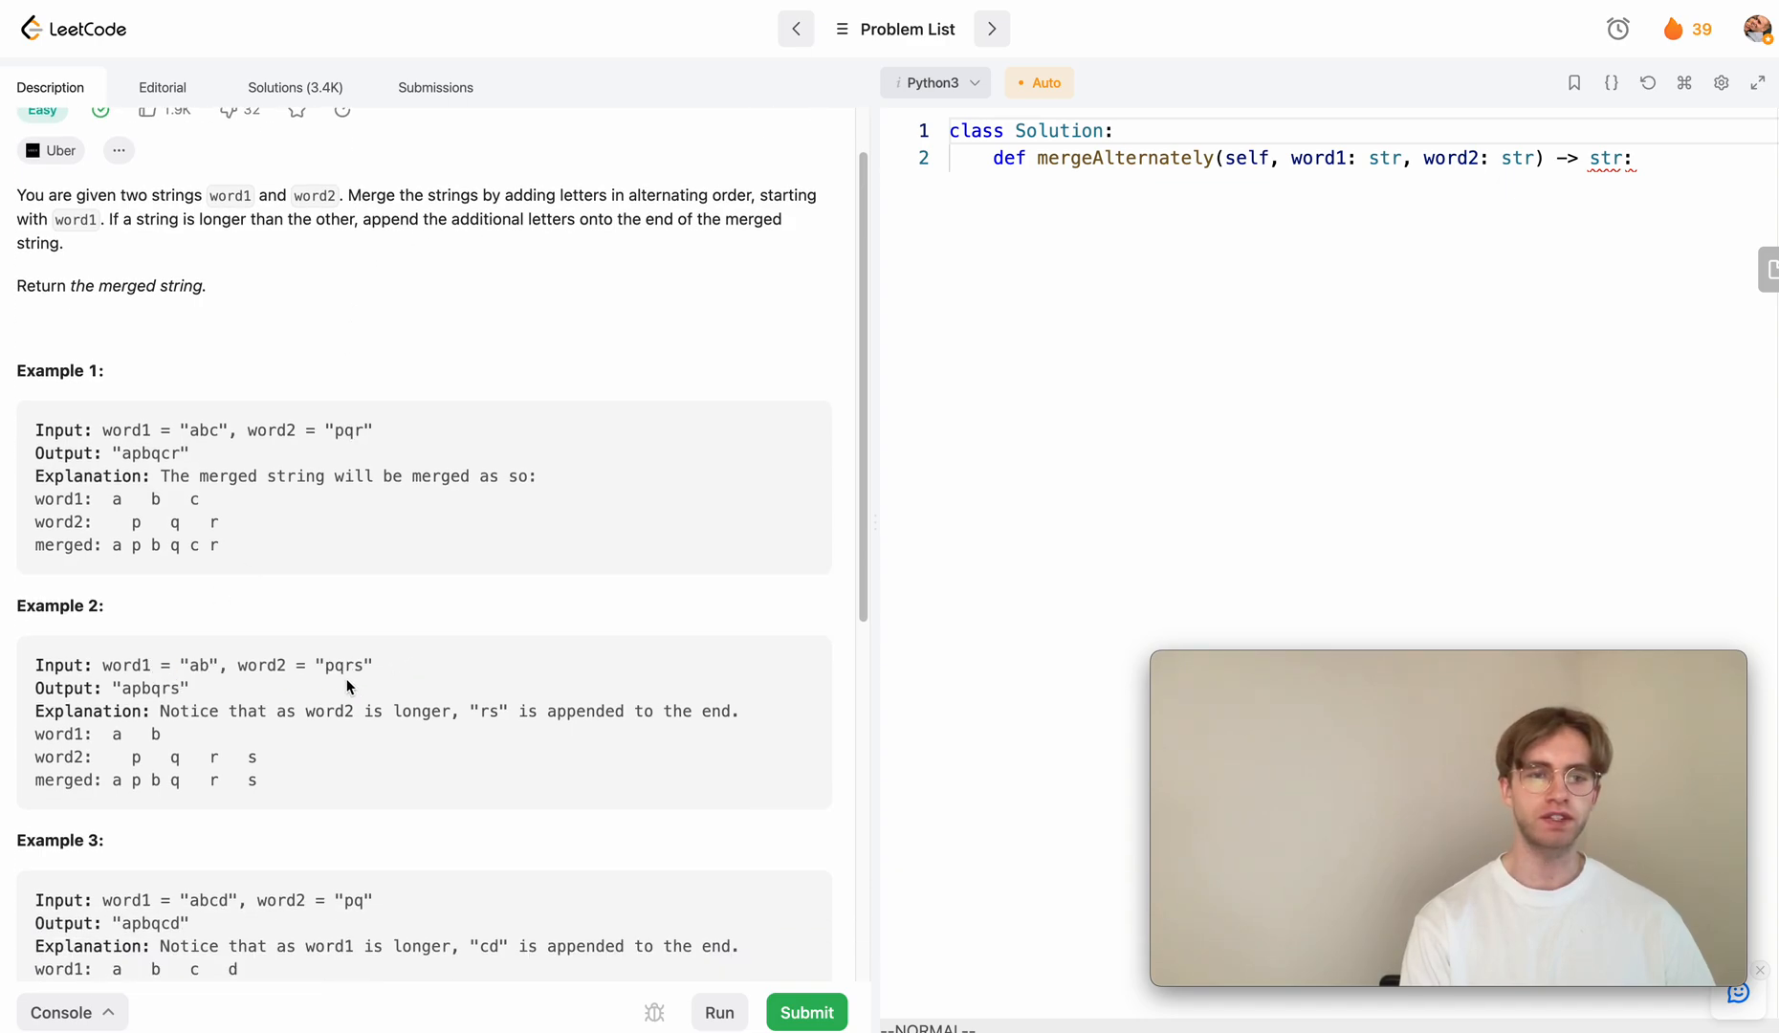
{"action": "scroll", "scroll_direction": "down", "scroll_amount": 3}
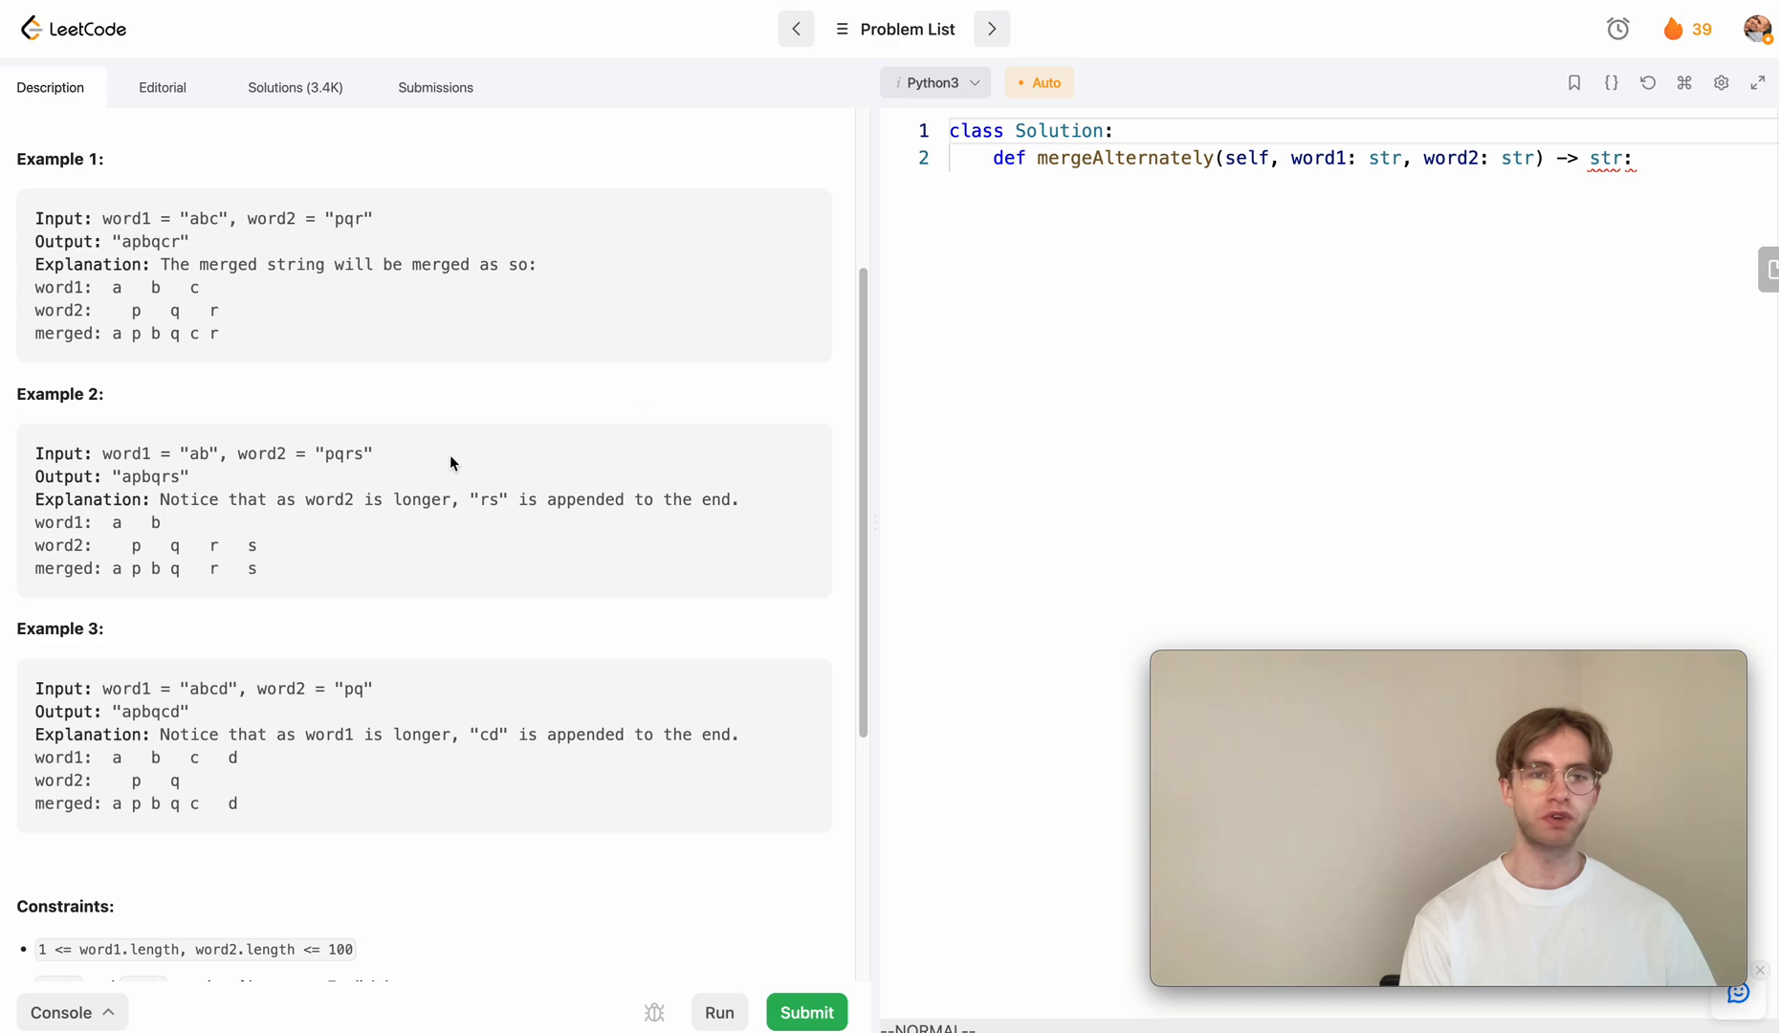
{"action": "double_click", "coordinate": [353, 453]}
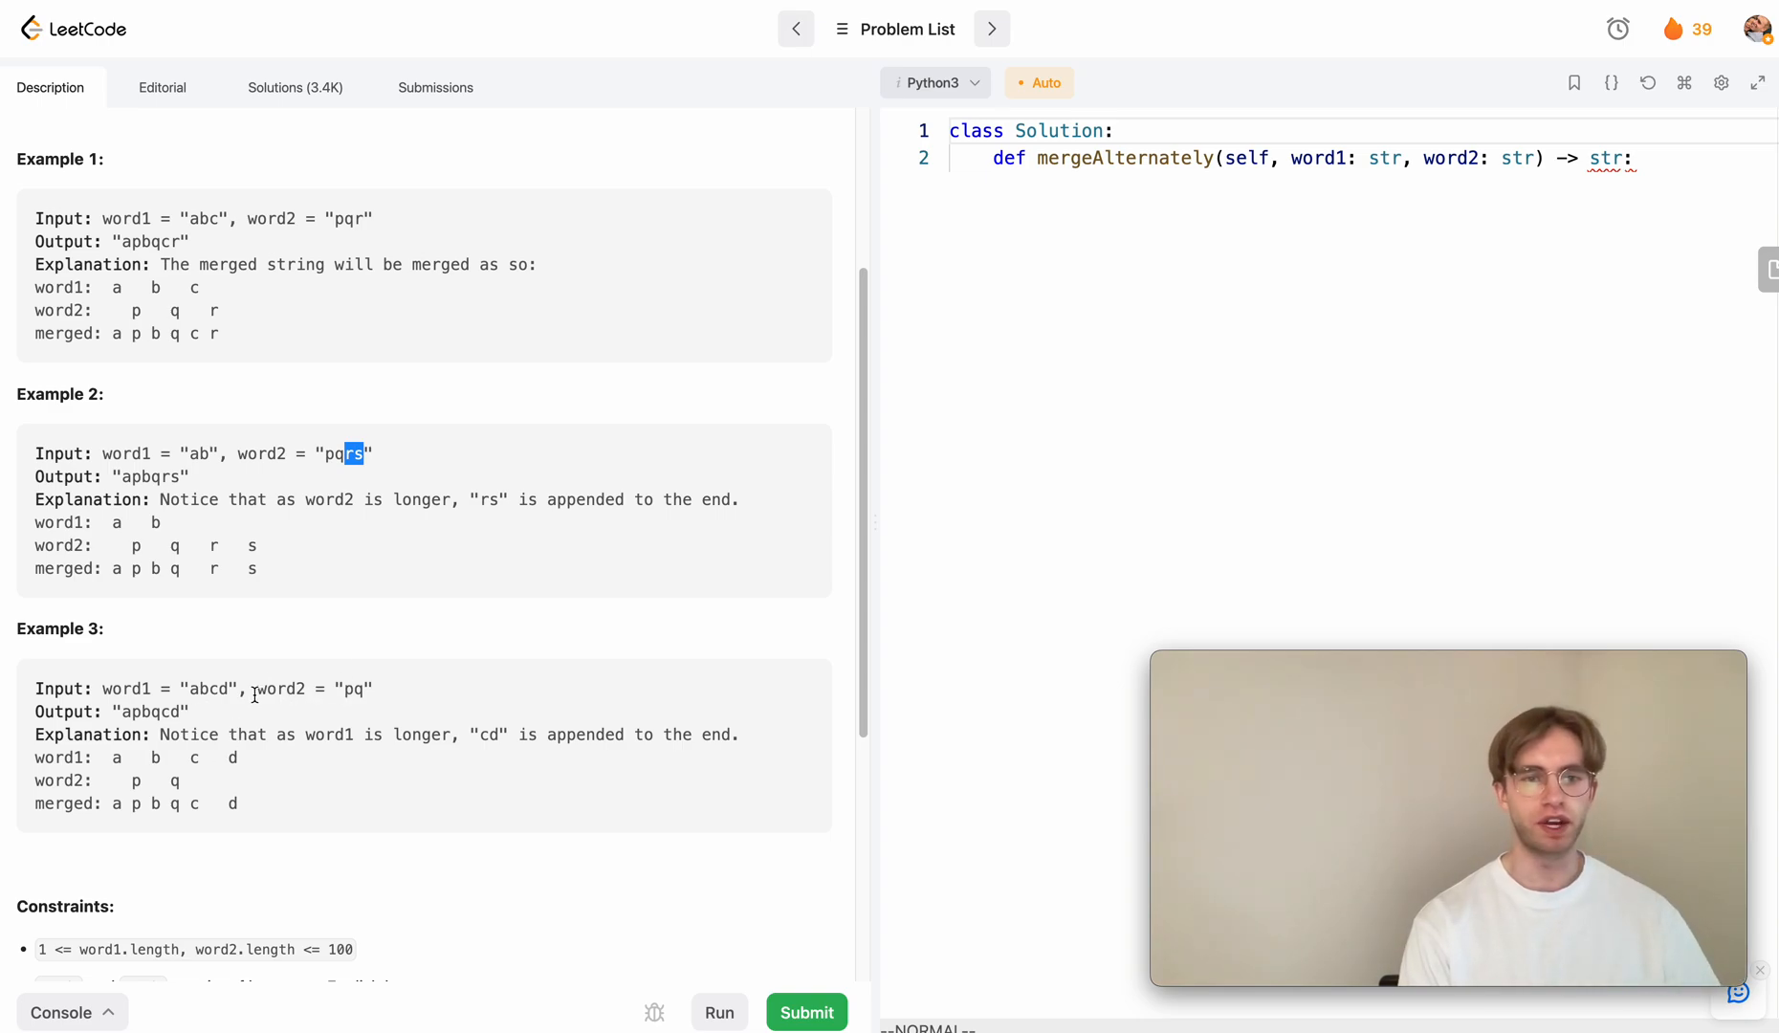
{"action": "scroll", "scroll_direction": "down", "scroll_amount": 3}
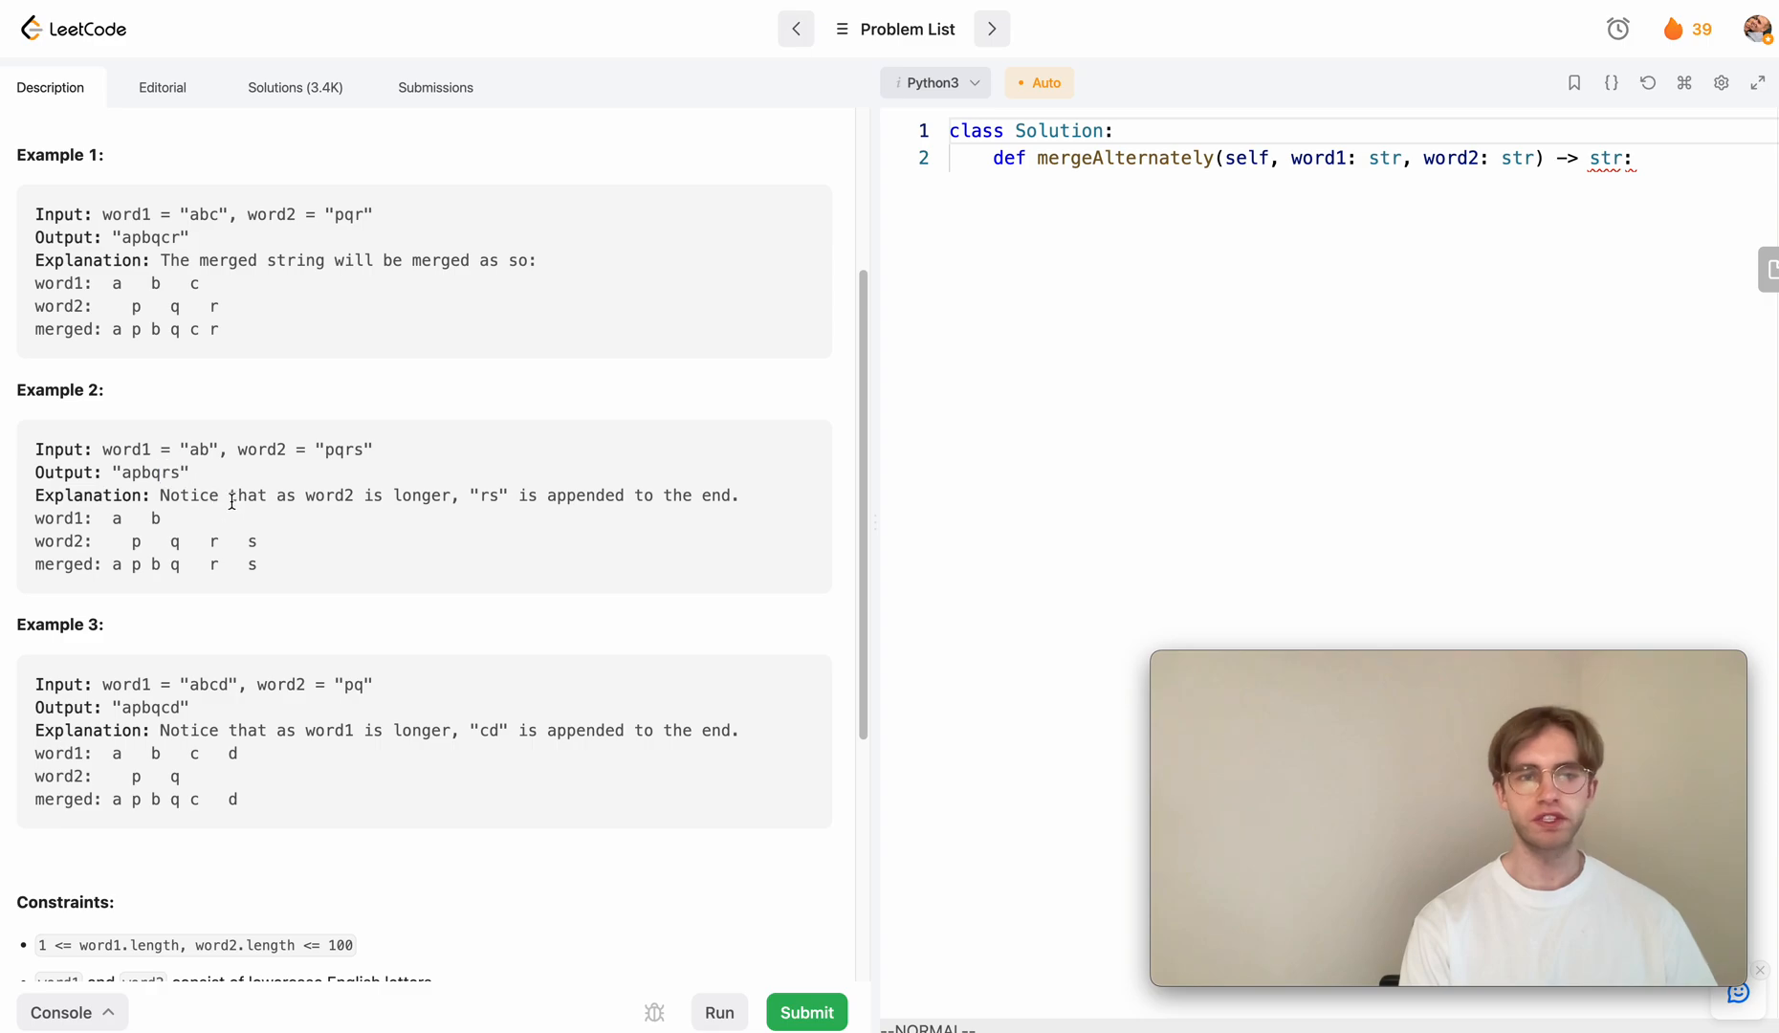
{"action": "scroll", "scroll_direction": "down", "scroll_amount": 3}
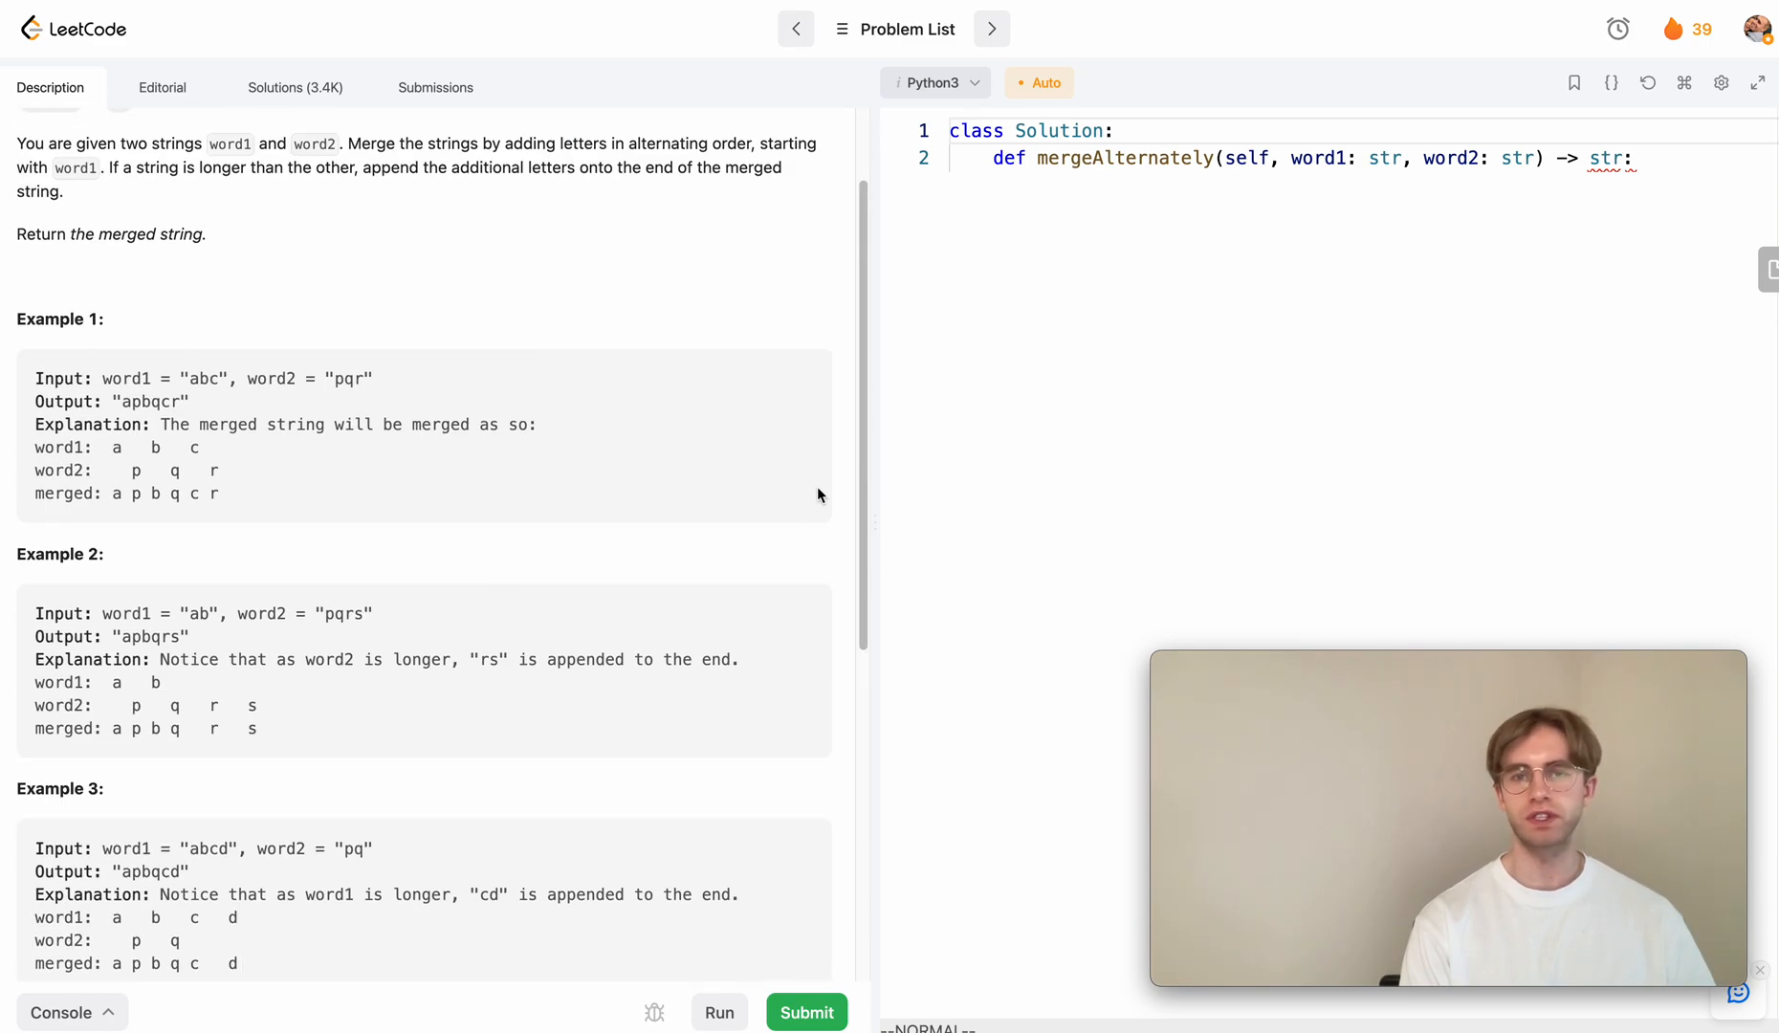
Drag the panel divider left twice so the code editor is wider than the description
{"action": "left_click_drag", "start_coordinate": [864, 503], "coordinate": [556, 503]}
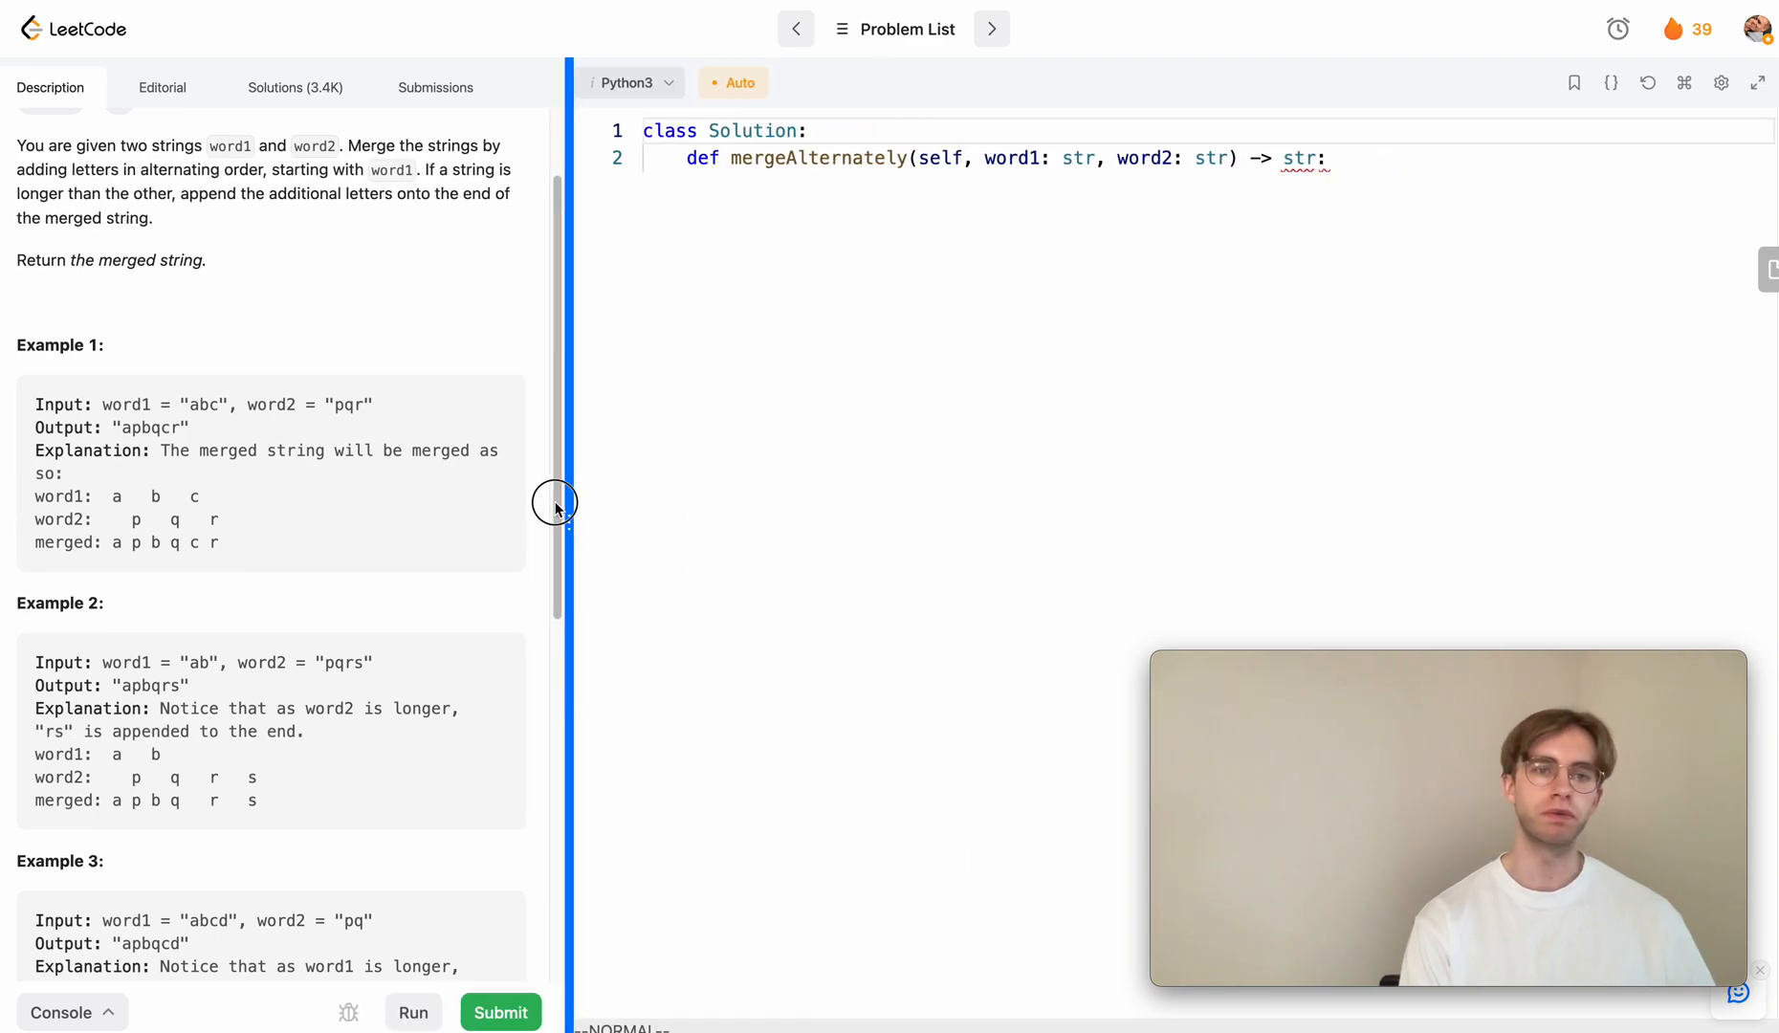
{"action": "left_click_drag", "start_coordinate": [555, 503], "coordinate": [474, 503]}
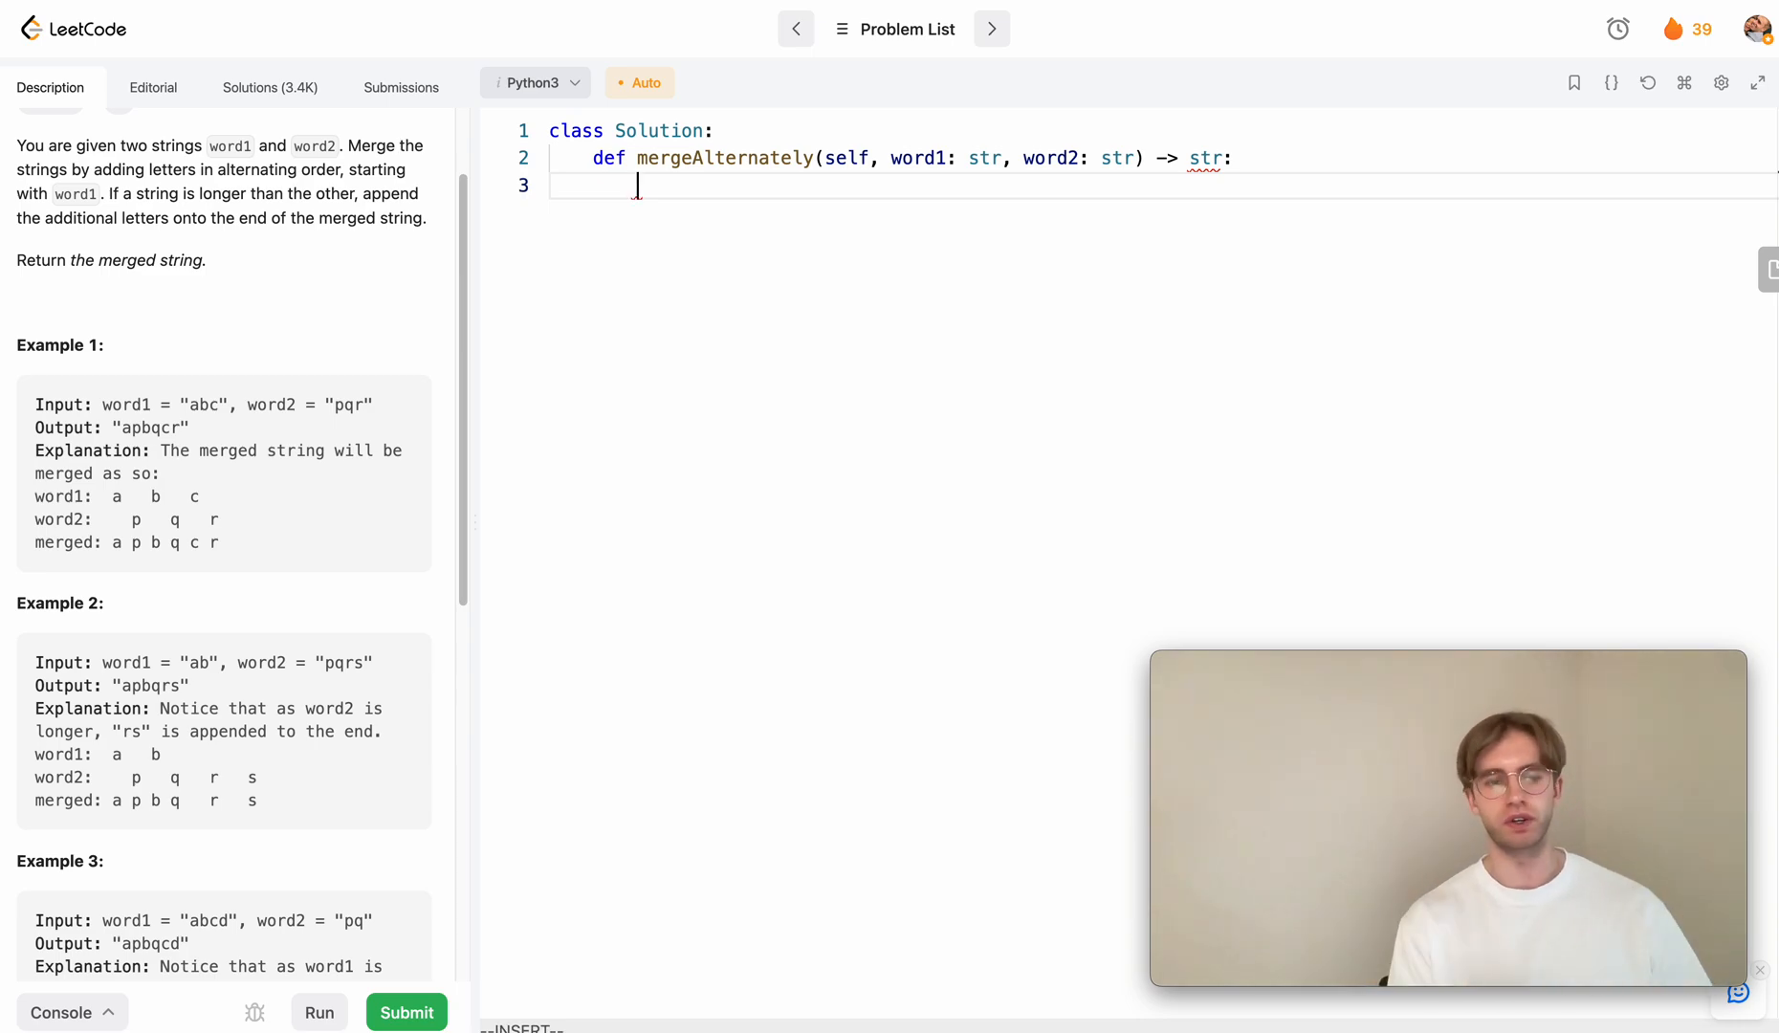
Write a loop 'for l1, l2 in zip(word1, word2)' in mergeAlternately
{"action": "type", "text": "for"}
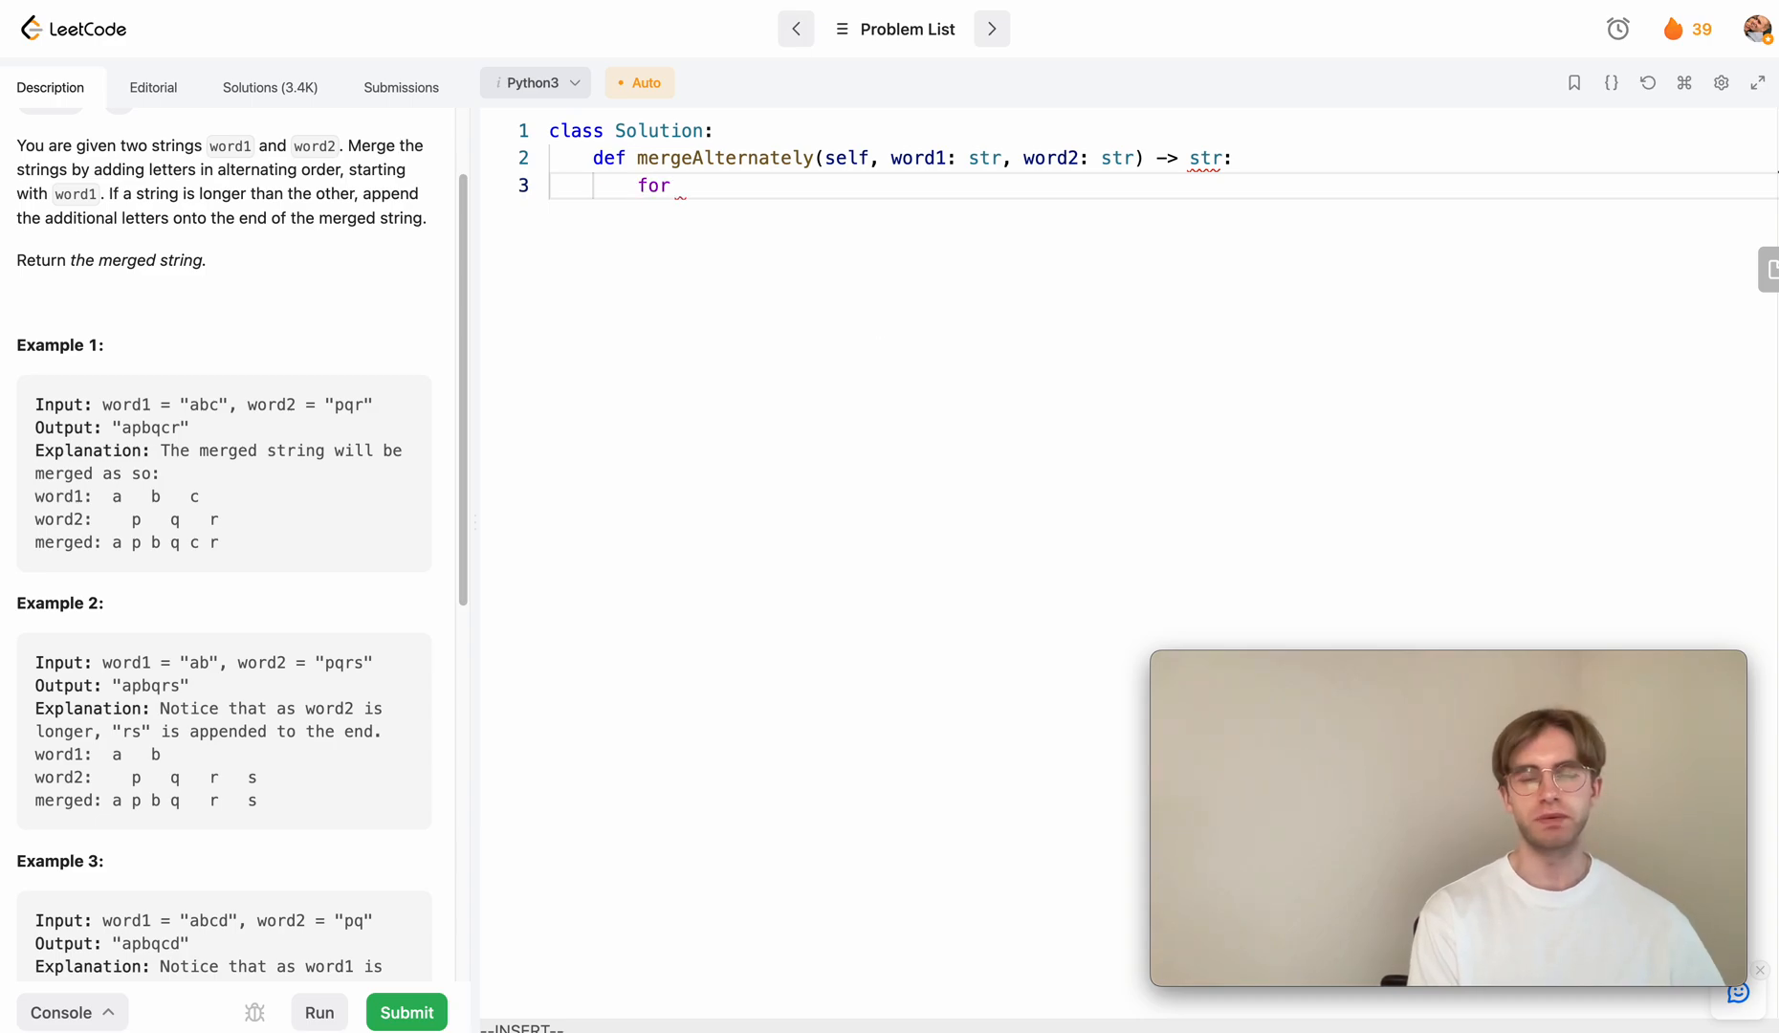
{"action": "type", "text": "l1,"}
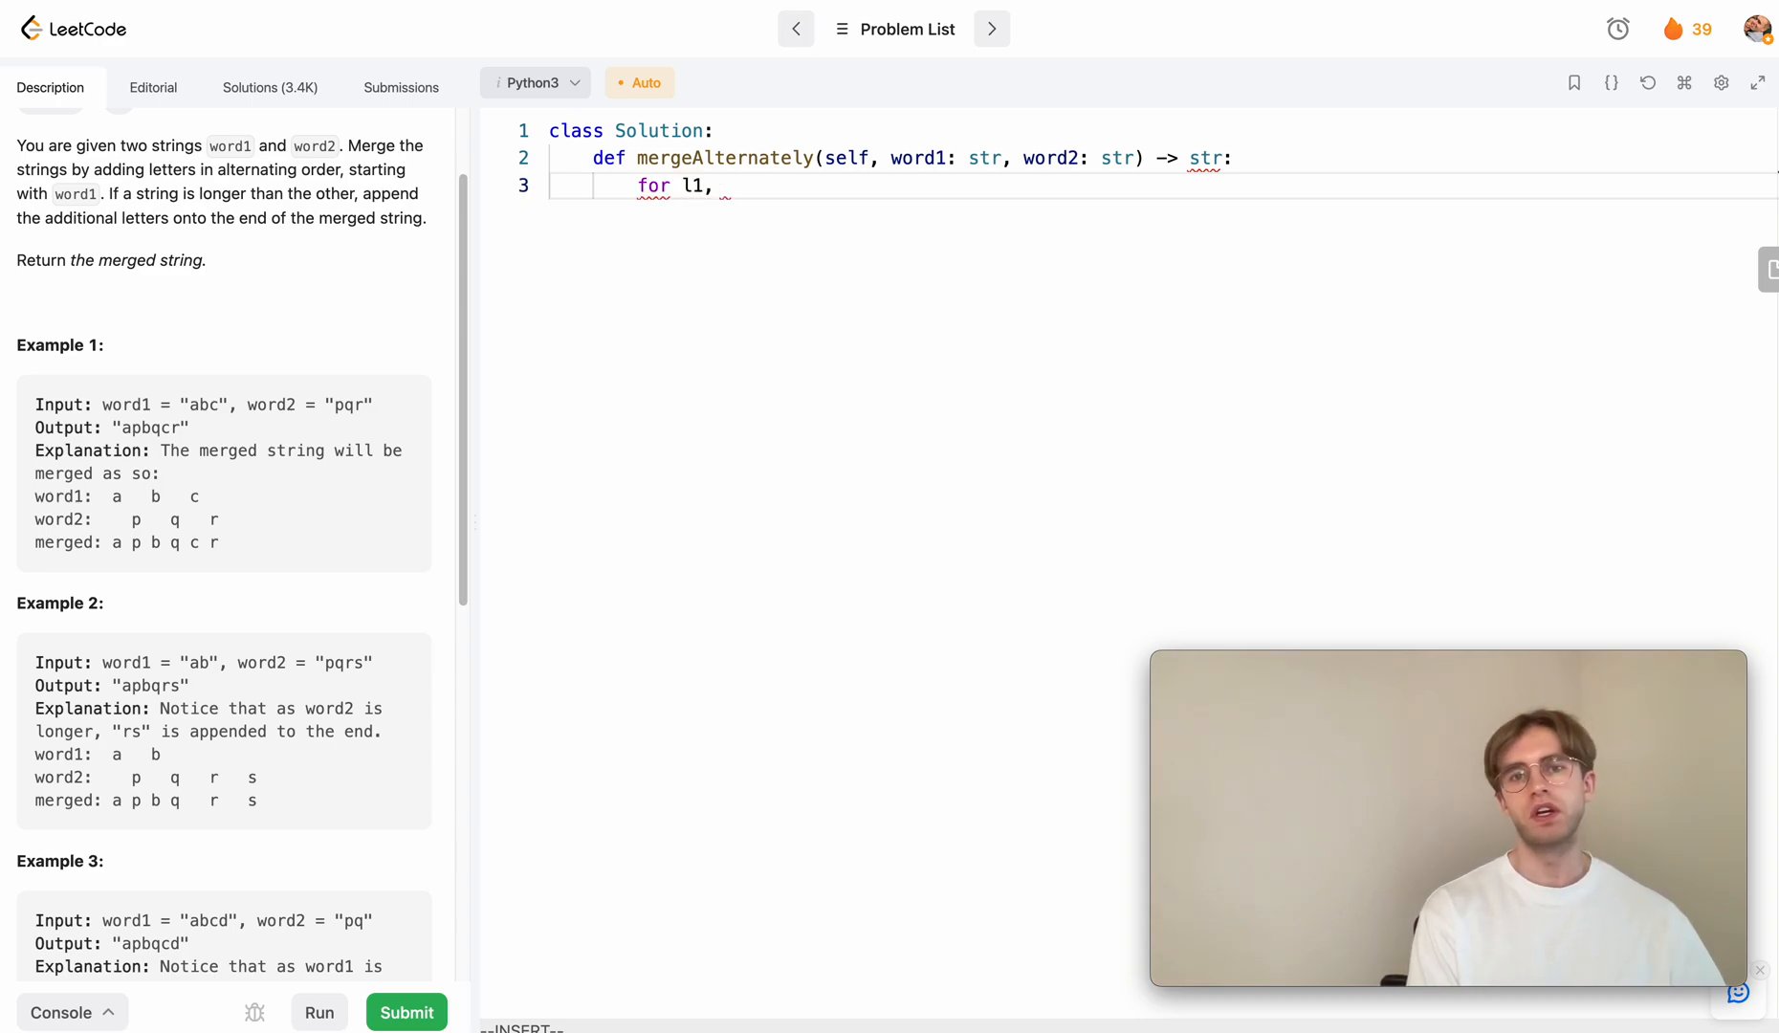
{"action": "type", "text": "l2 in zip"}
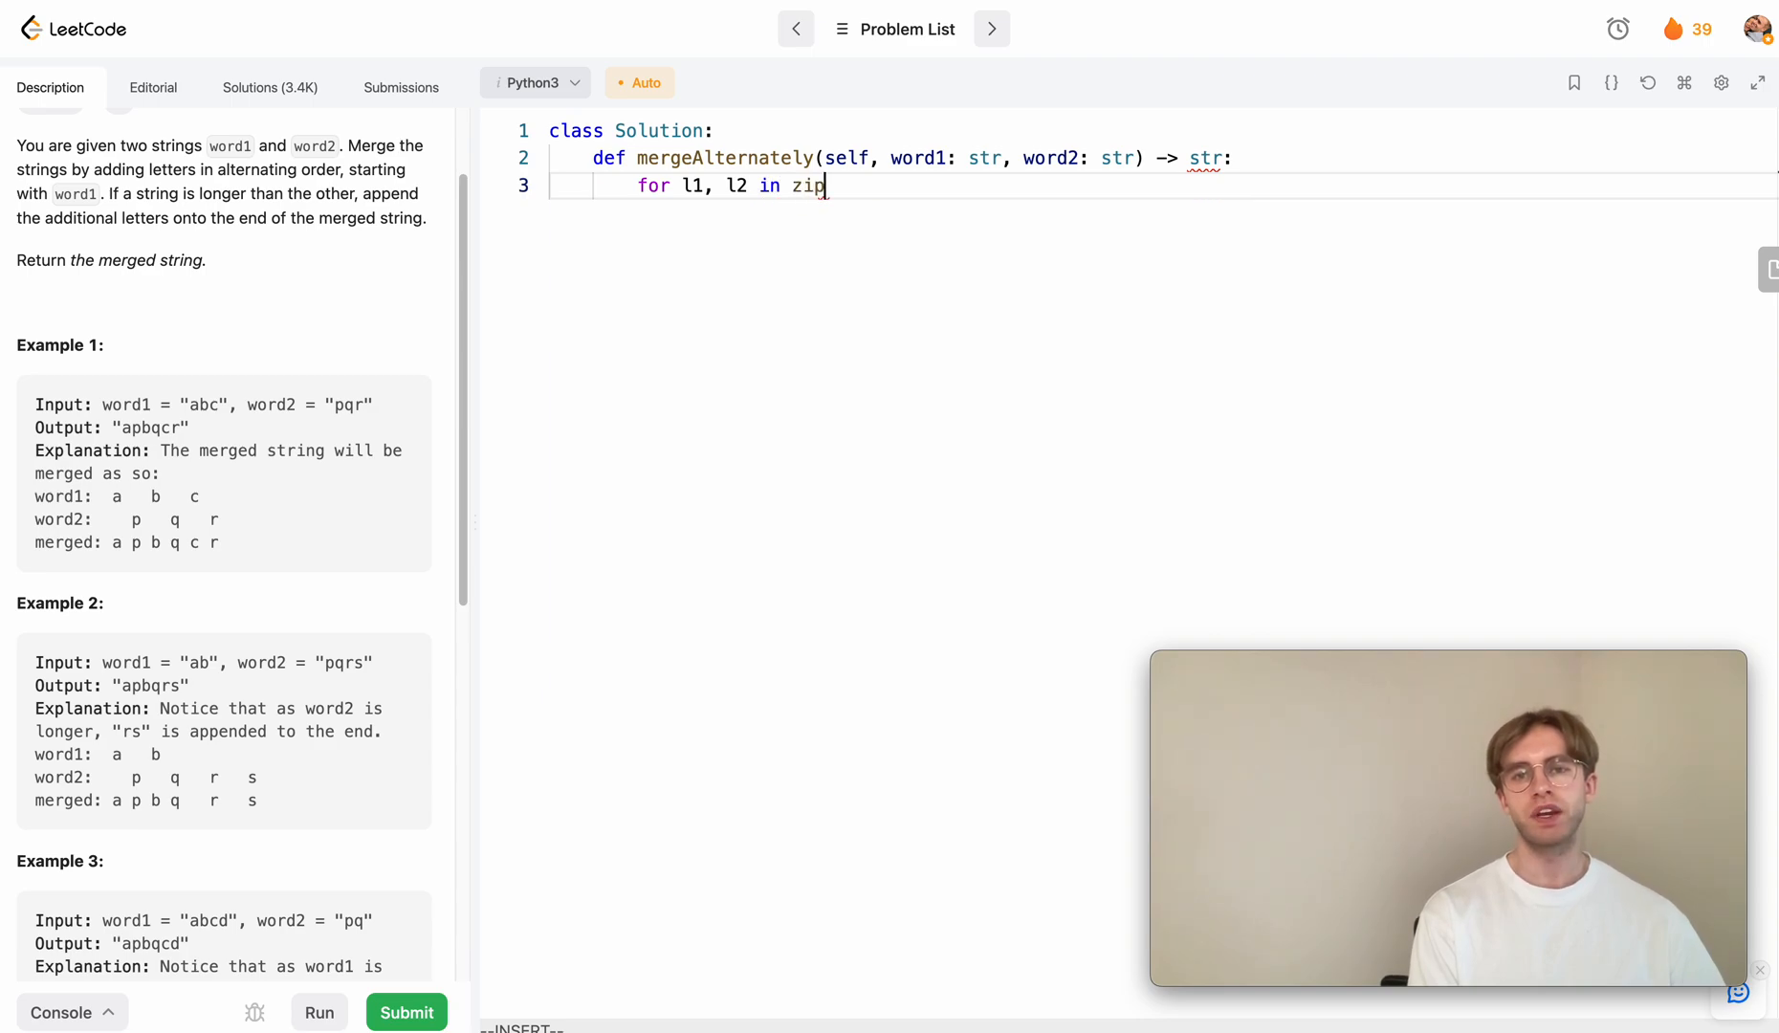
{"action": "type", "text": "(word1, word2):"}
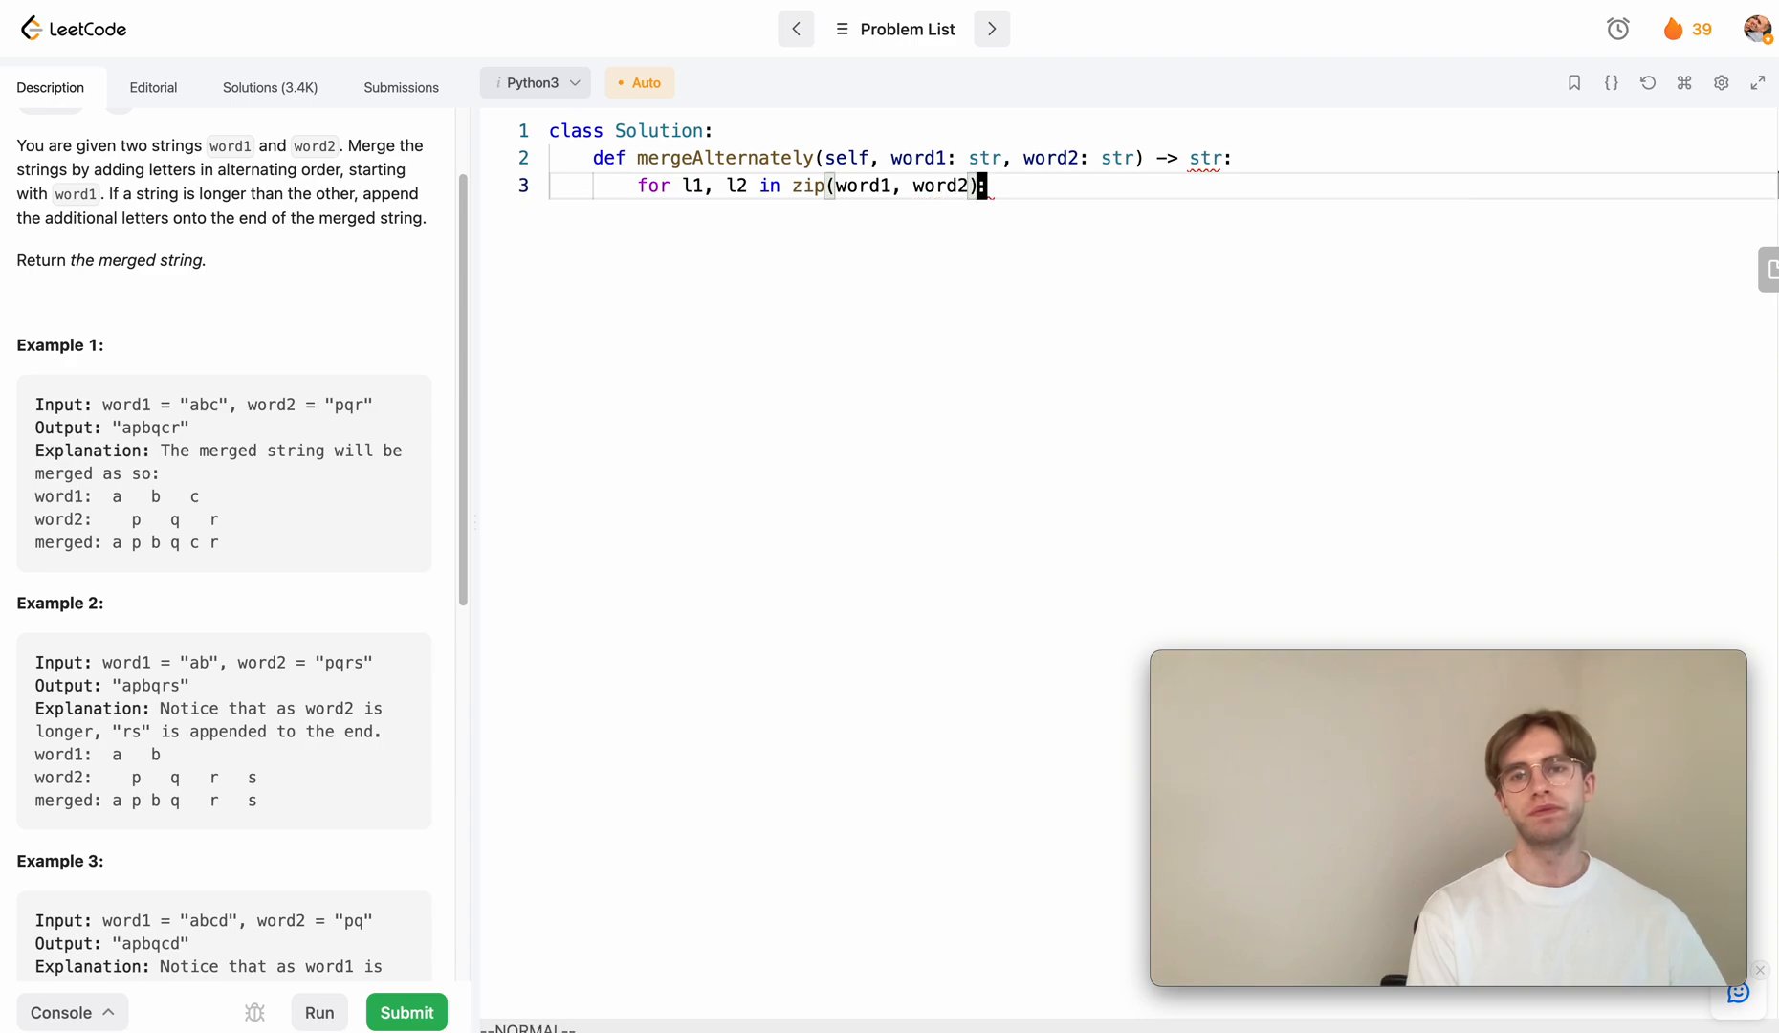
Accumulate l1 + l2 into res, initialise res = "", and return res
{"action": "type", "text": "res +="}
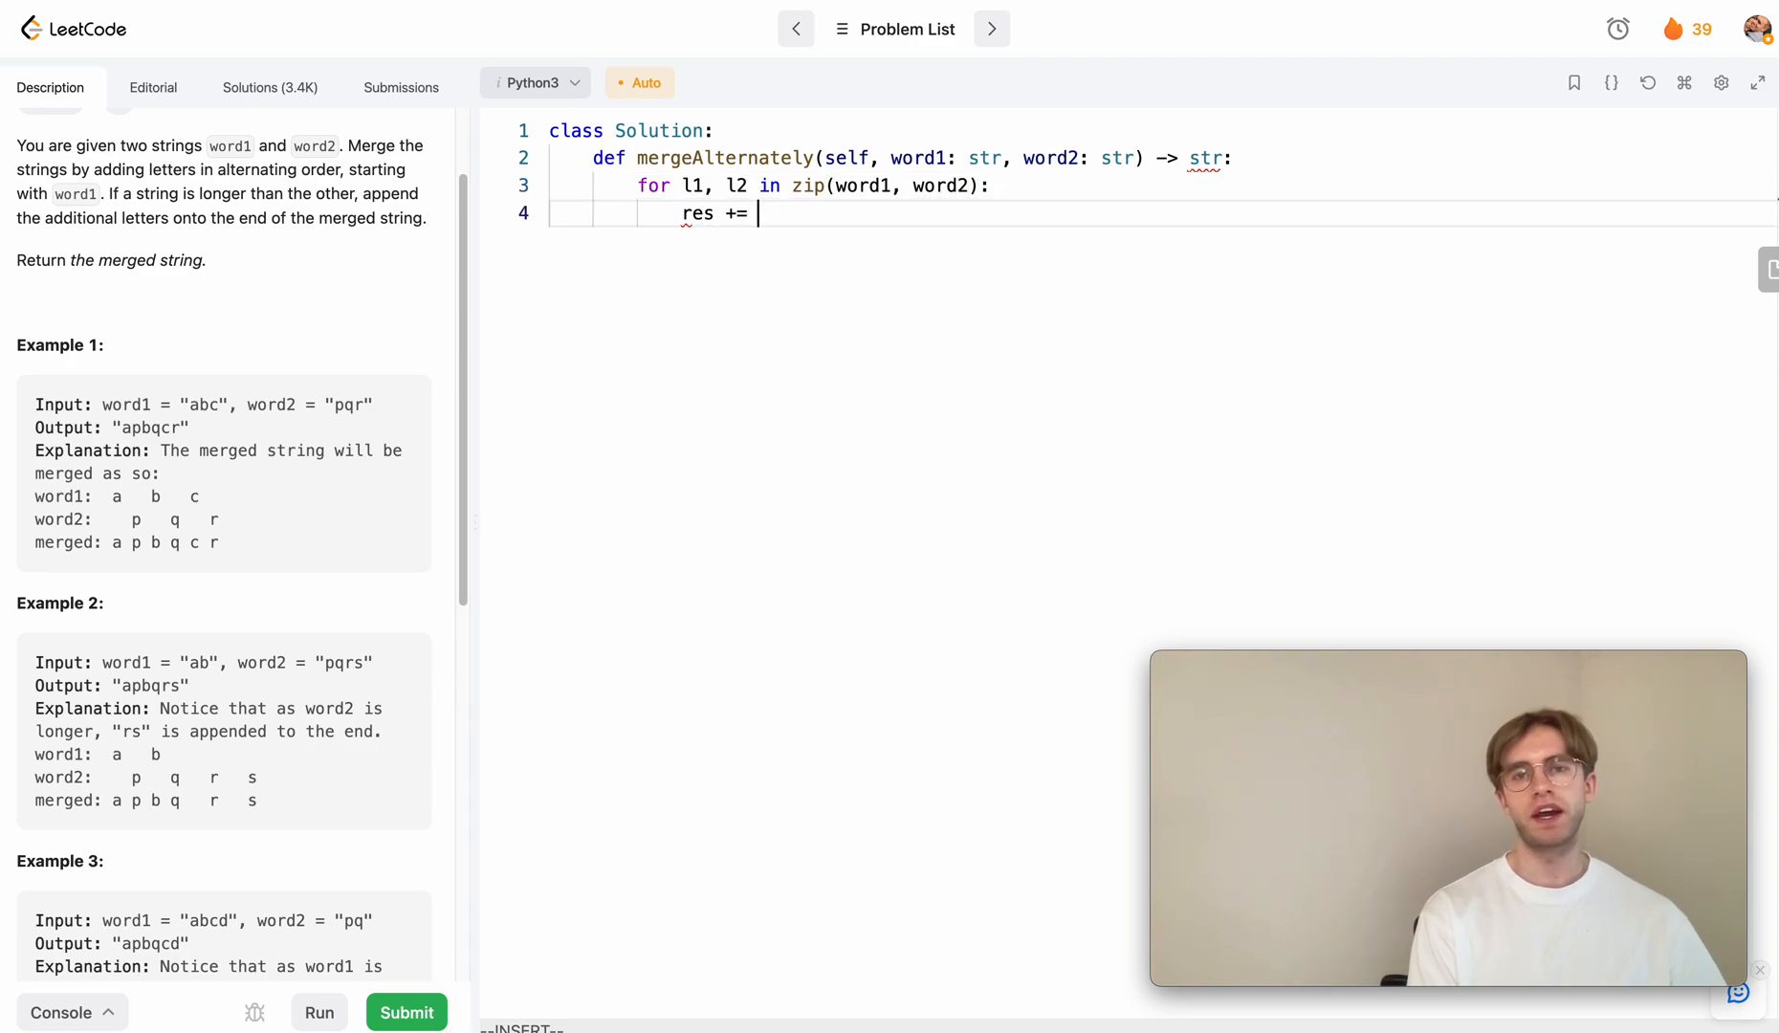
{"action": "type", "text": "l1 + l2"}
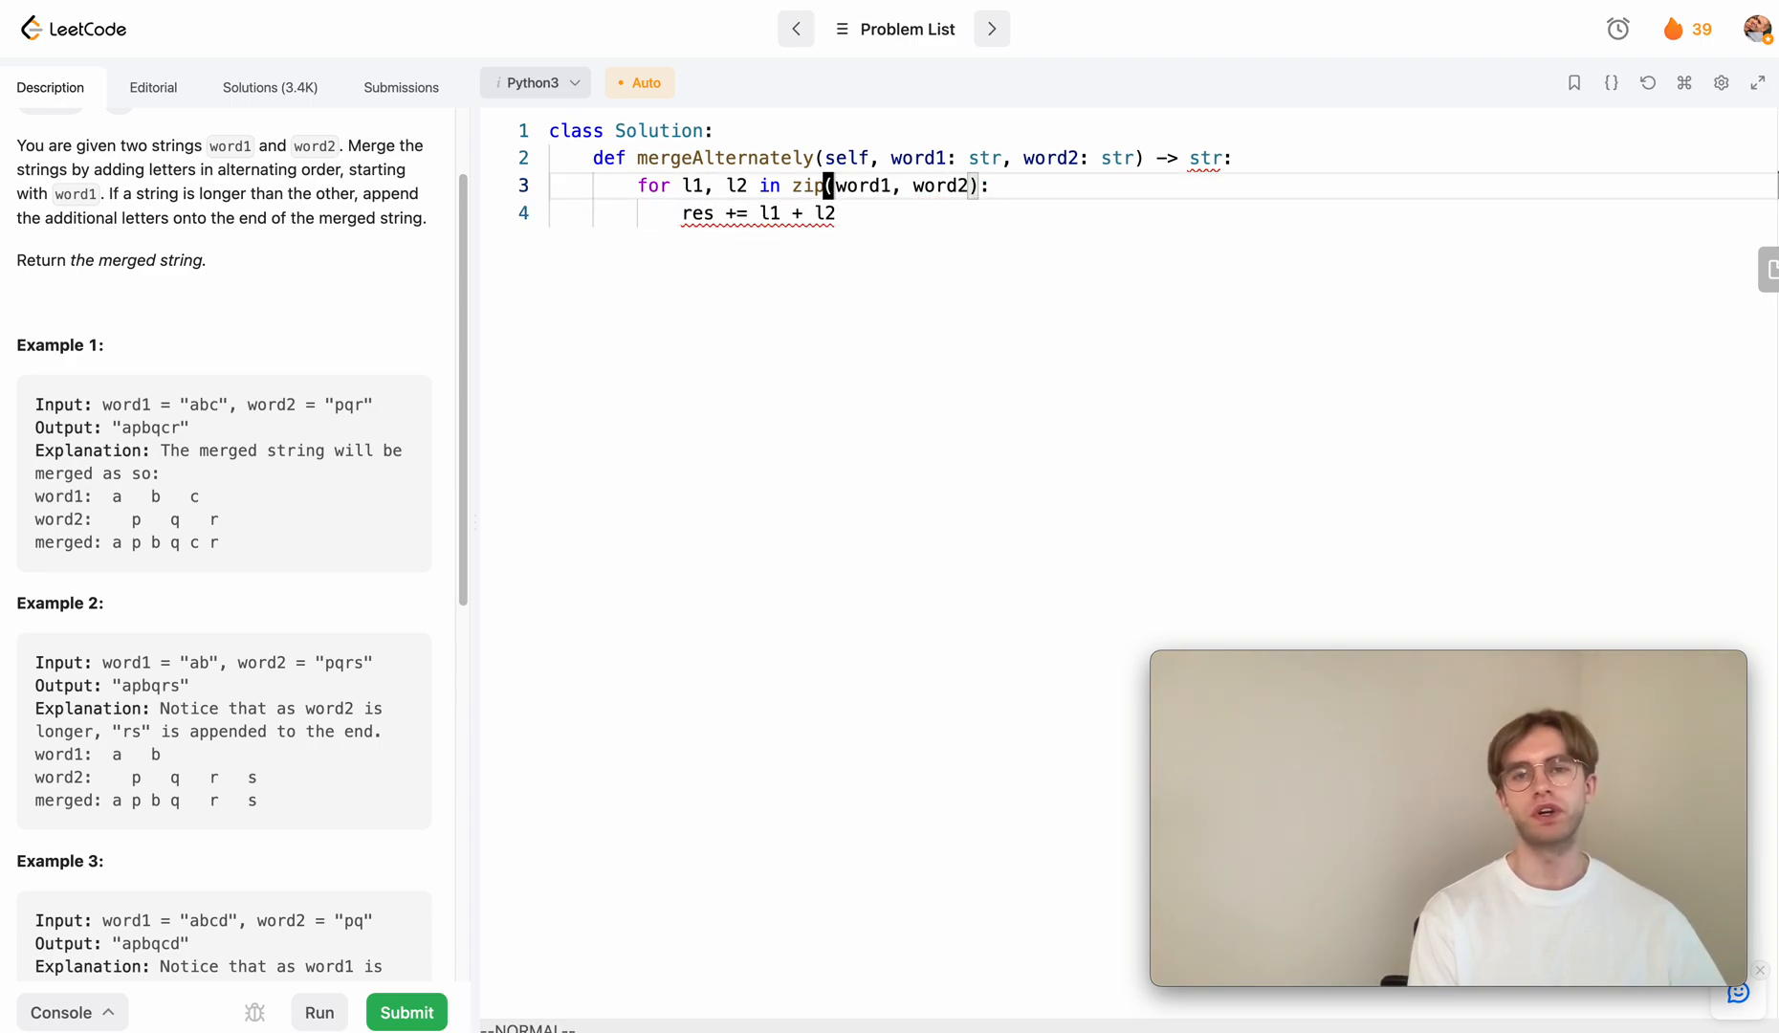
{"action": "type", "text": "res = :"}
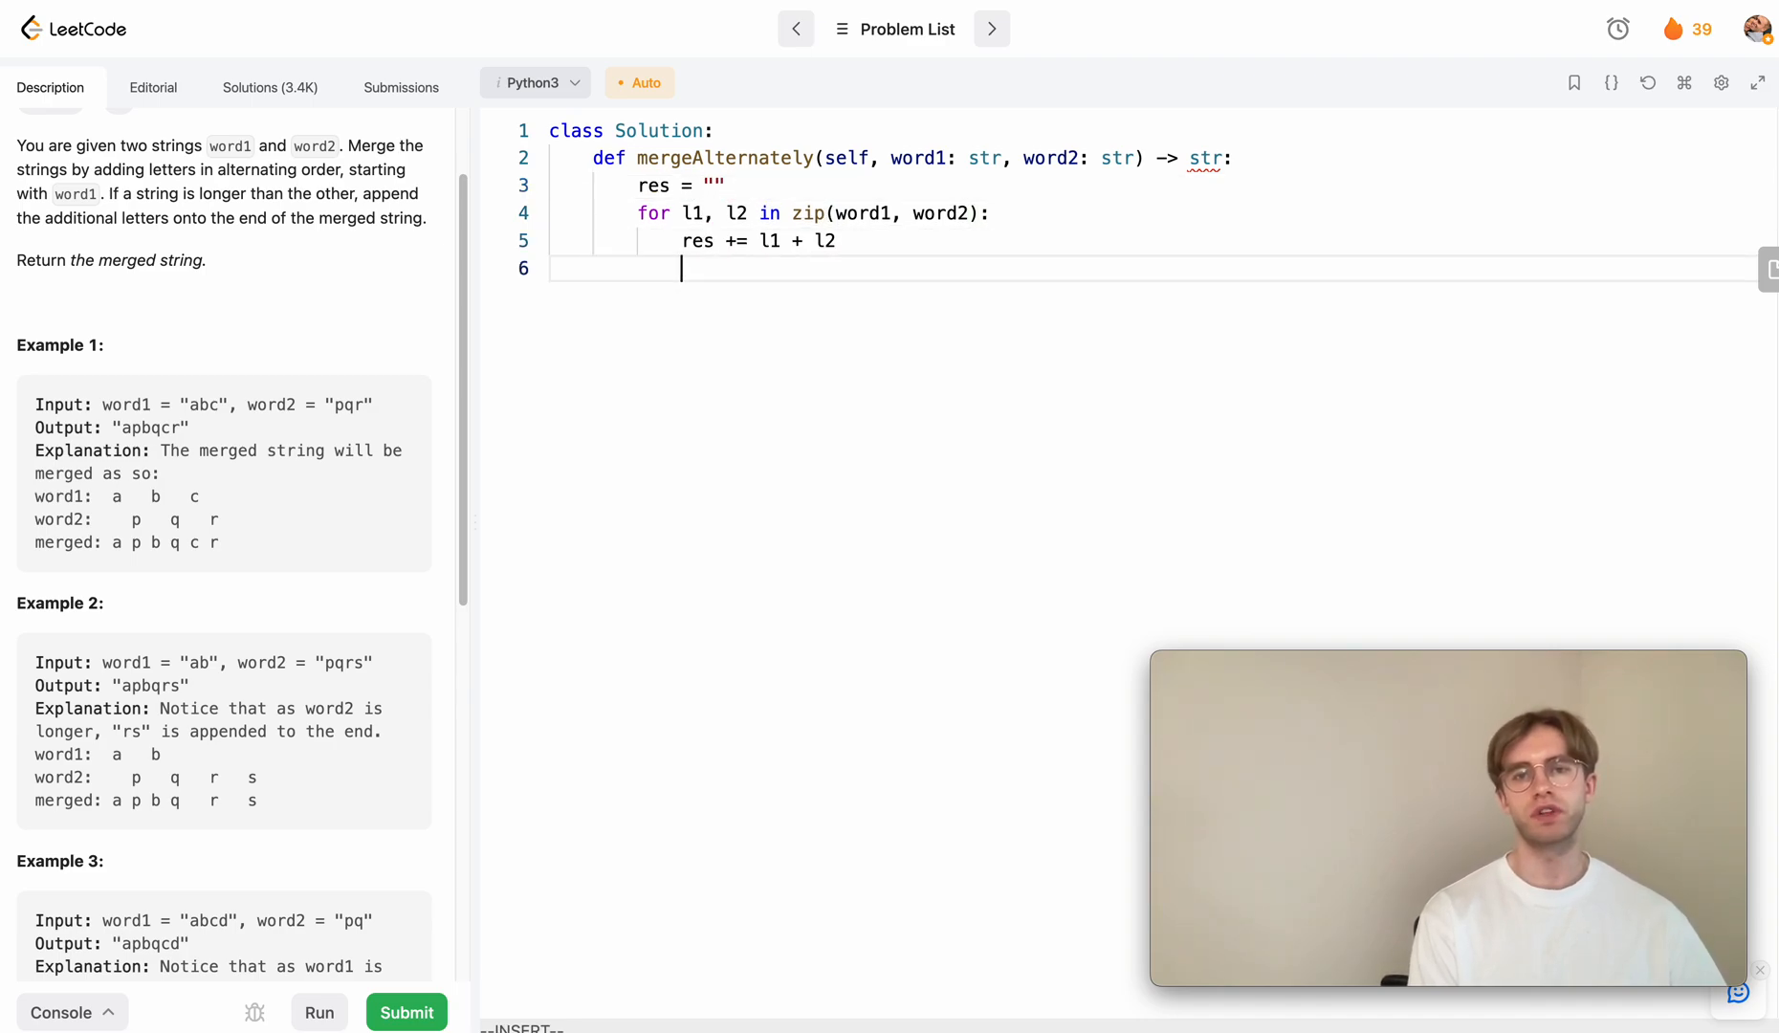
{"action": "type", "text": "return"}
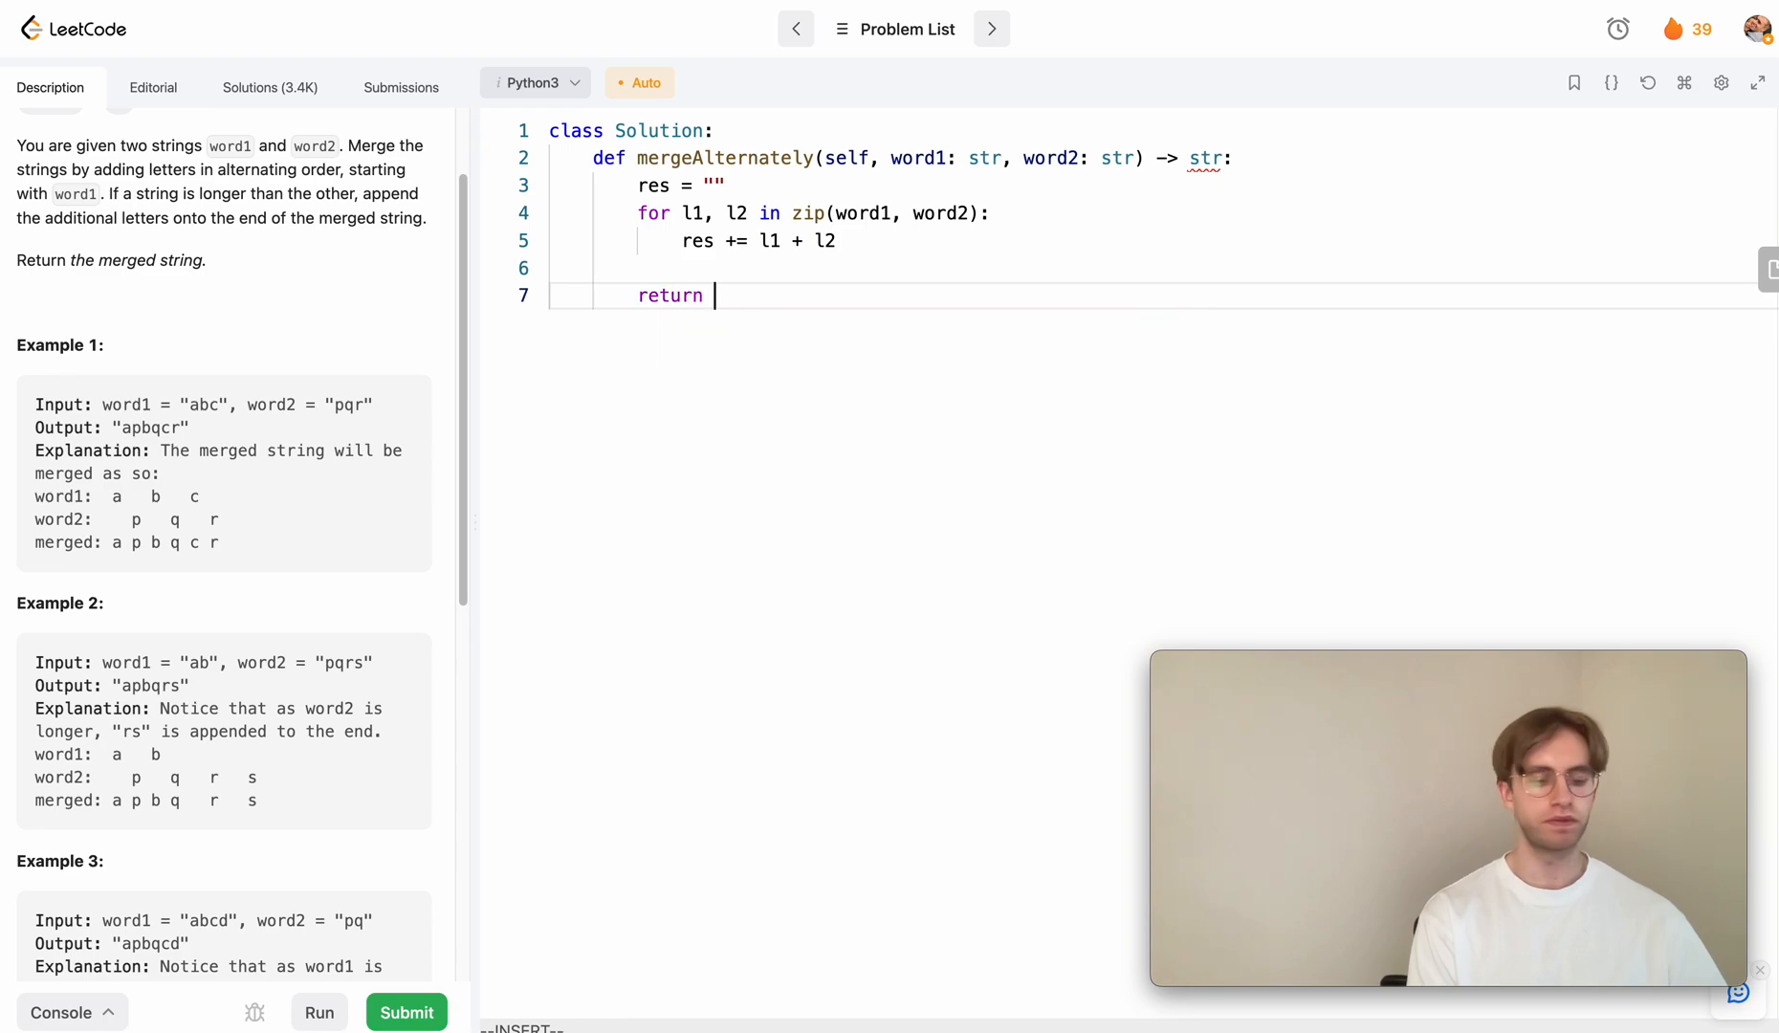
{"action": "type", "text": "res"}
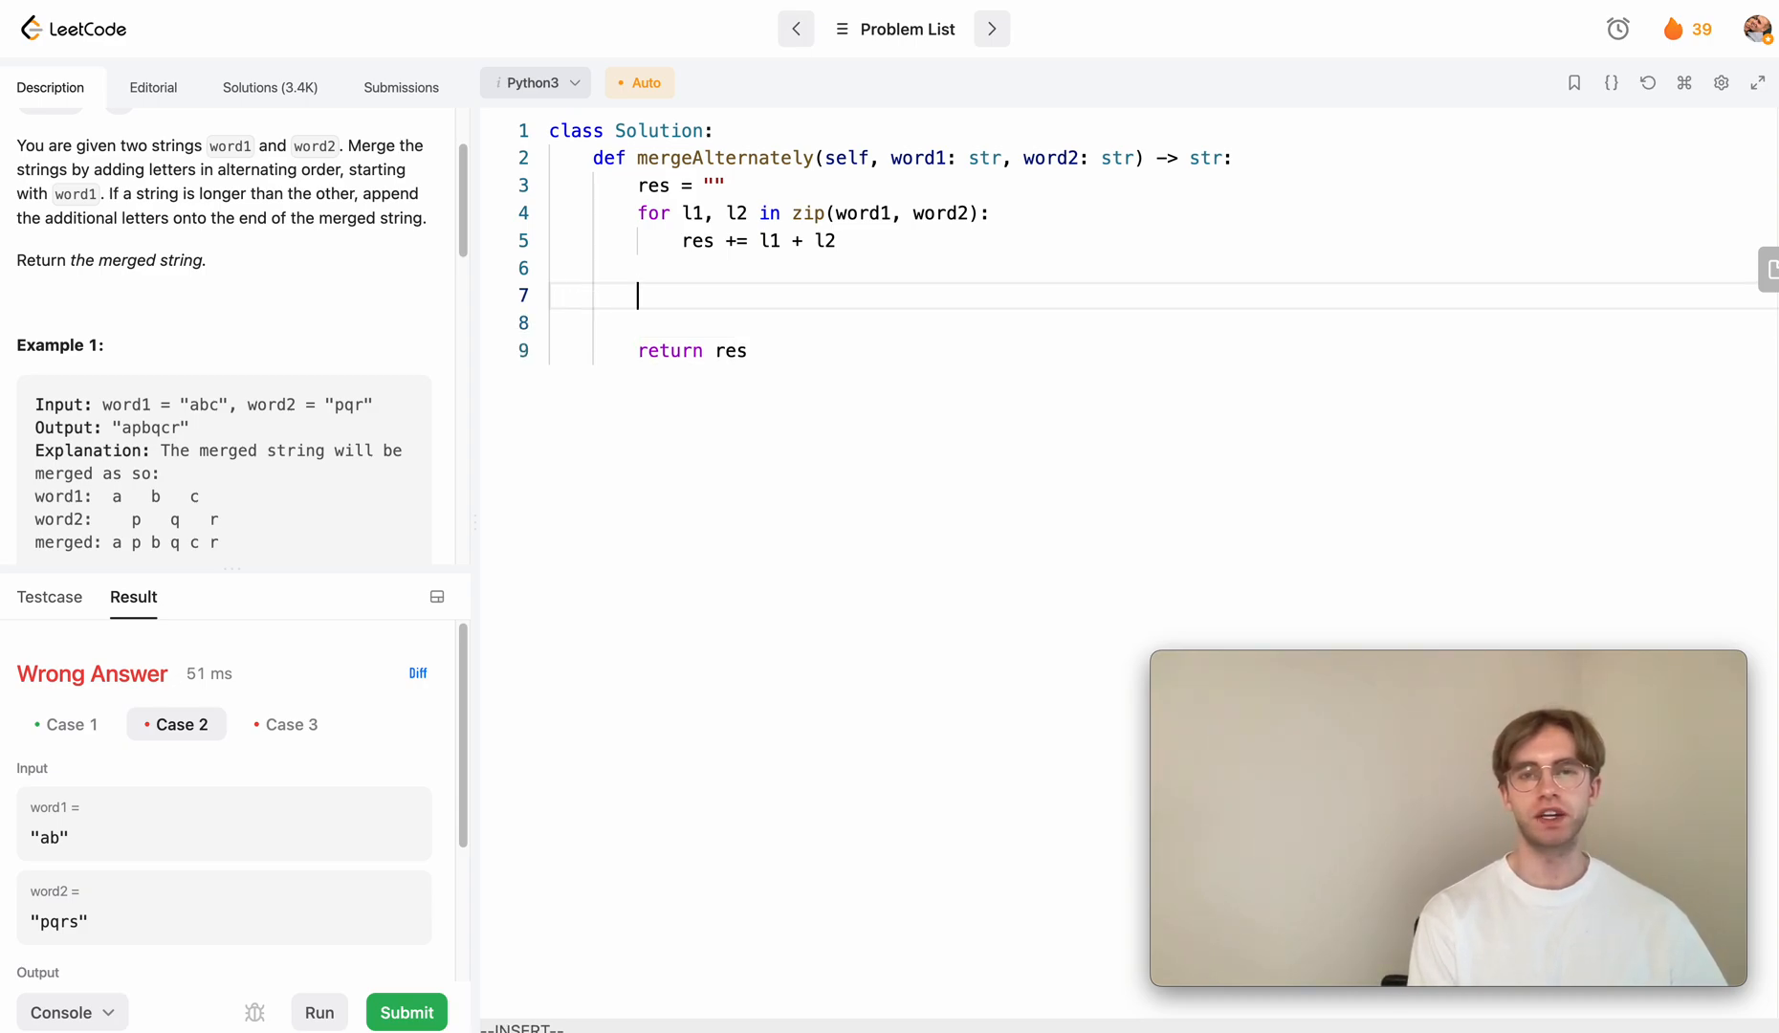
Compute diff = len(word1) - len(word2) after the zip loop
{"action": "type", "text": "diff = len("}
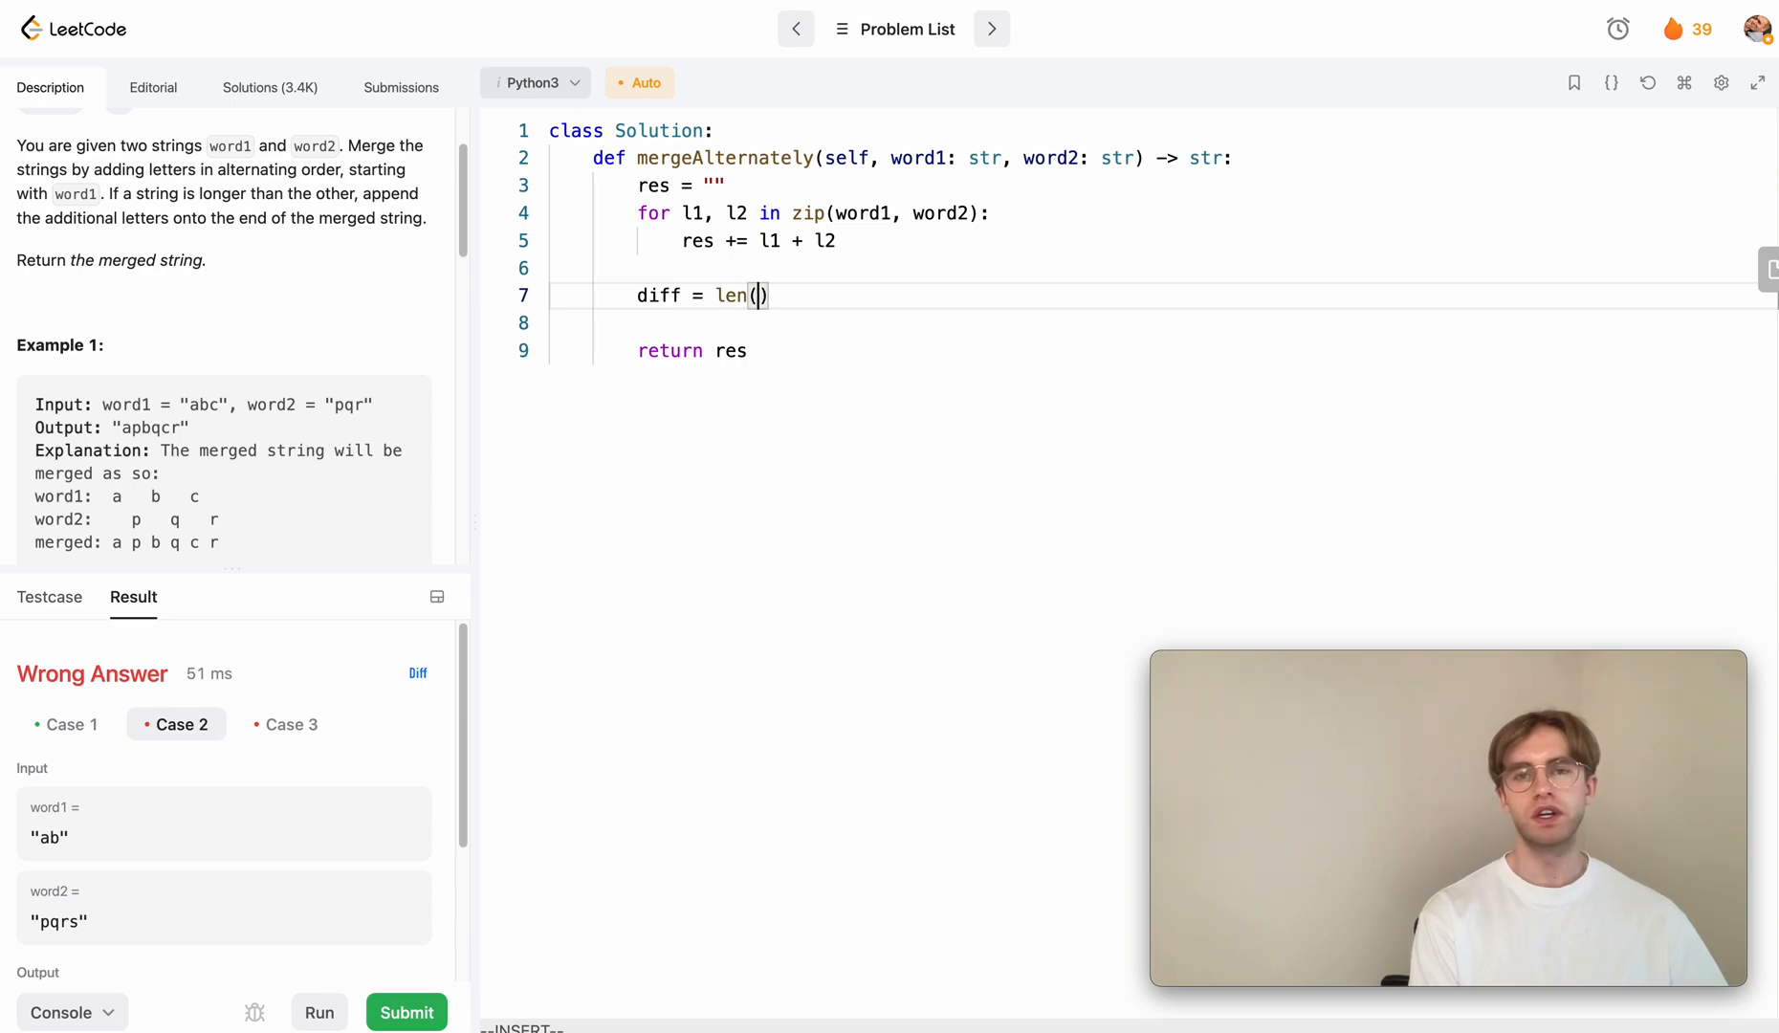
{"action": "type", "text": "l1"}
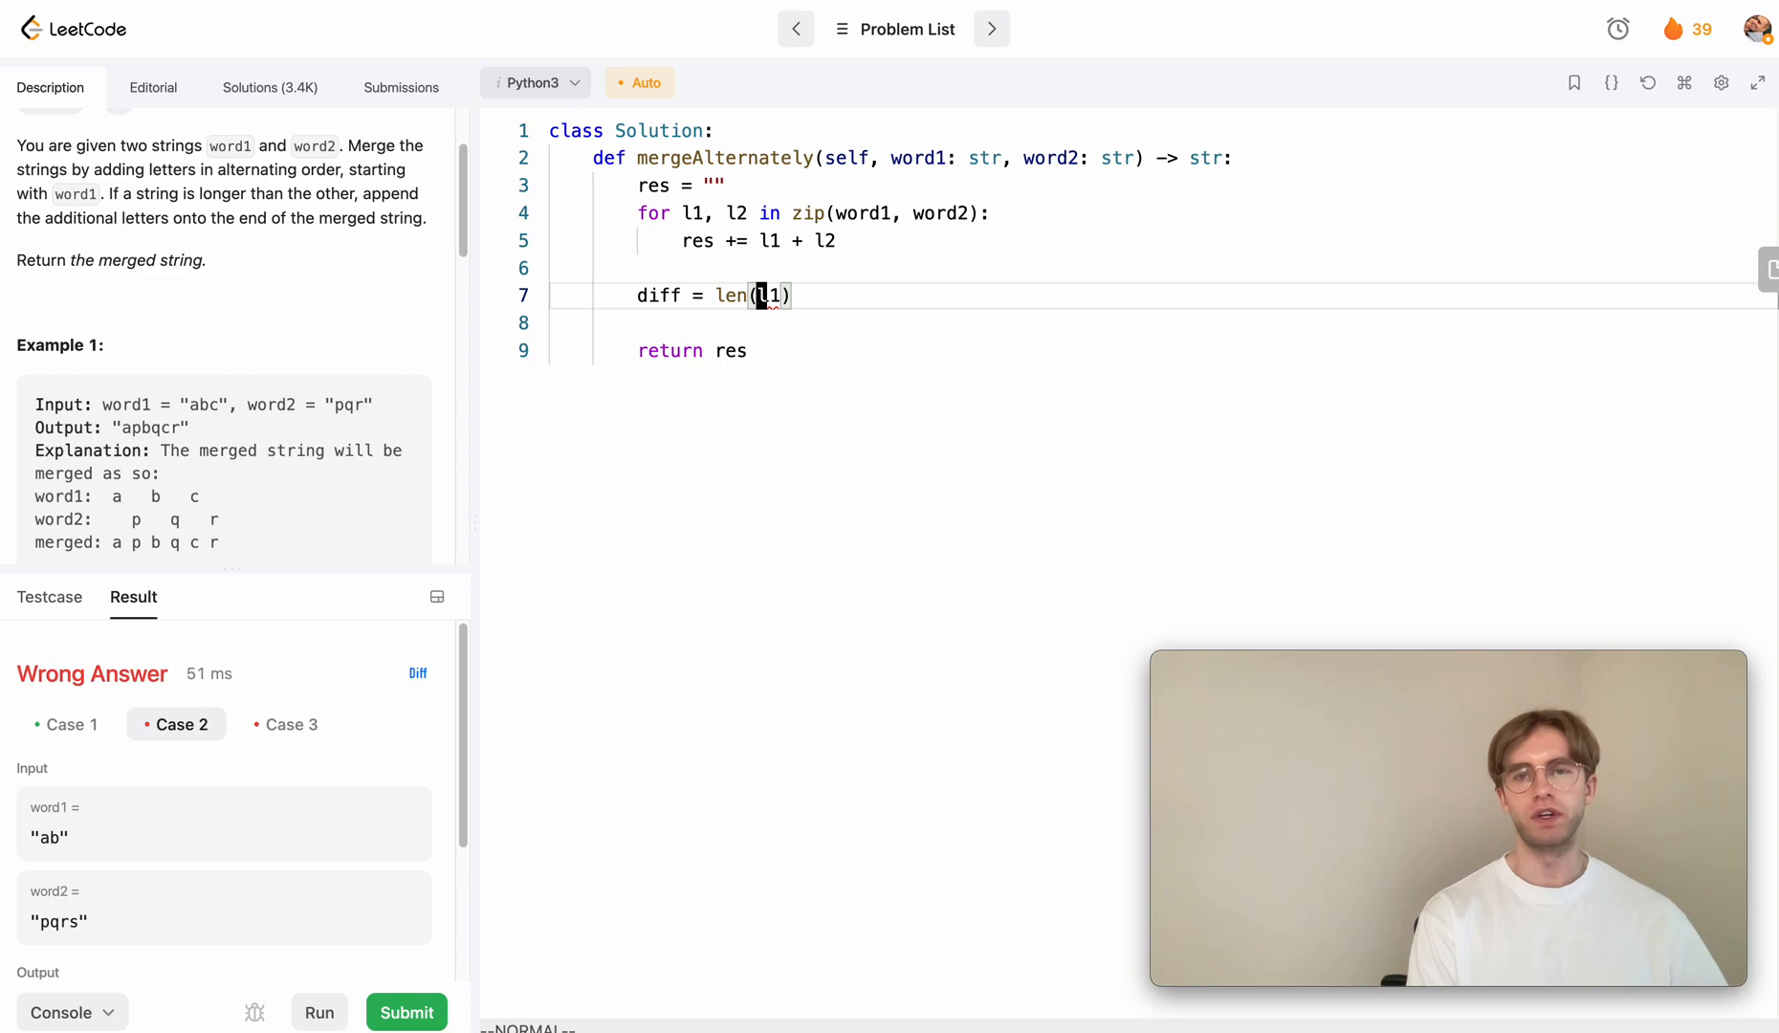
{"action": "type", "text": "word1"}
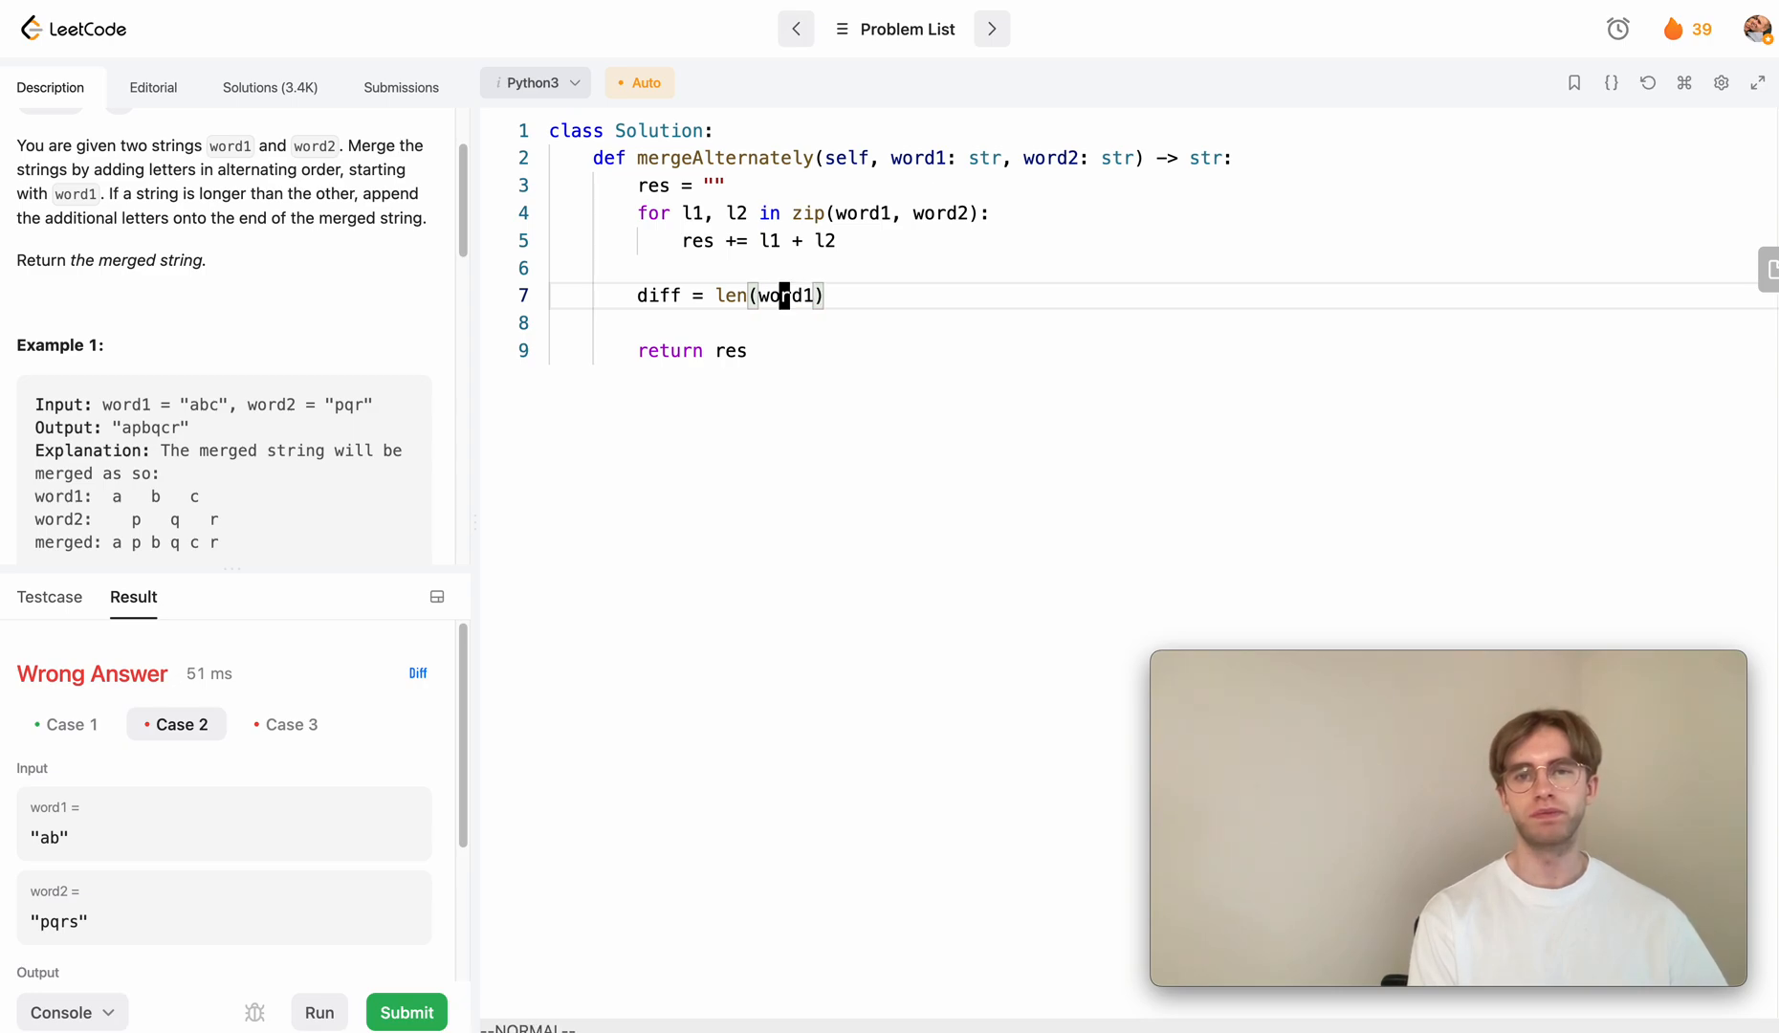
{"action": "type", "text": "-"}
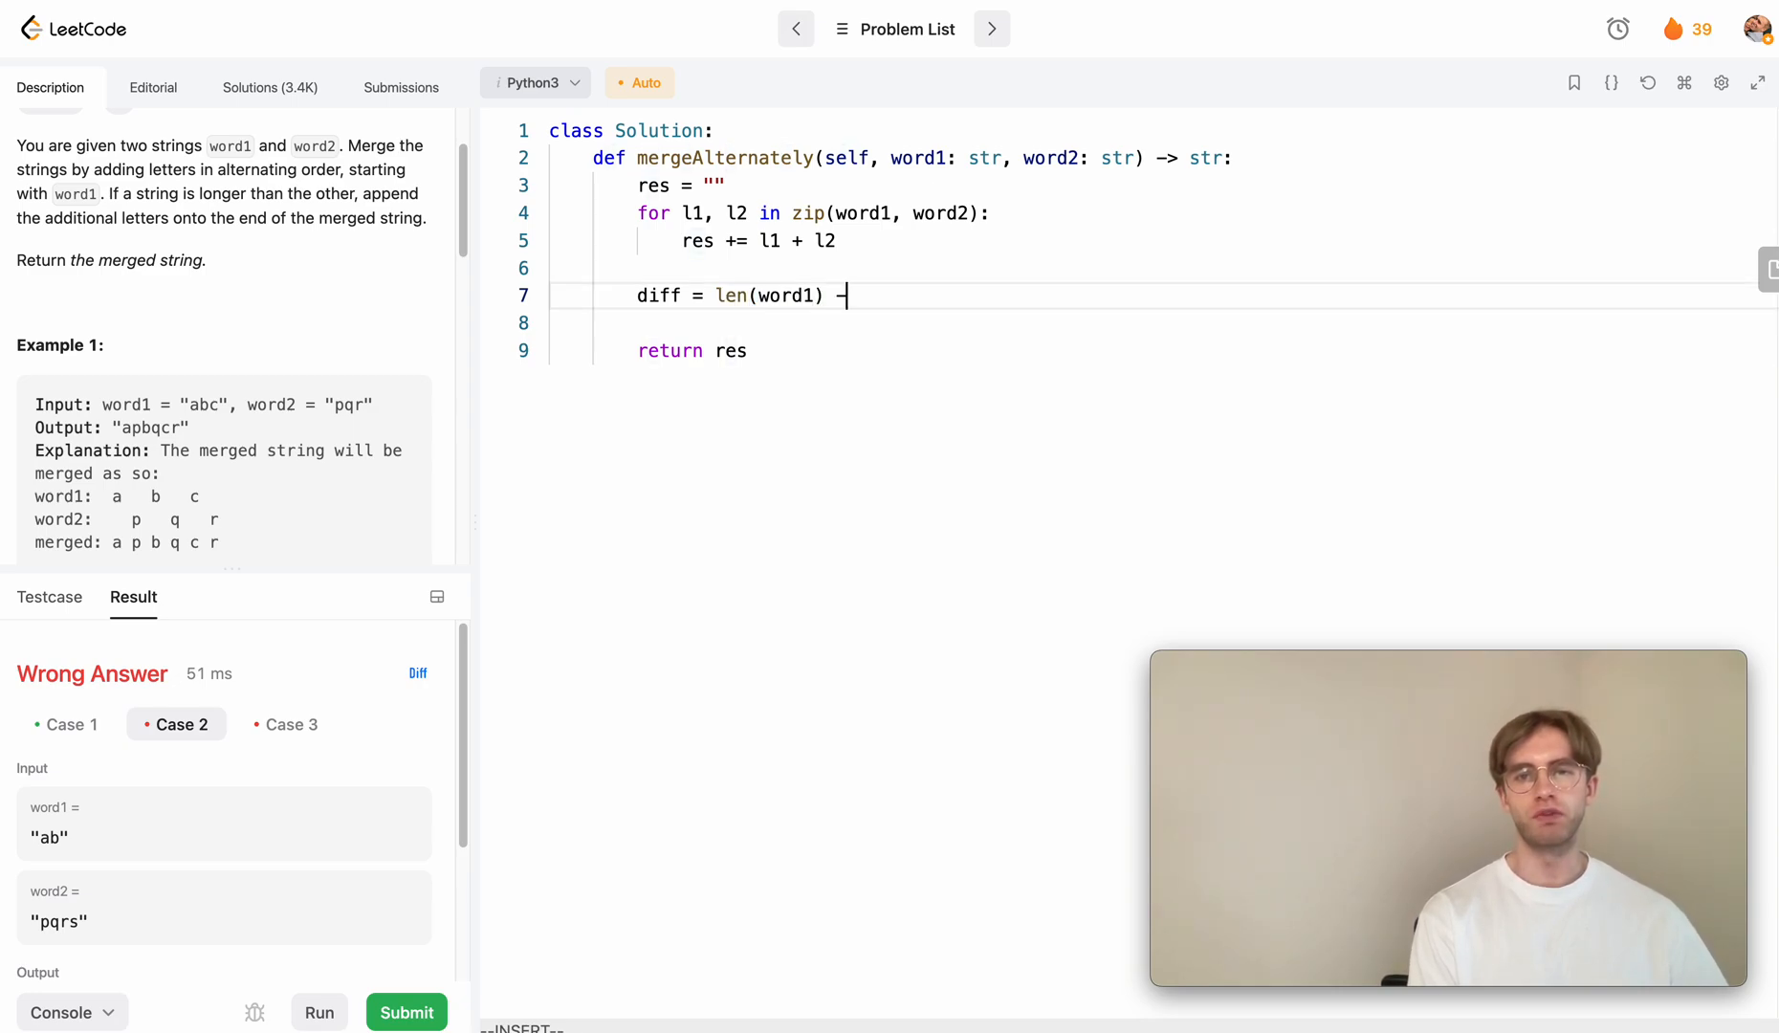
{"action": "type", "text": "len(word2)"}
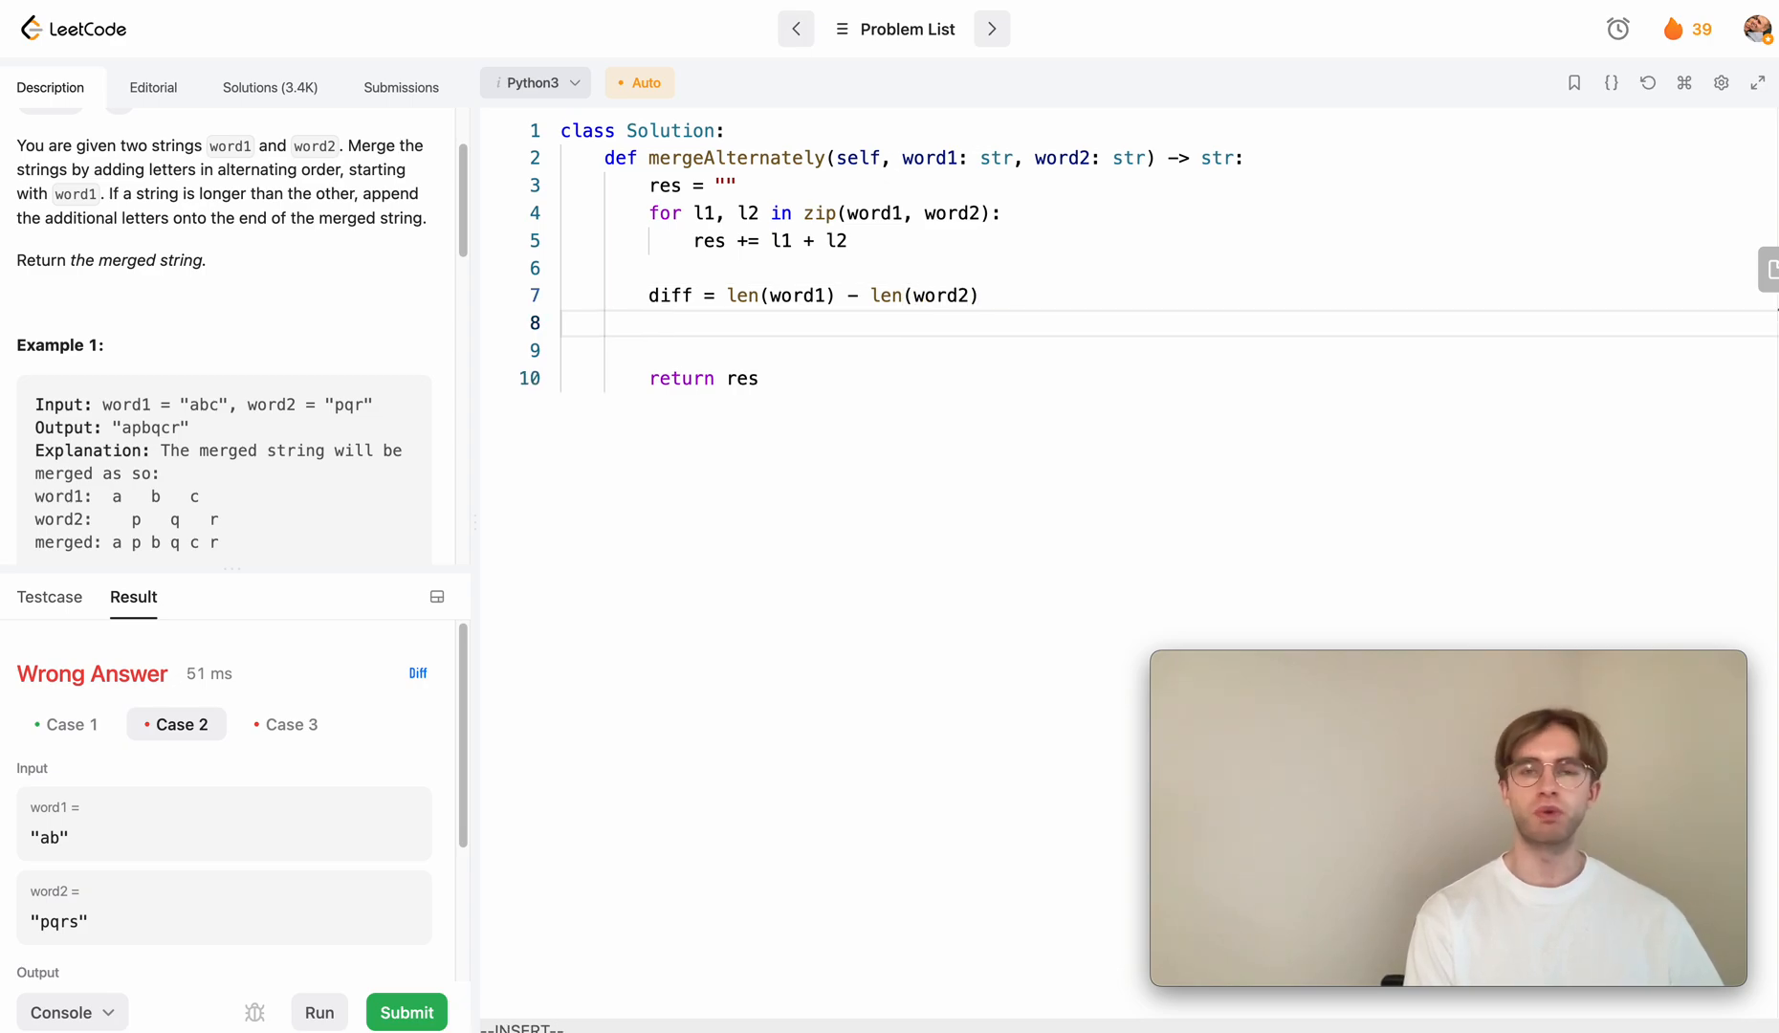
Add 'if diff > 0: res += word1[-diff:]' to append word1's leftover tail
{"action": "type", "text": "if"}
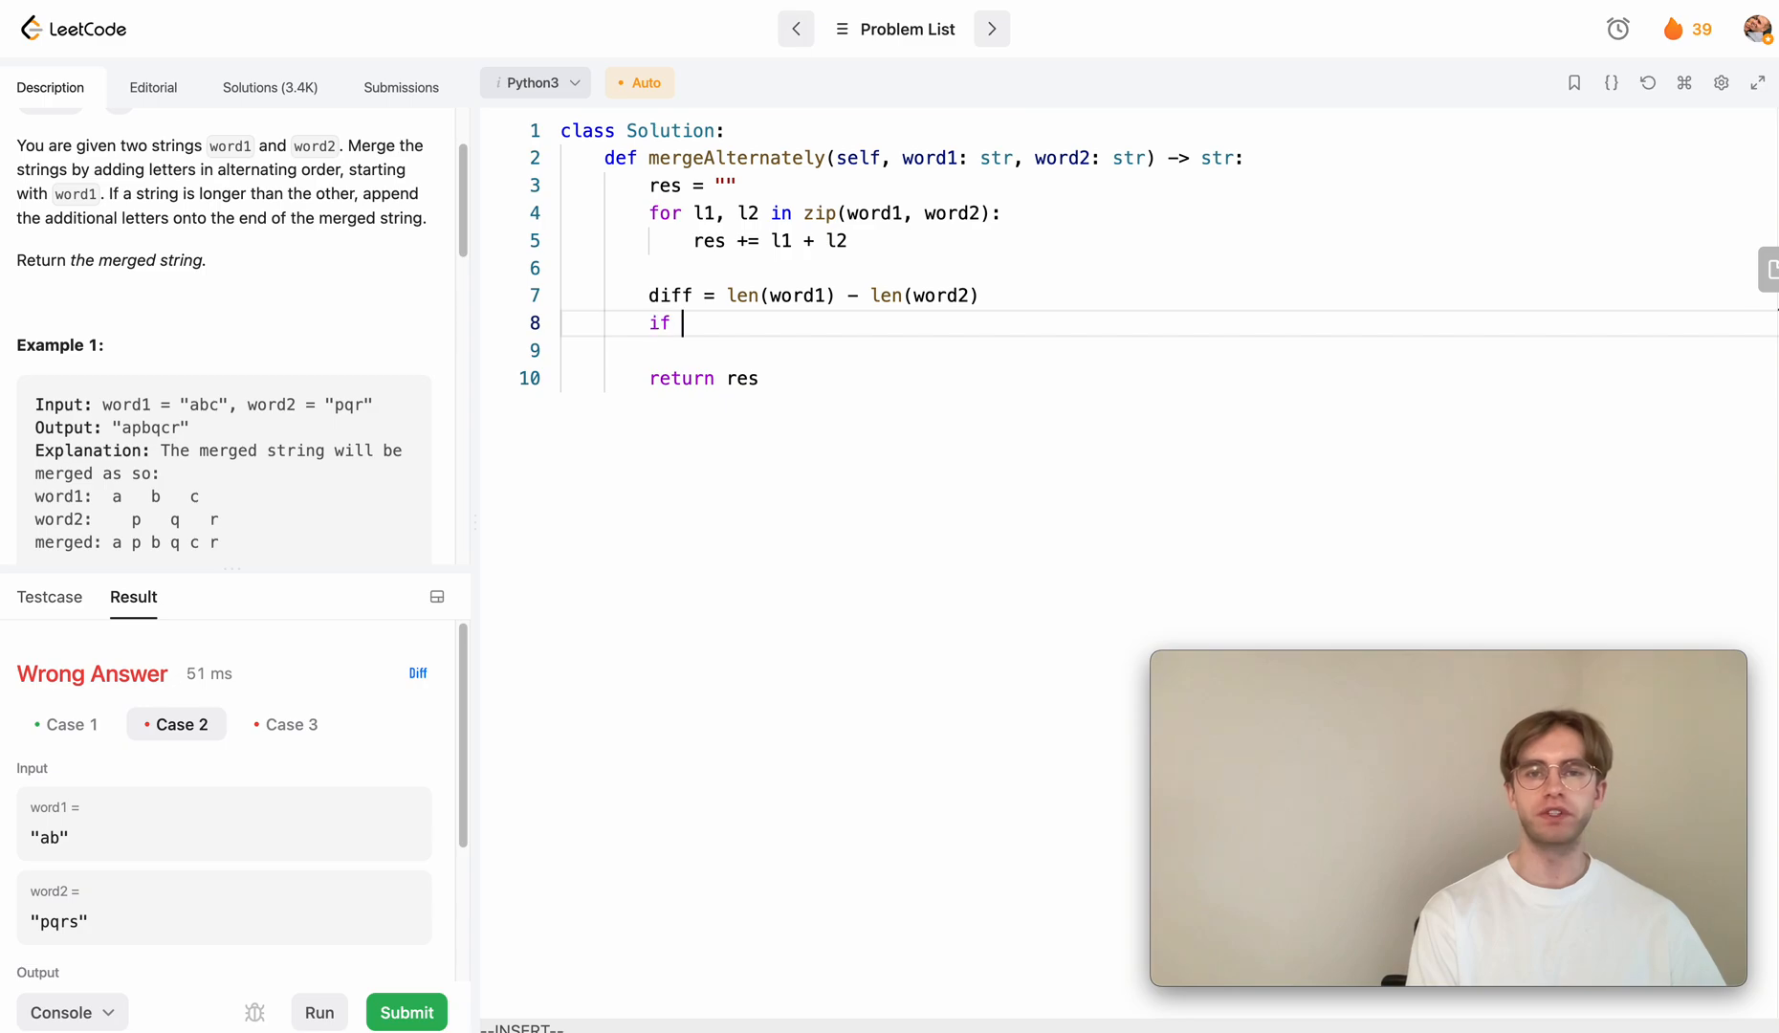
{"action": "type", "text": "diff > 0:"}
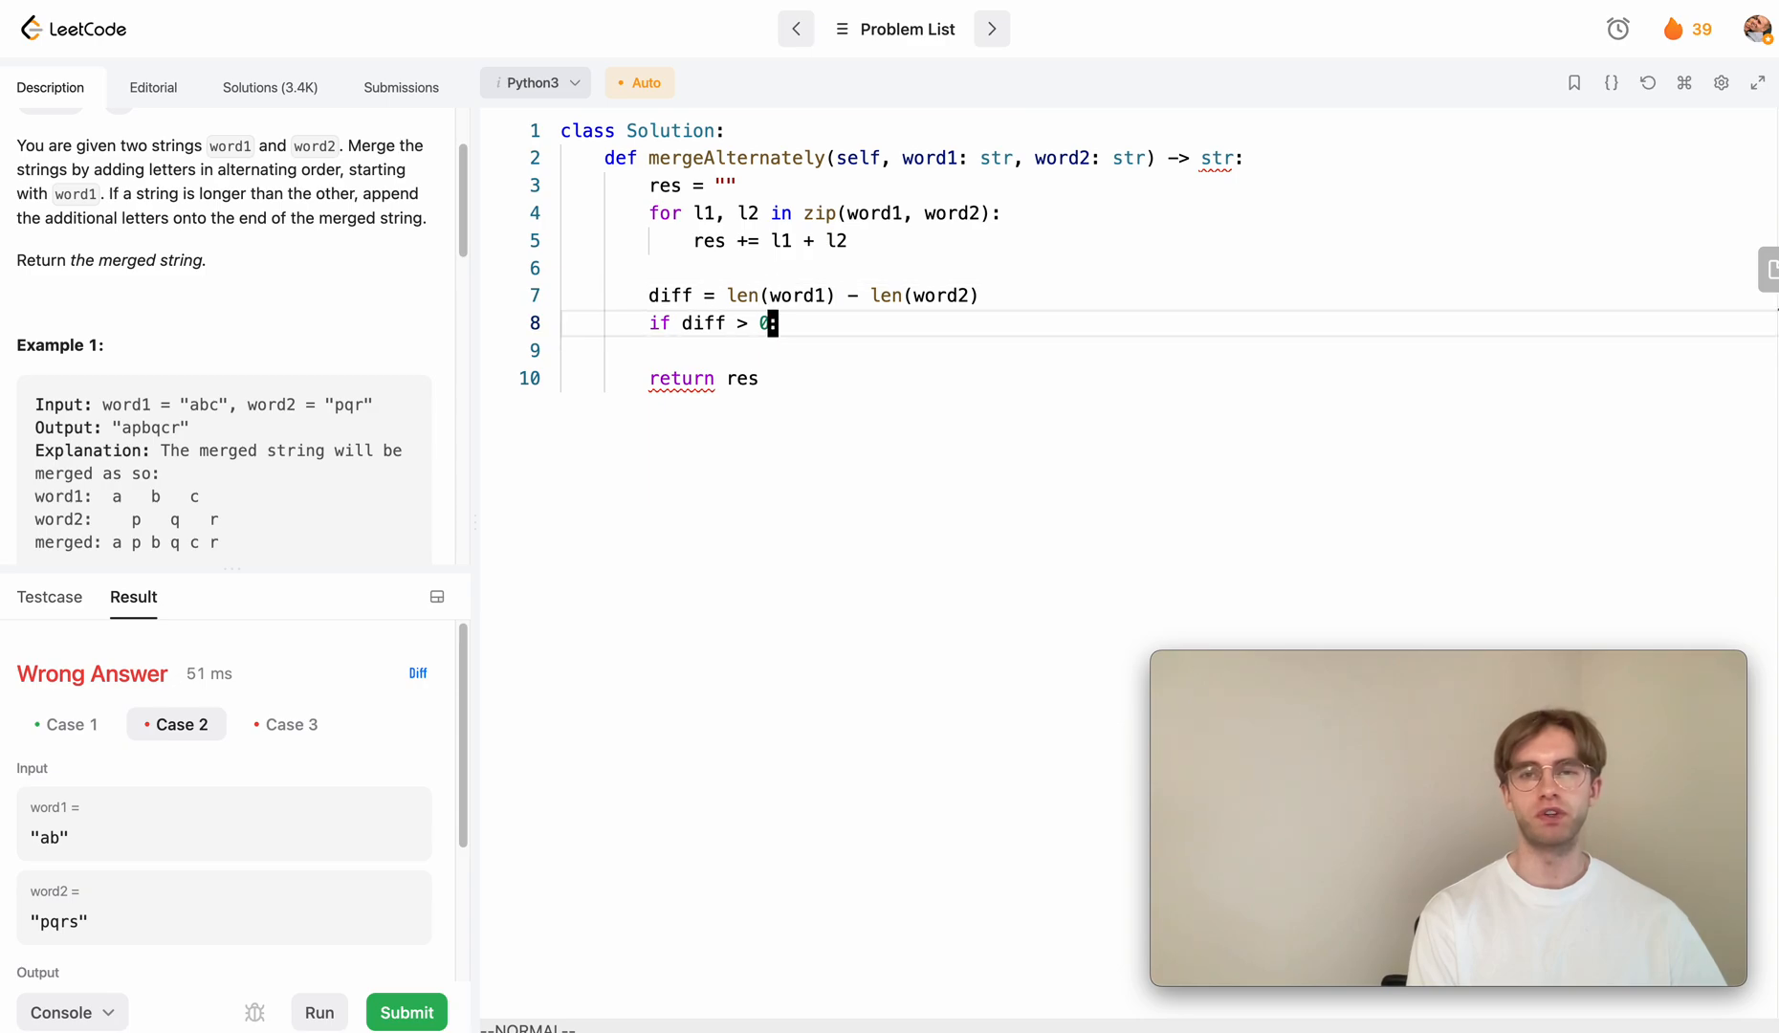
{"action": "type", "text": "res"}
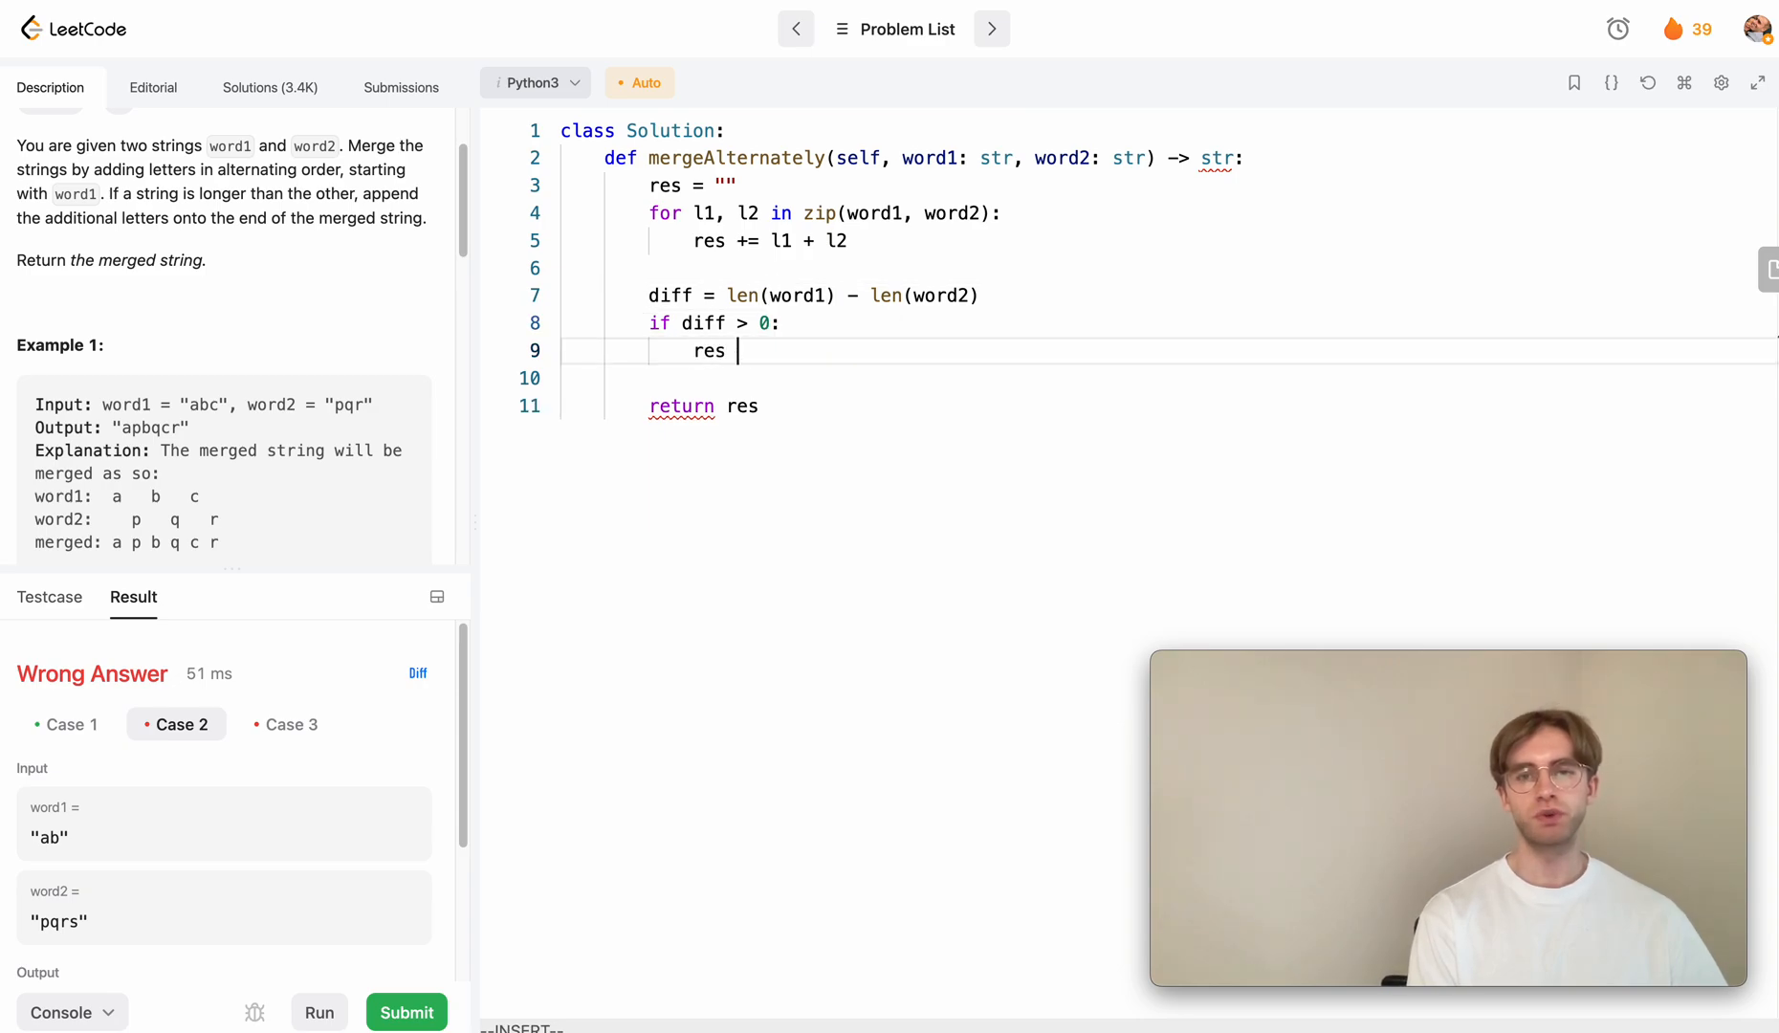
{"action": "type", "text": "+="}
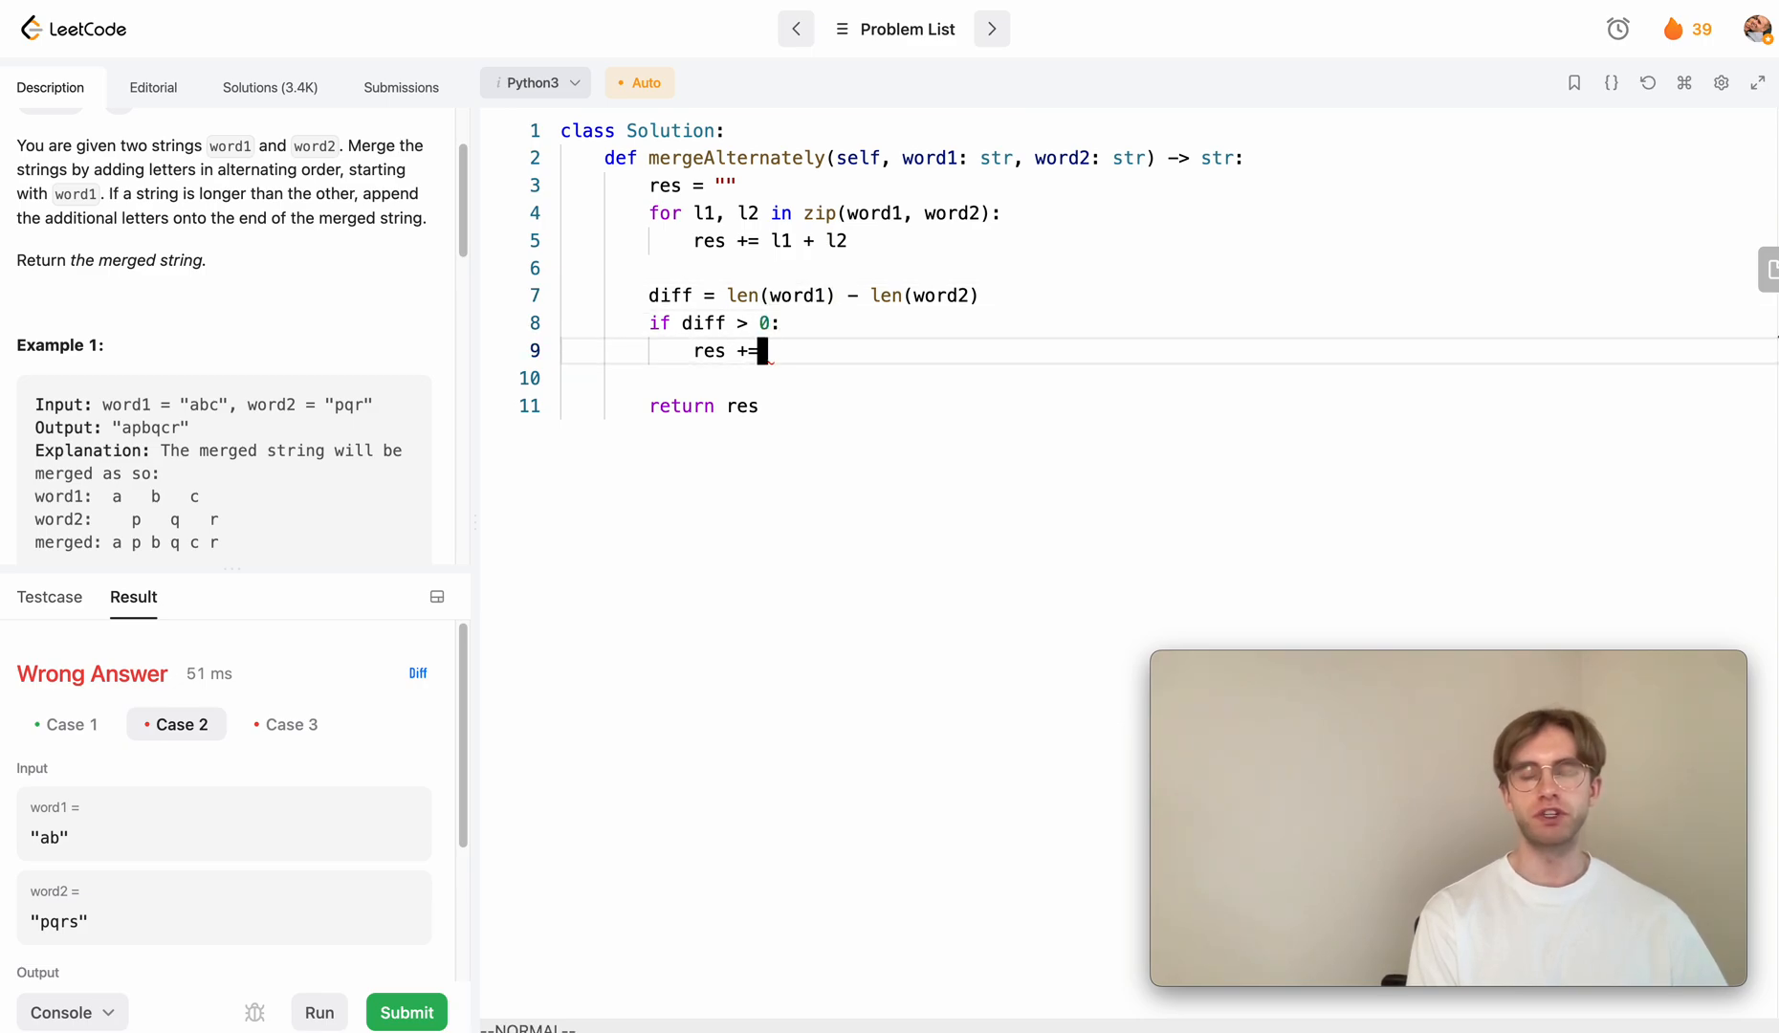
{"action": "key", "text": "i"}
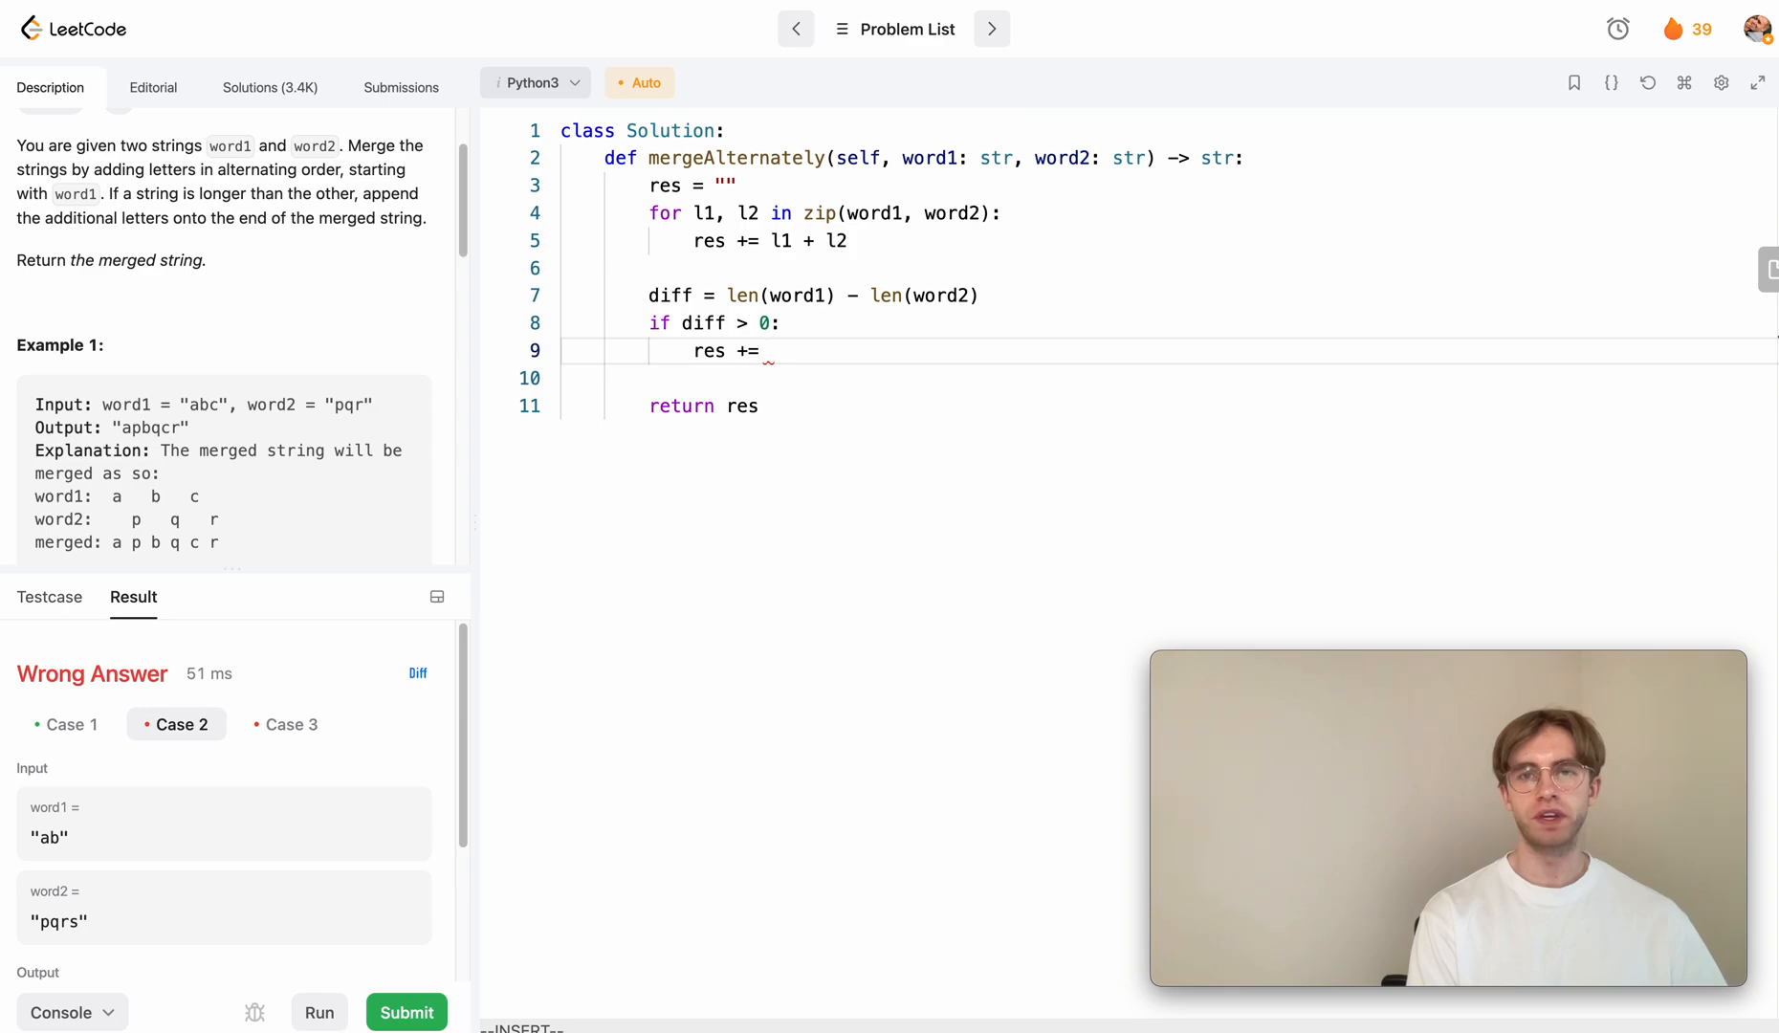
{"action": "type", "text": "word"}
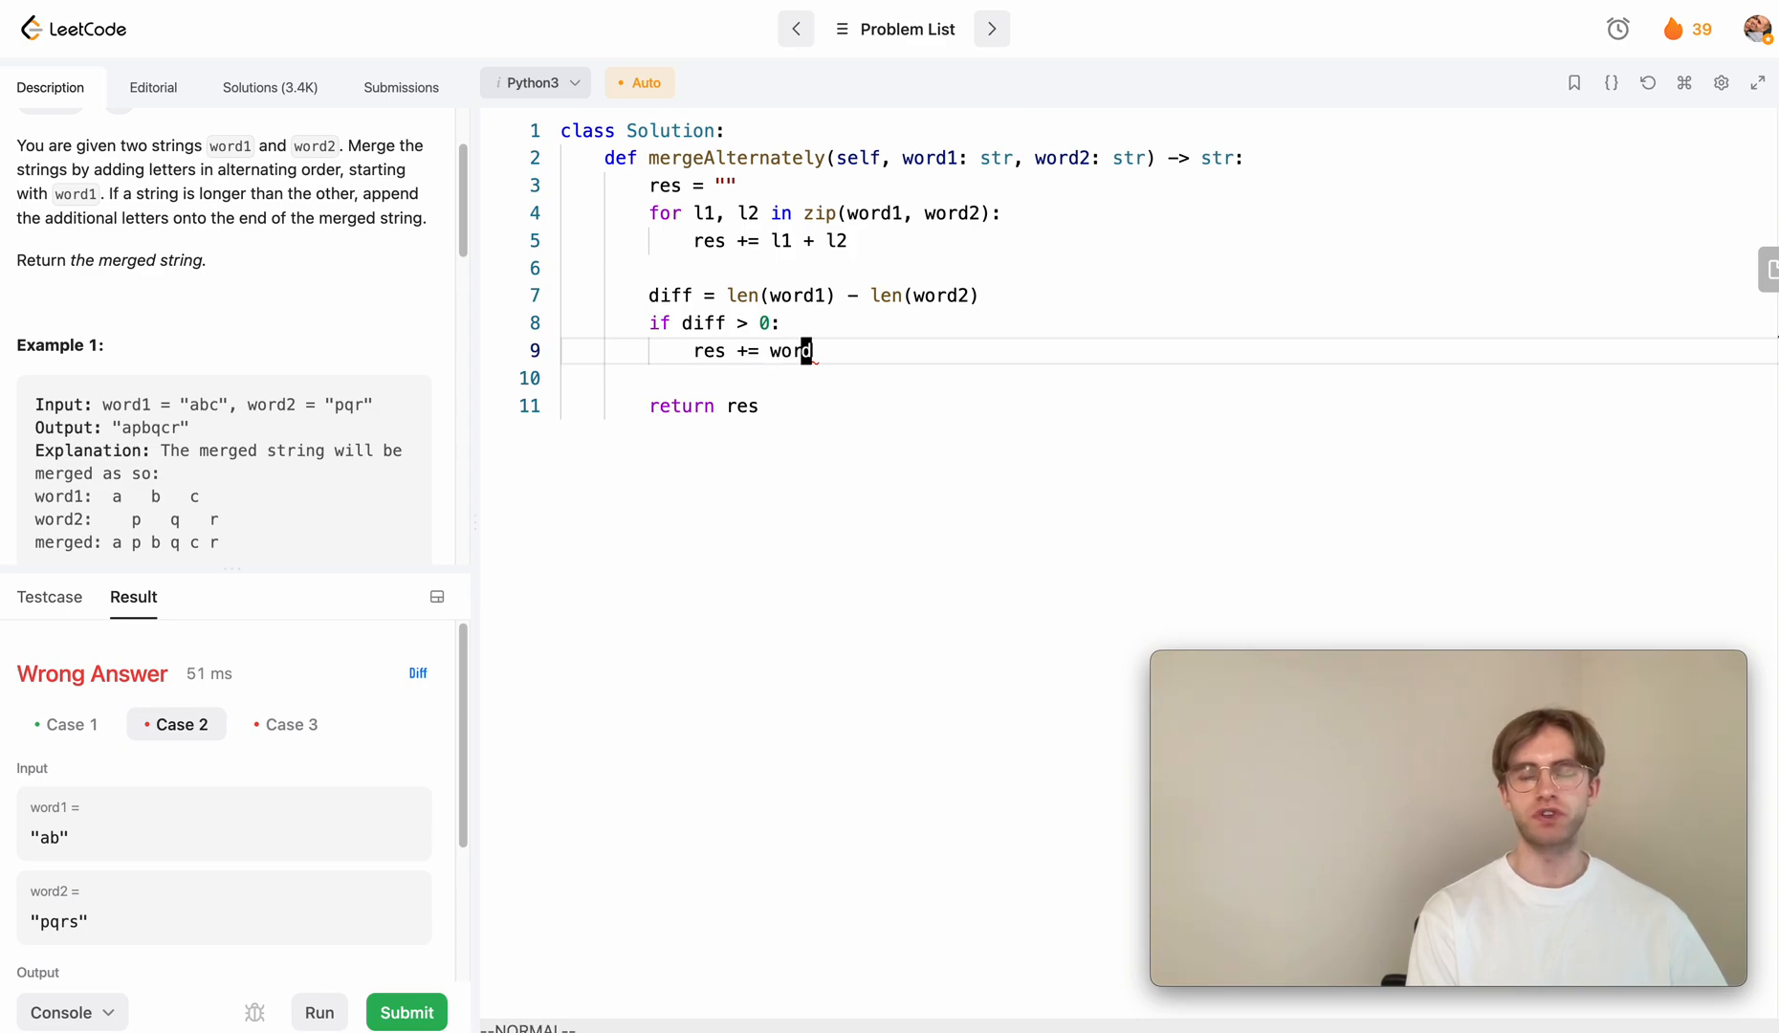
{"action": "type", "text": "[-]"}
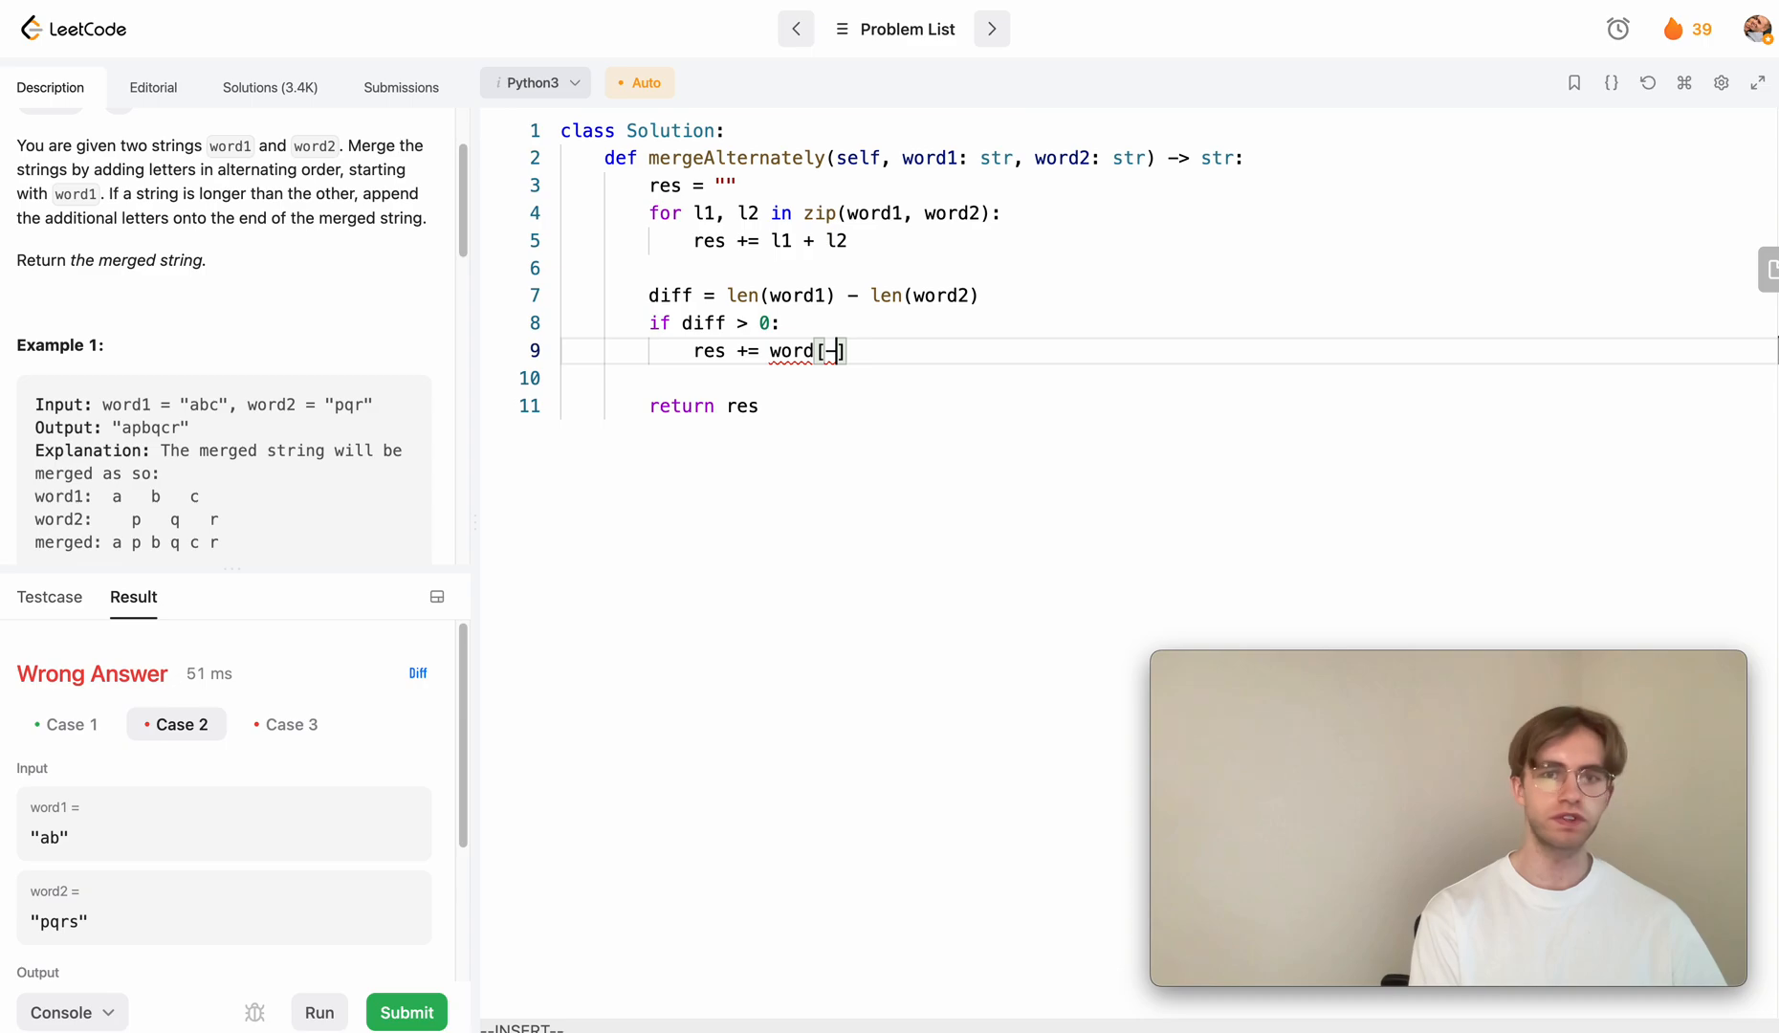
{"action": "type", "text": "diff"}
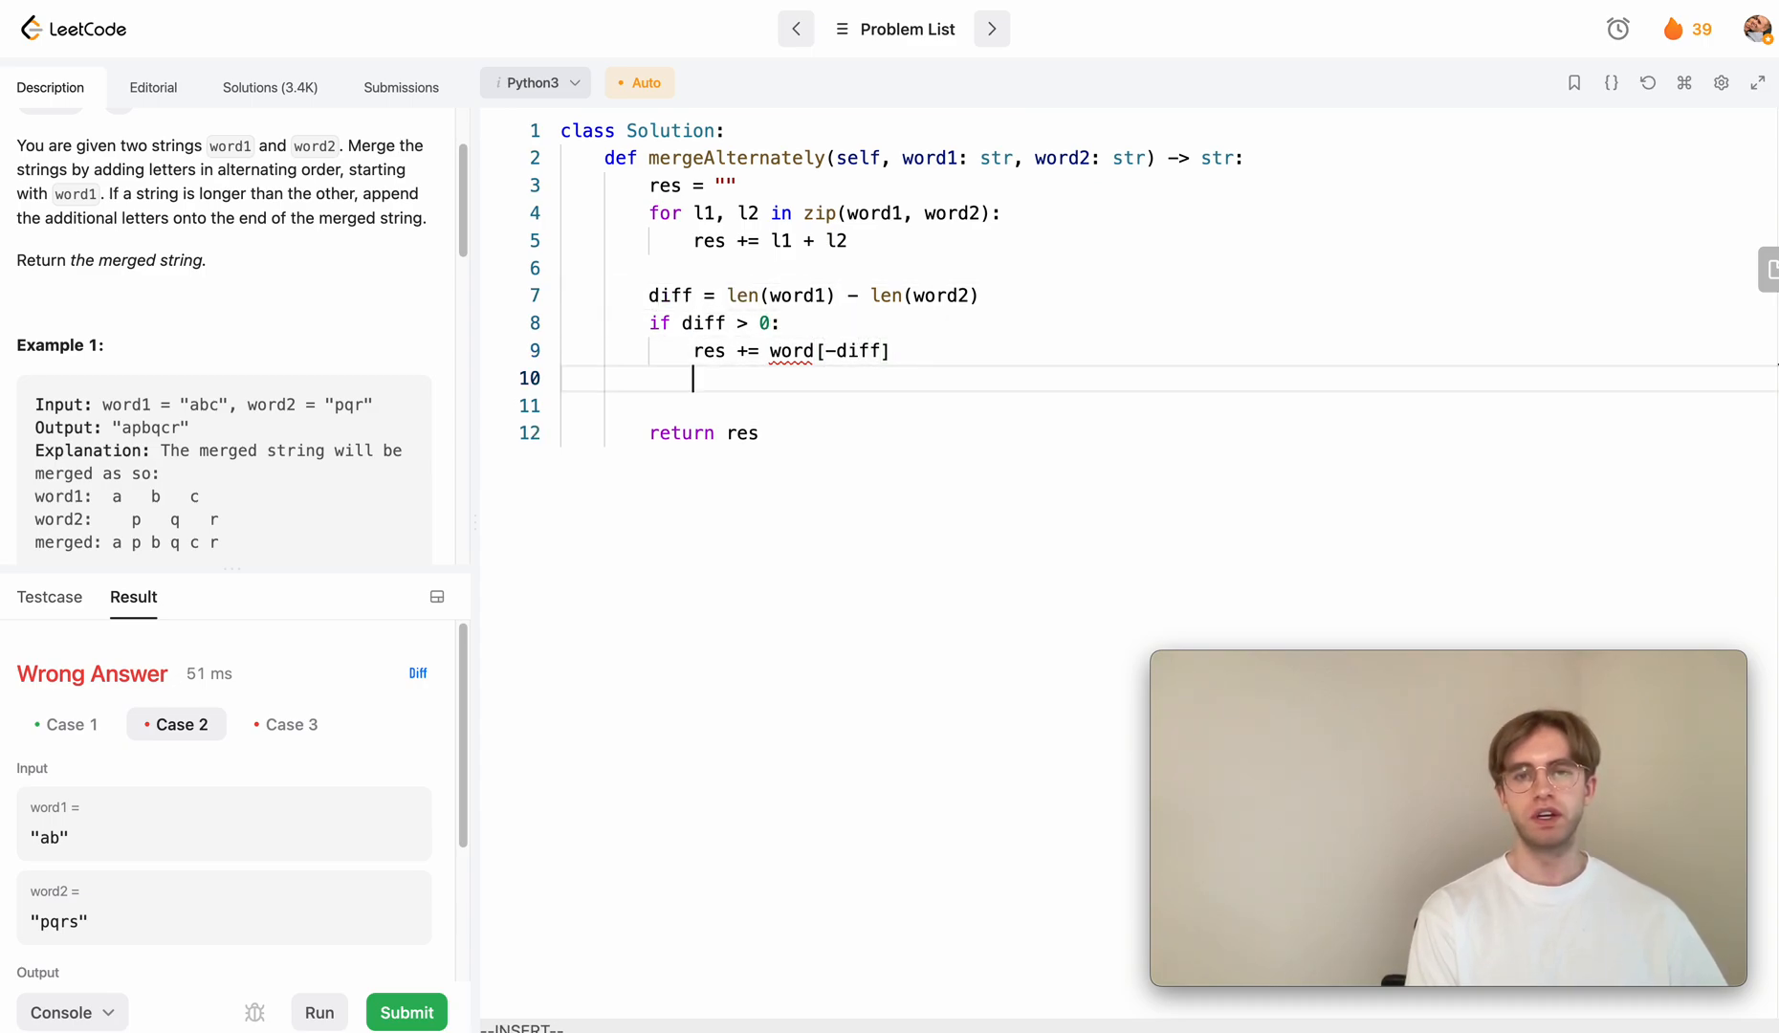
Add 'elif diff < 0: res += word2[diff:]' to append word2's leftover tail
{"action": "type", "text": "elif diff <"}
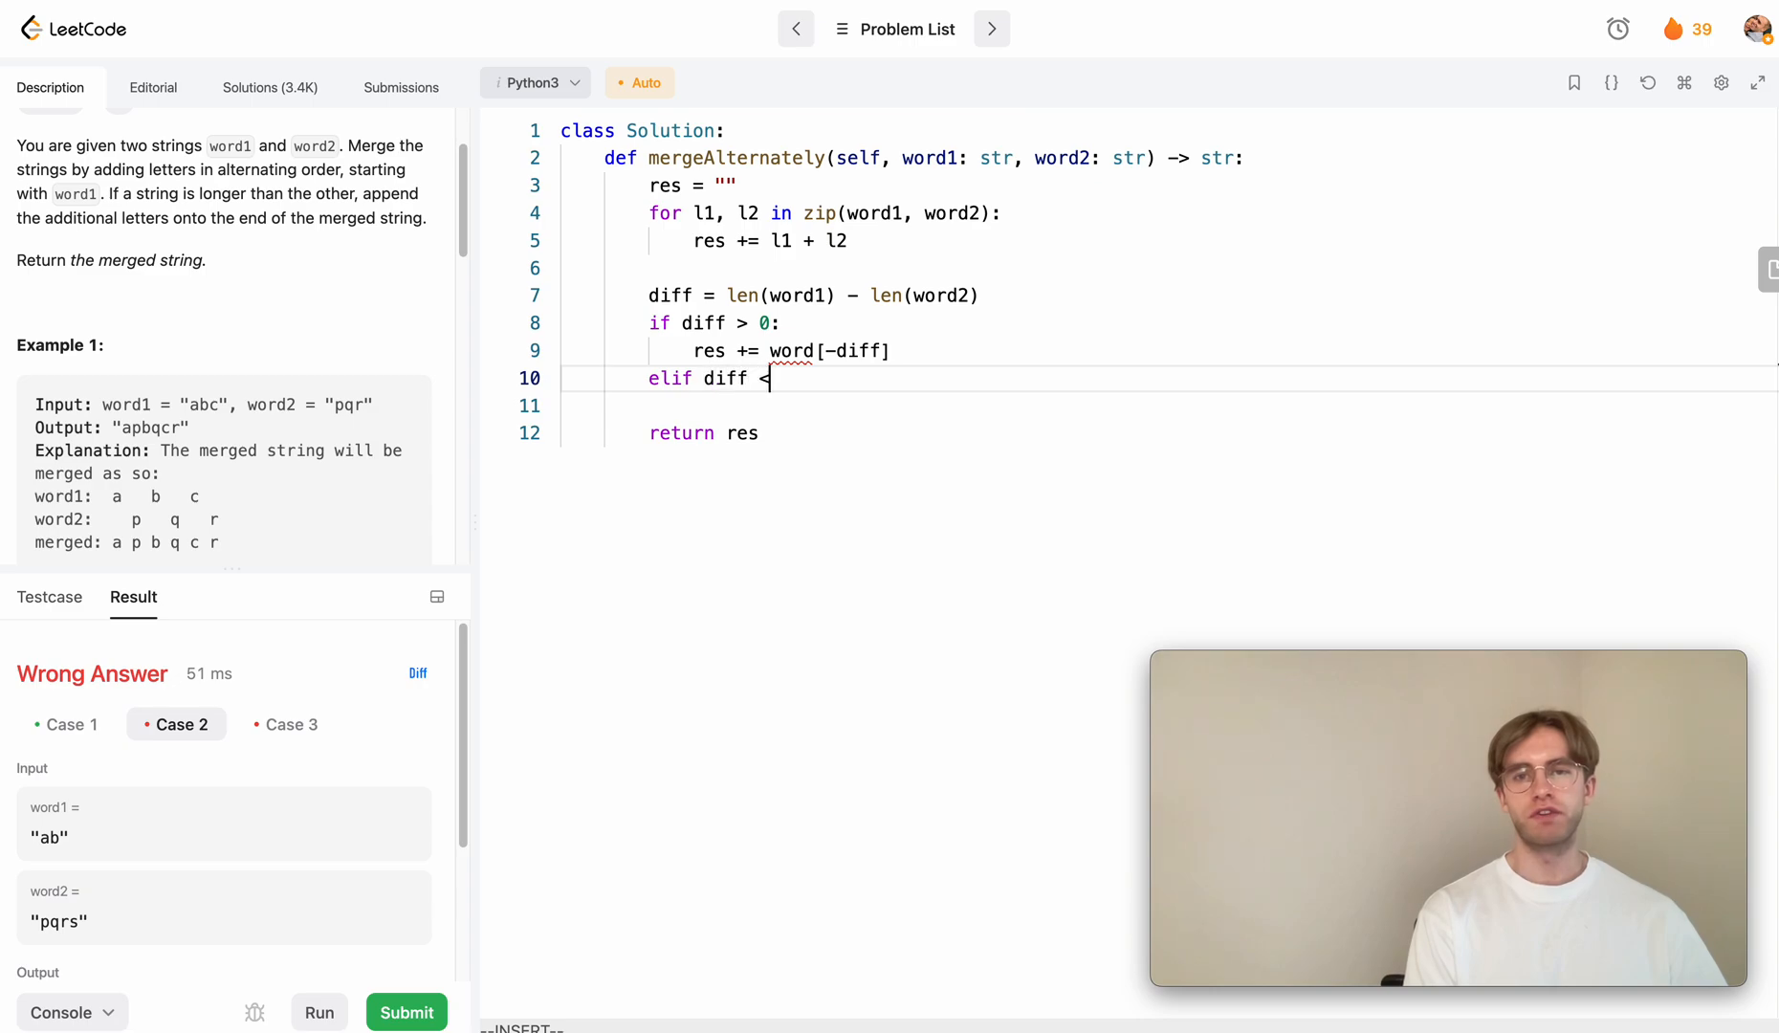
{"action": "type", "text": "0"}
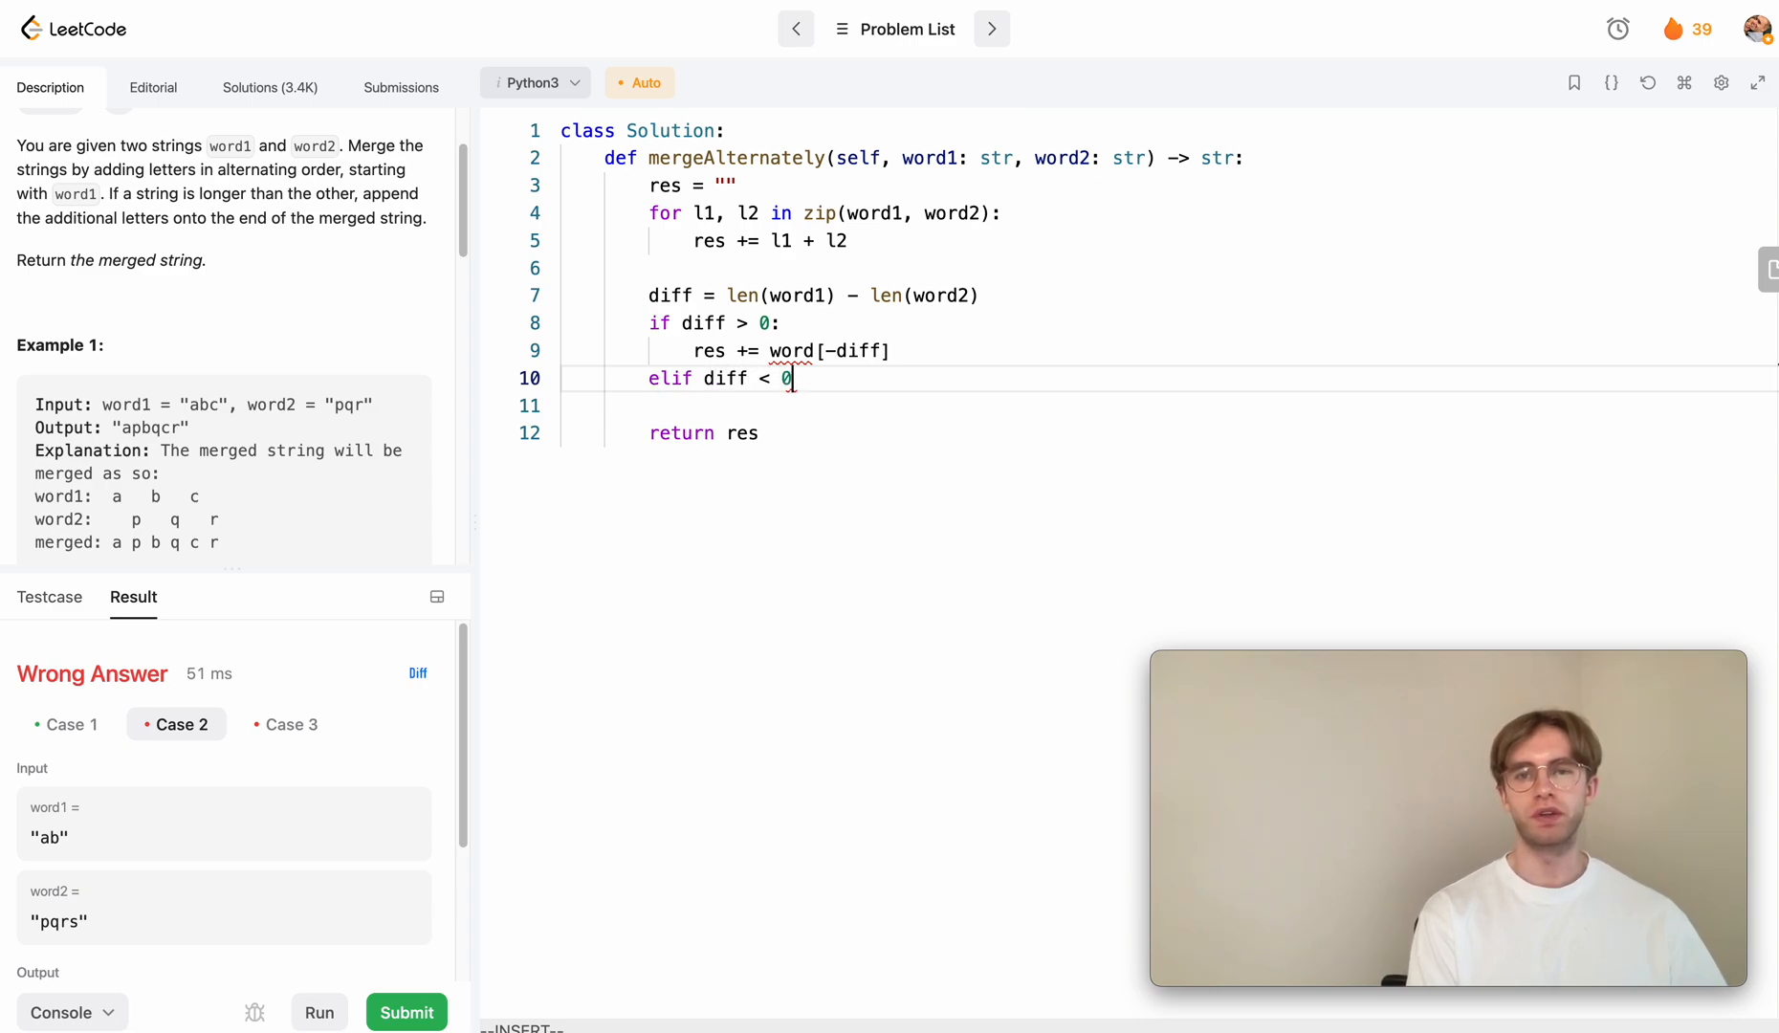
{"action": "type", "text": "res += wor"}
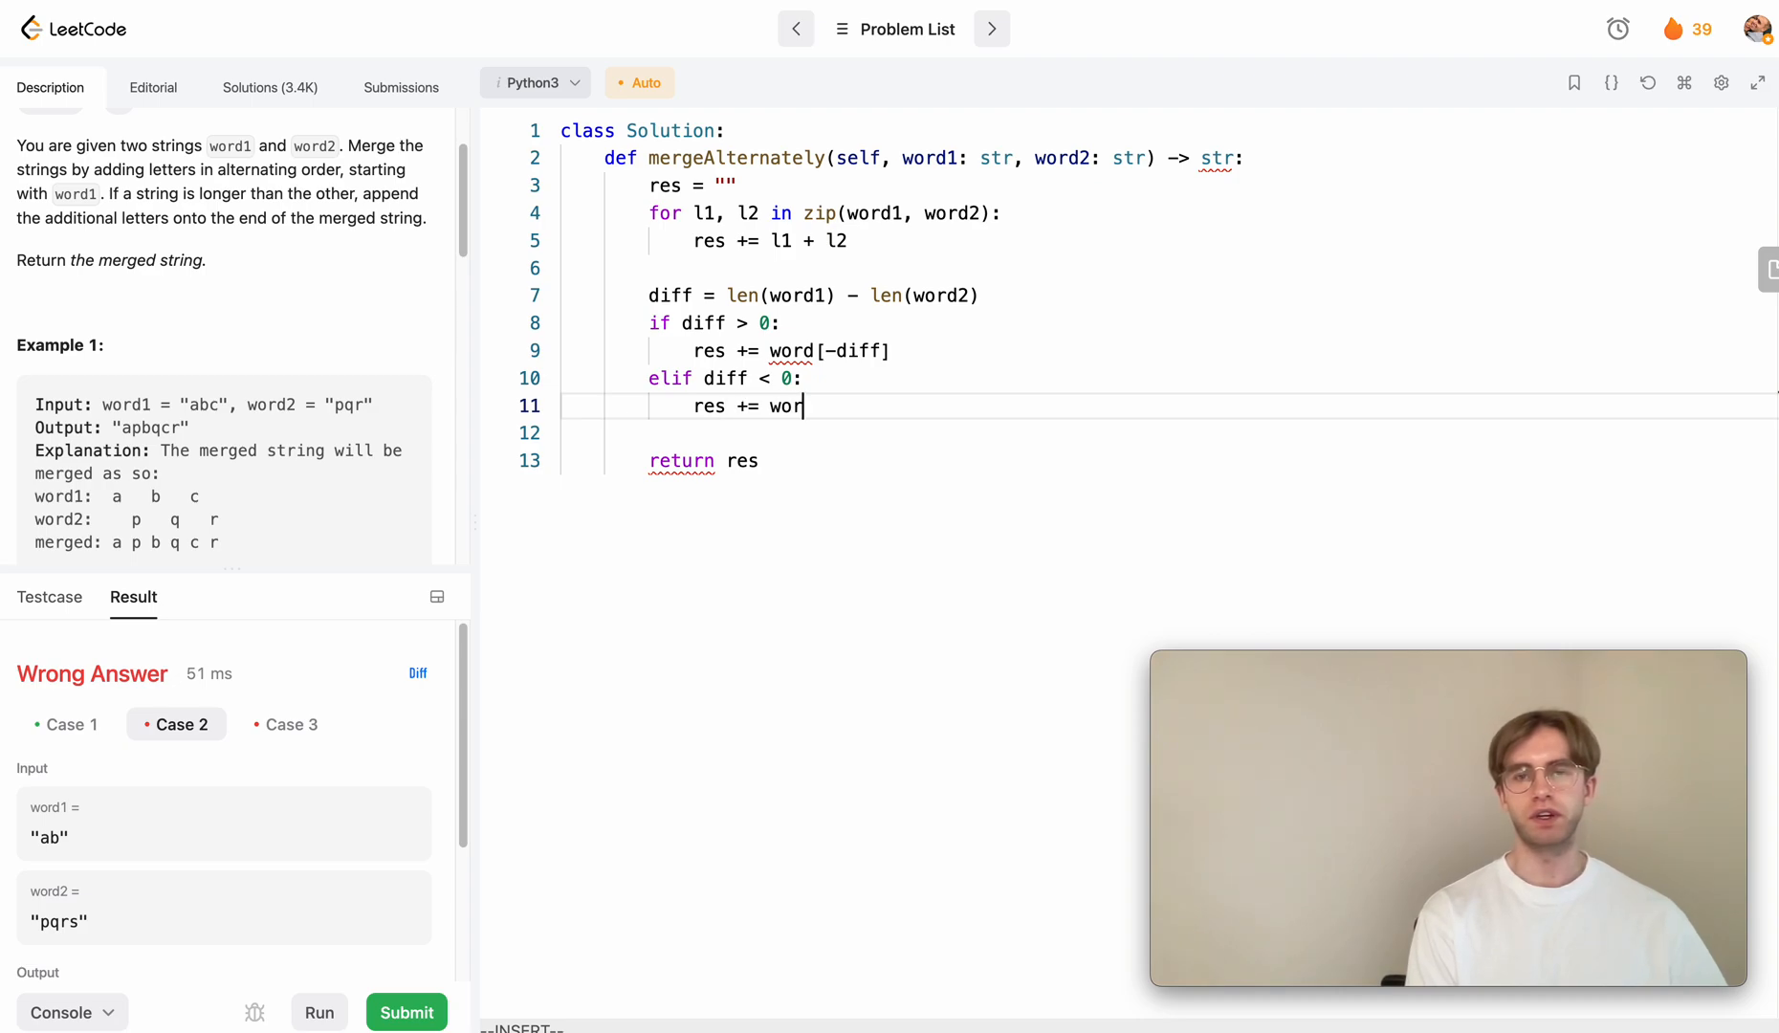
{"action": "type", "text": "d2"}
{"action": "left_click", "coordinate": [1170, 350]}
{"action": "type", "text": "1"}
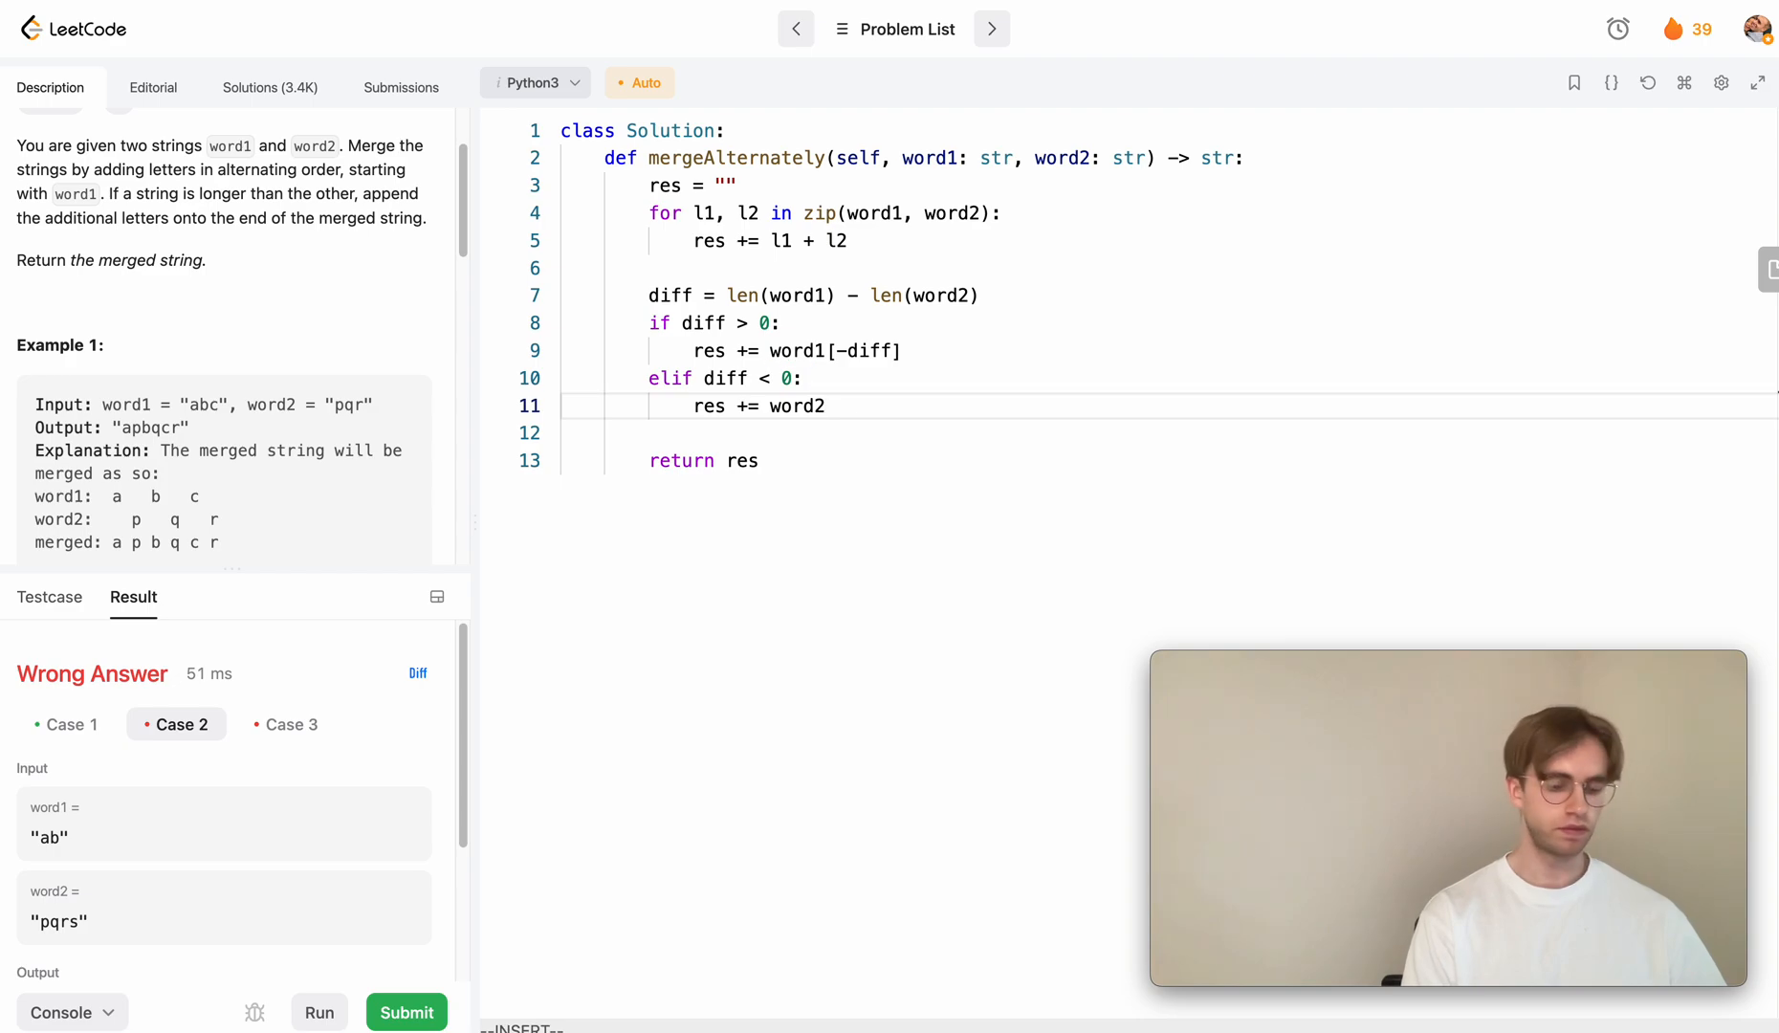
{"action": "type", "text": "[diff]"}
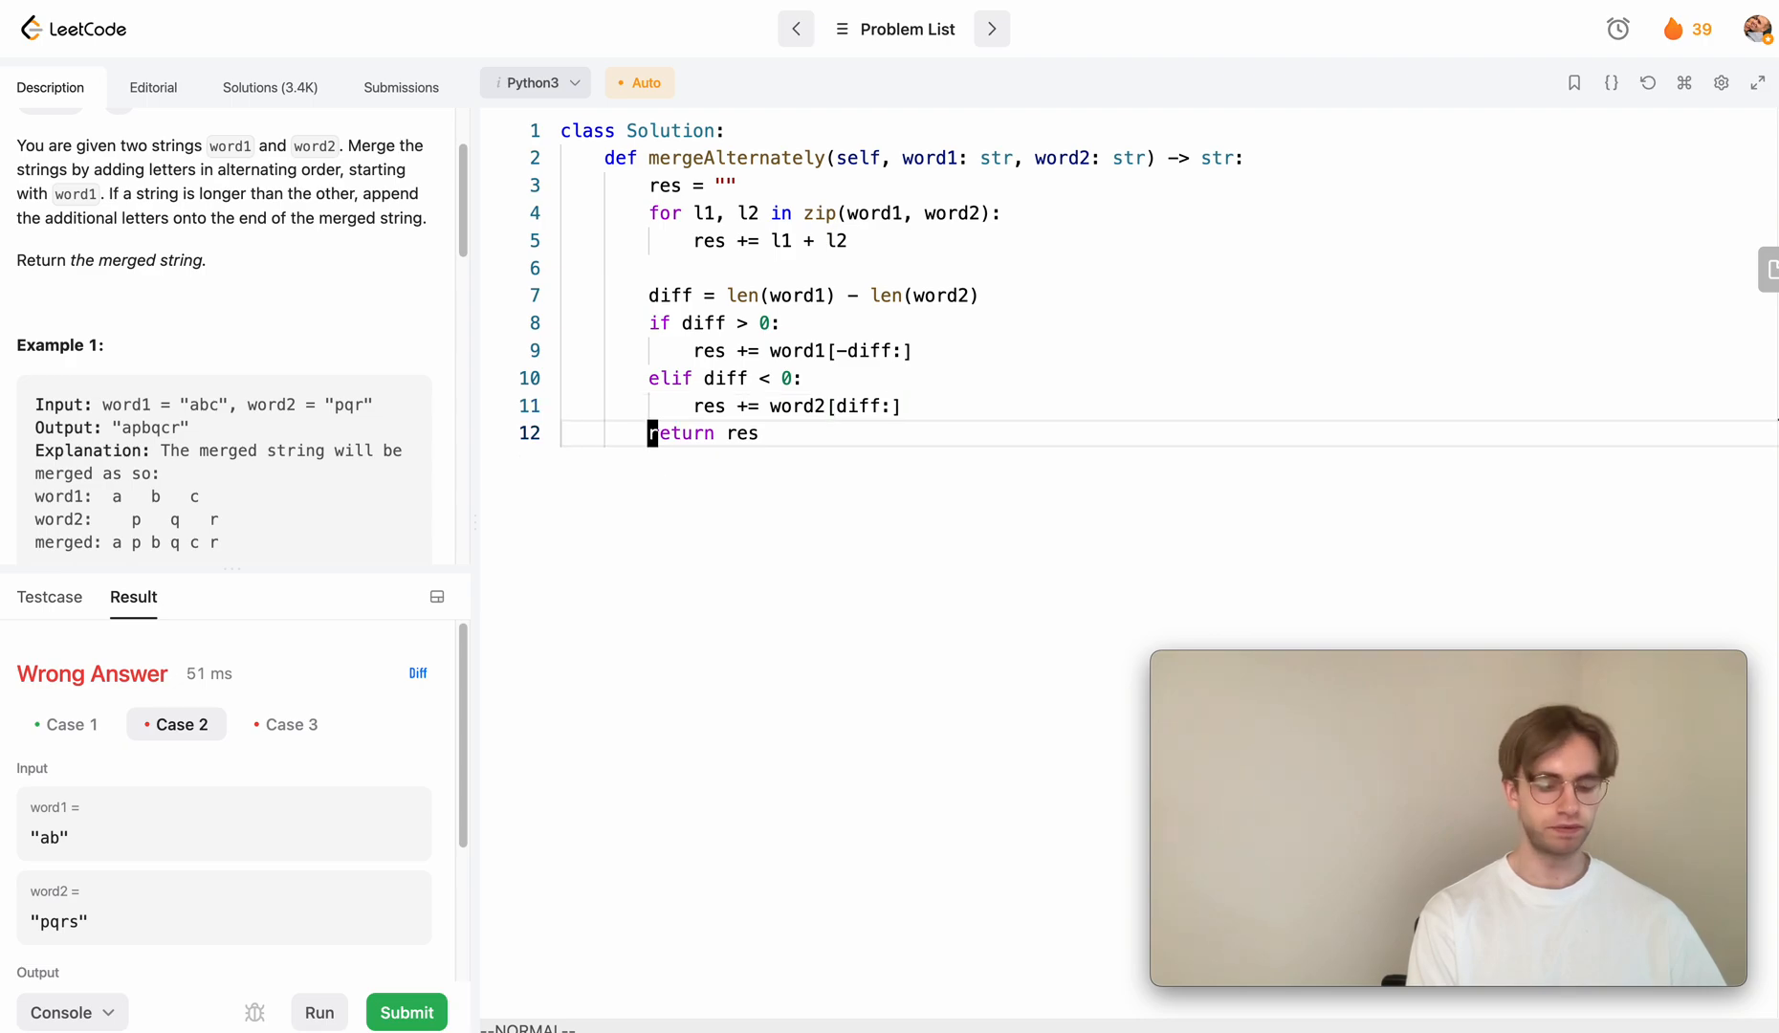
Submit the zip-plus-leftover solution, get Accepted, and close the result details
{"action": "left_click", "coordinate": [405, 1011]}
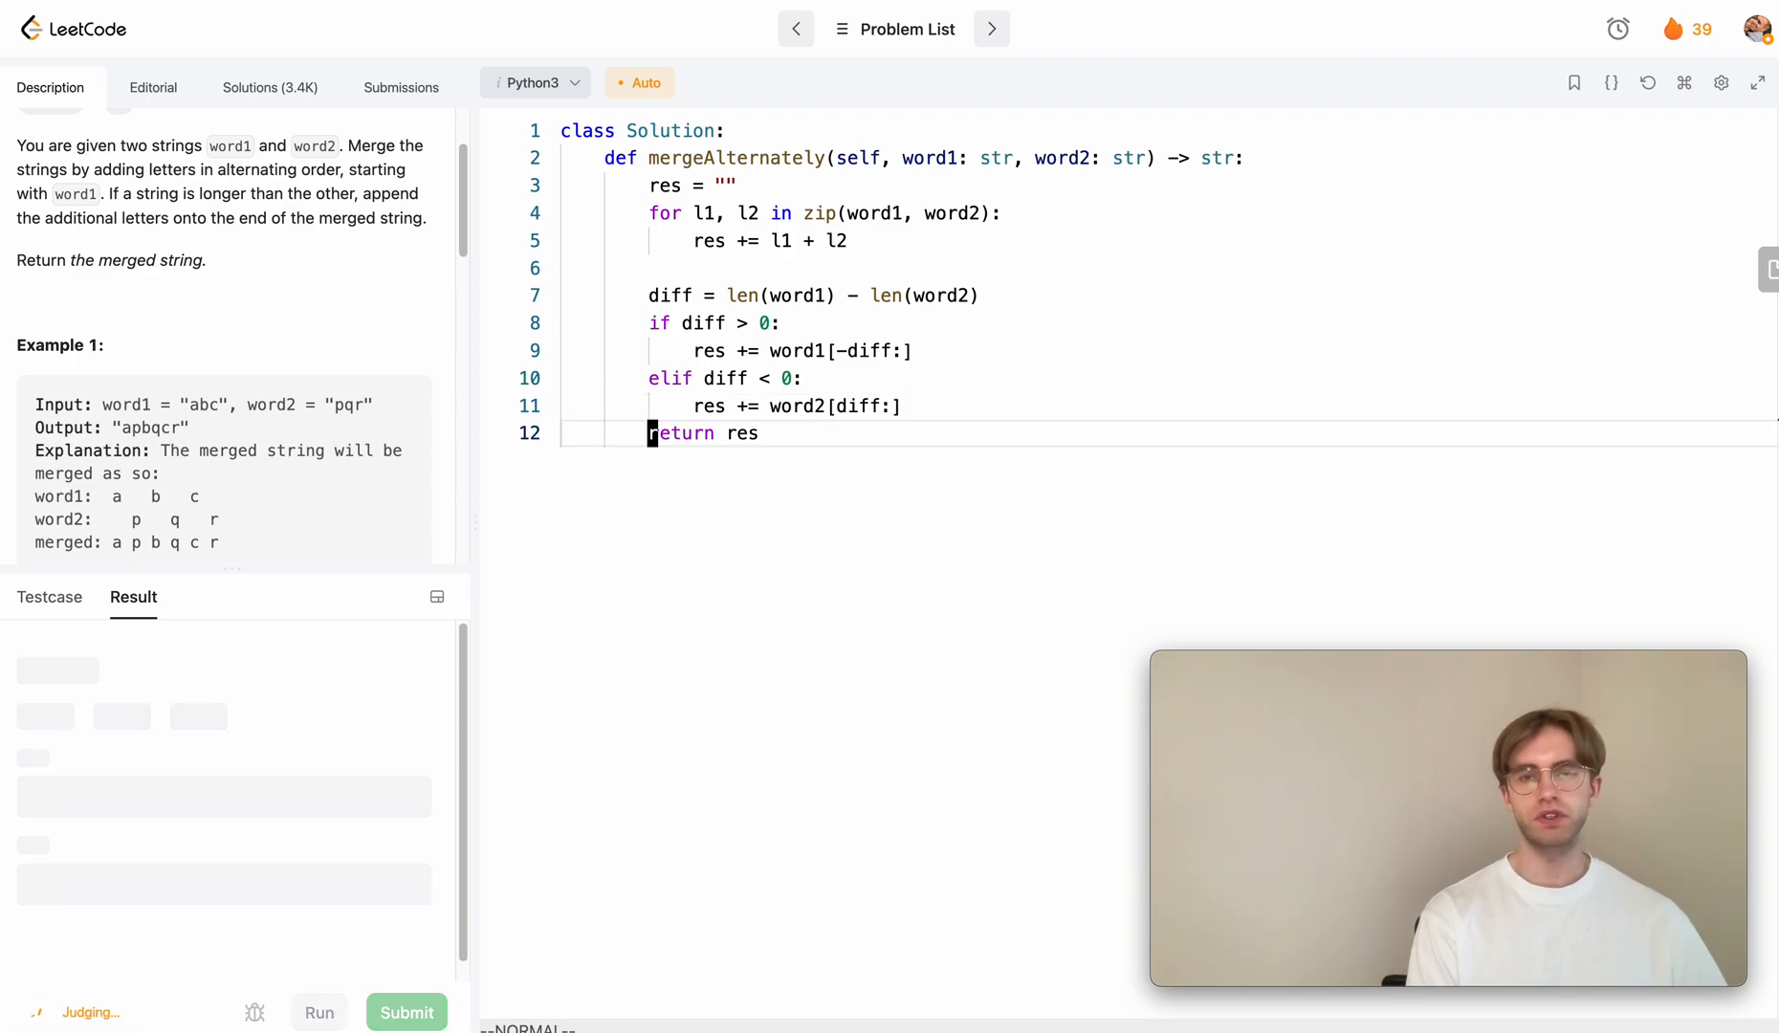
{"action": "left_click", "coordinate": [406, 1011]}
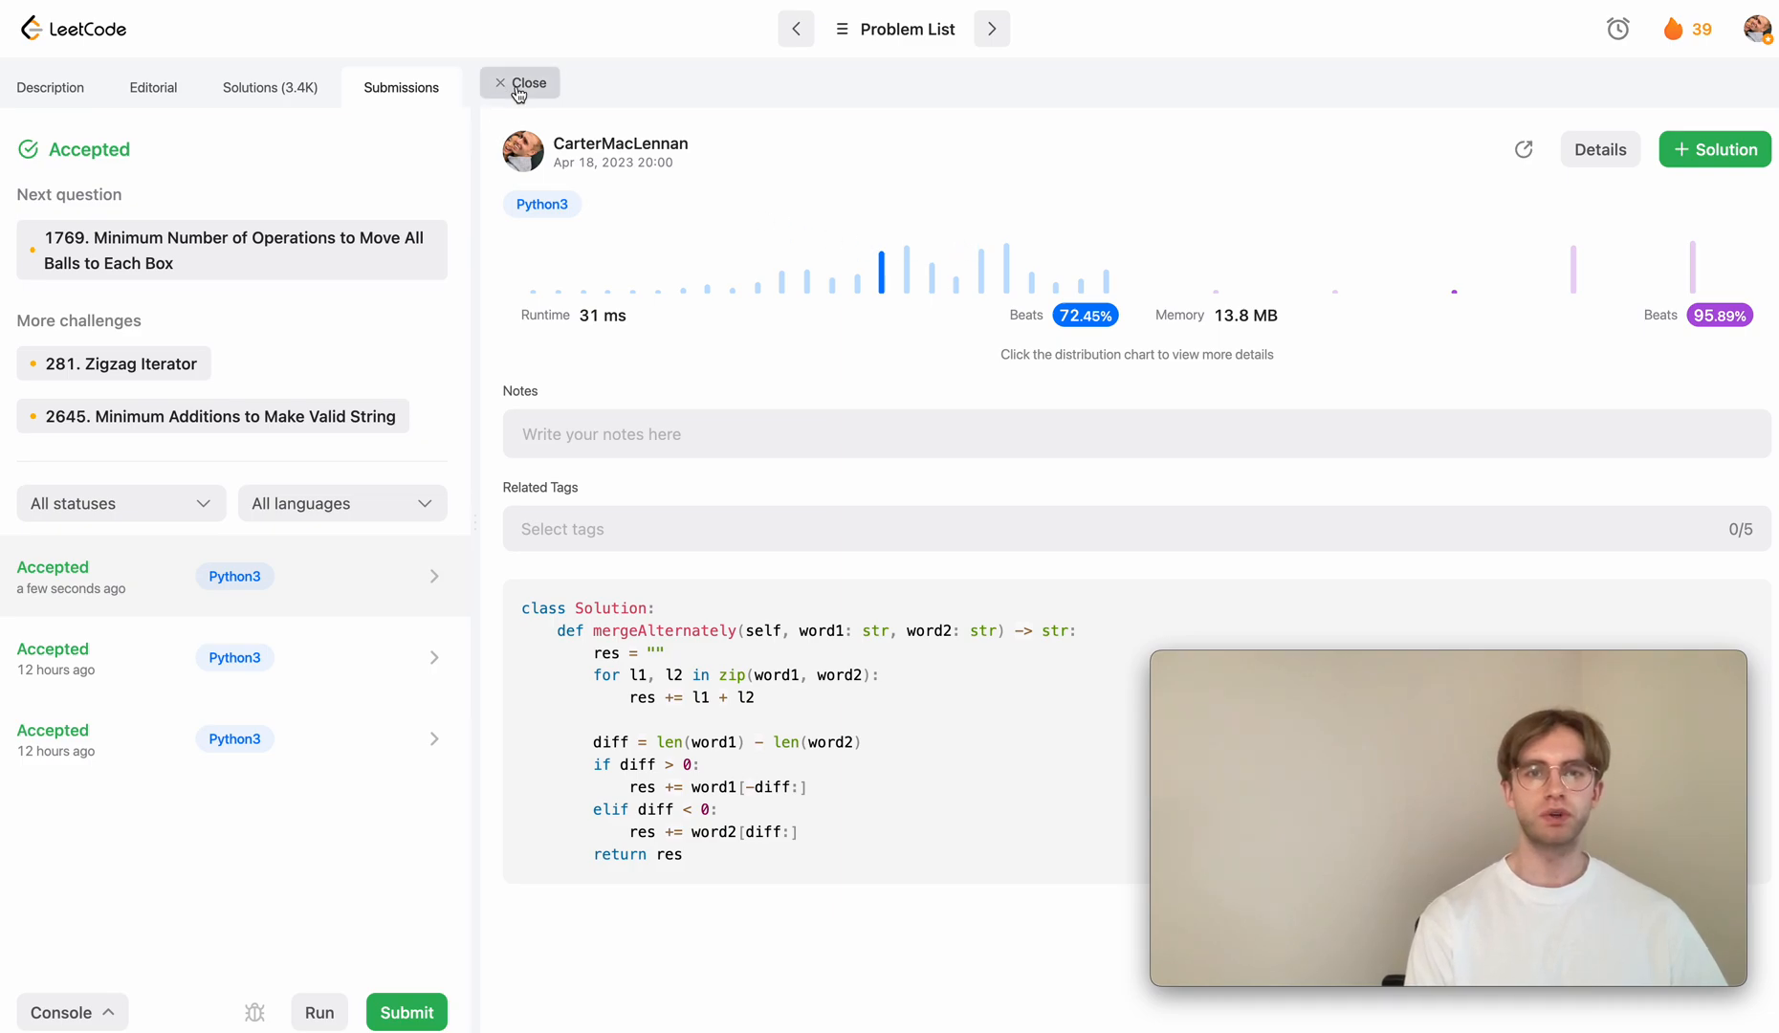
{"action": "left_click", "coordinate": [527, 83]}
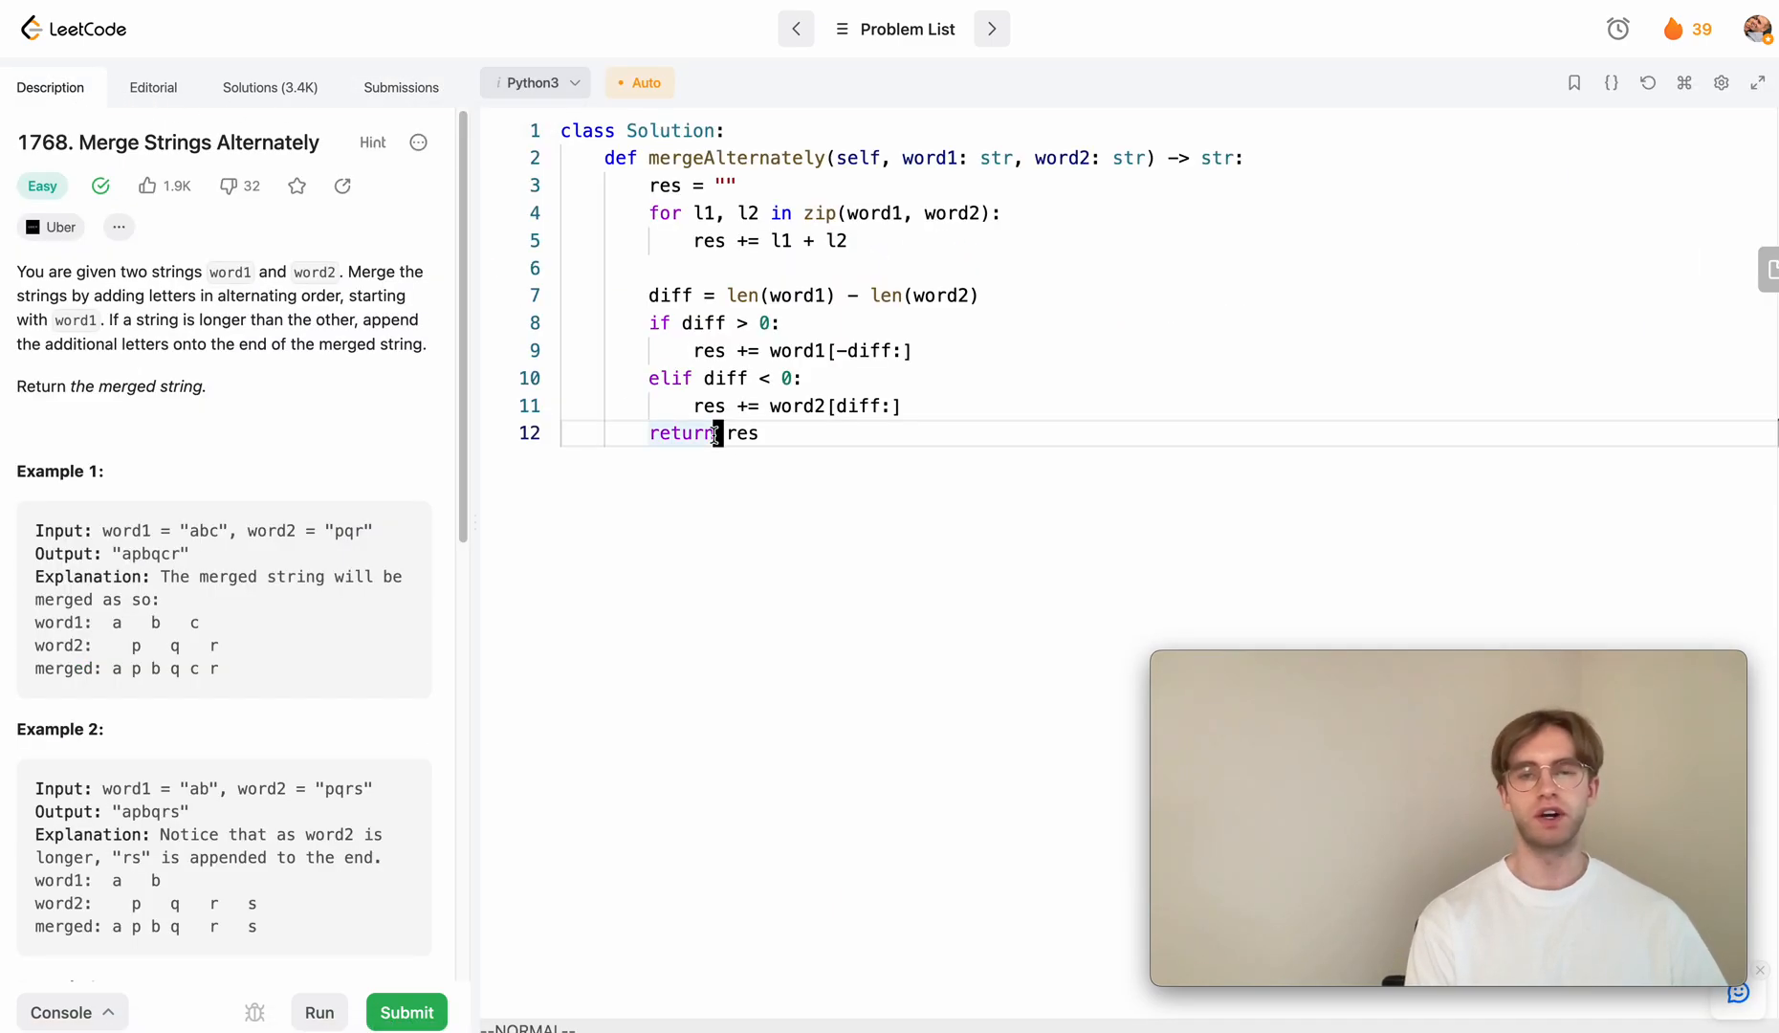
Type a second line 'return zip_longest(word1, word2, '')' below return res
{"action": "type", "text": "re"}
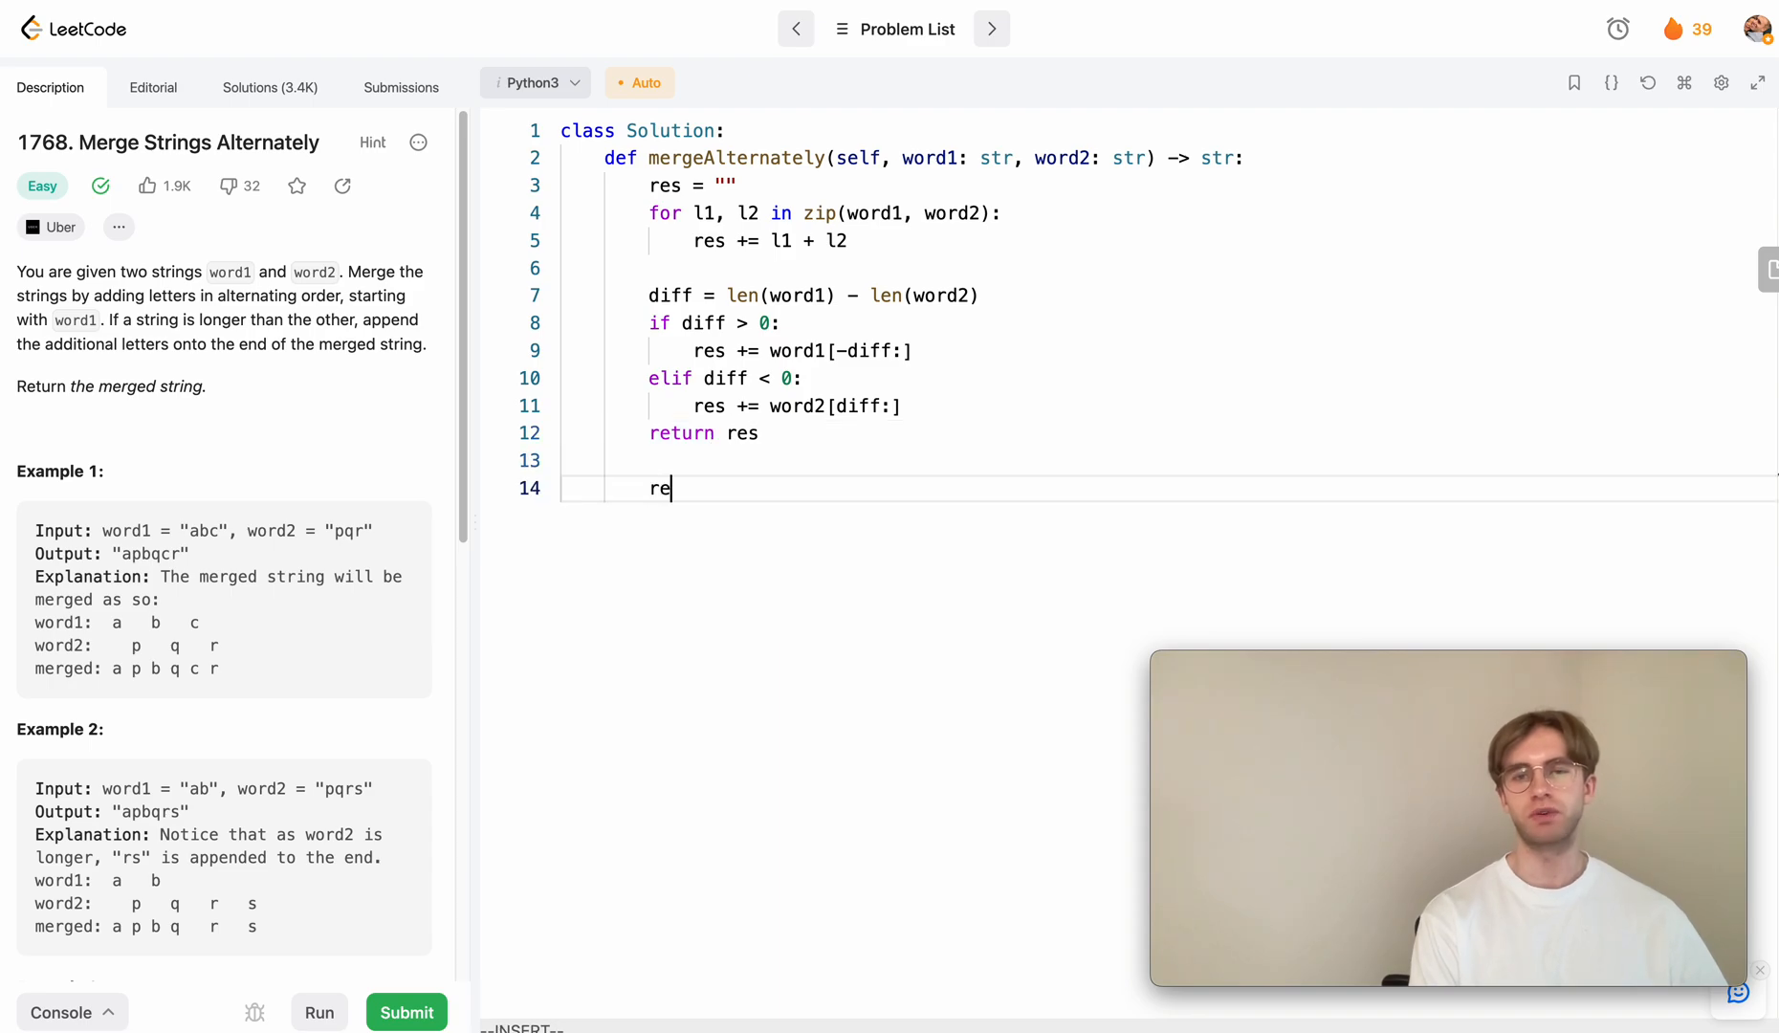
{"action": "type", "text": "turn"}
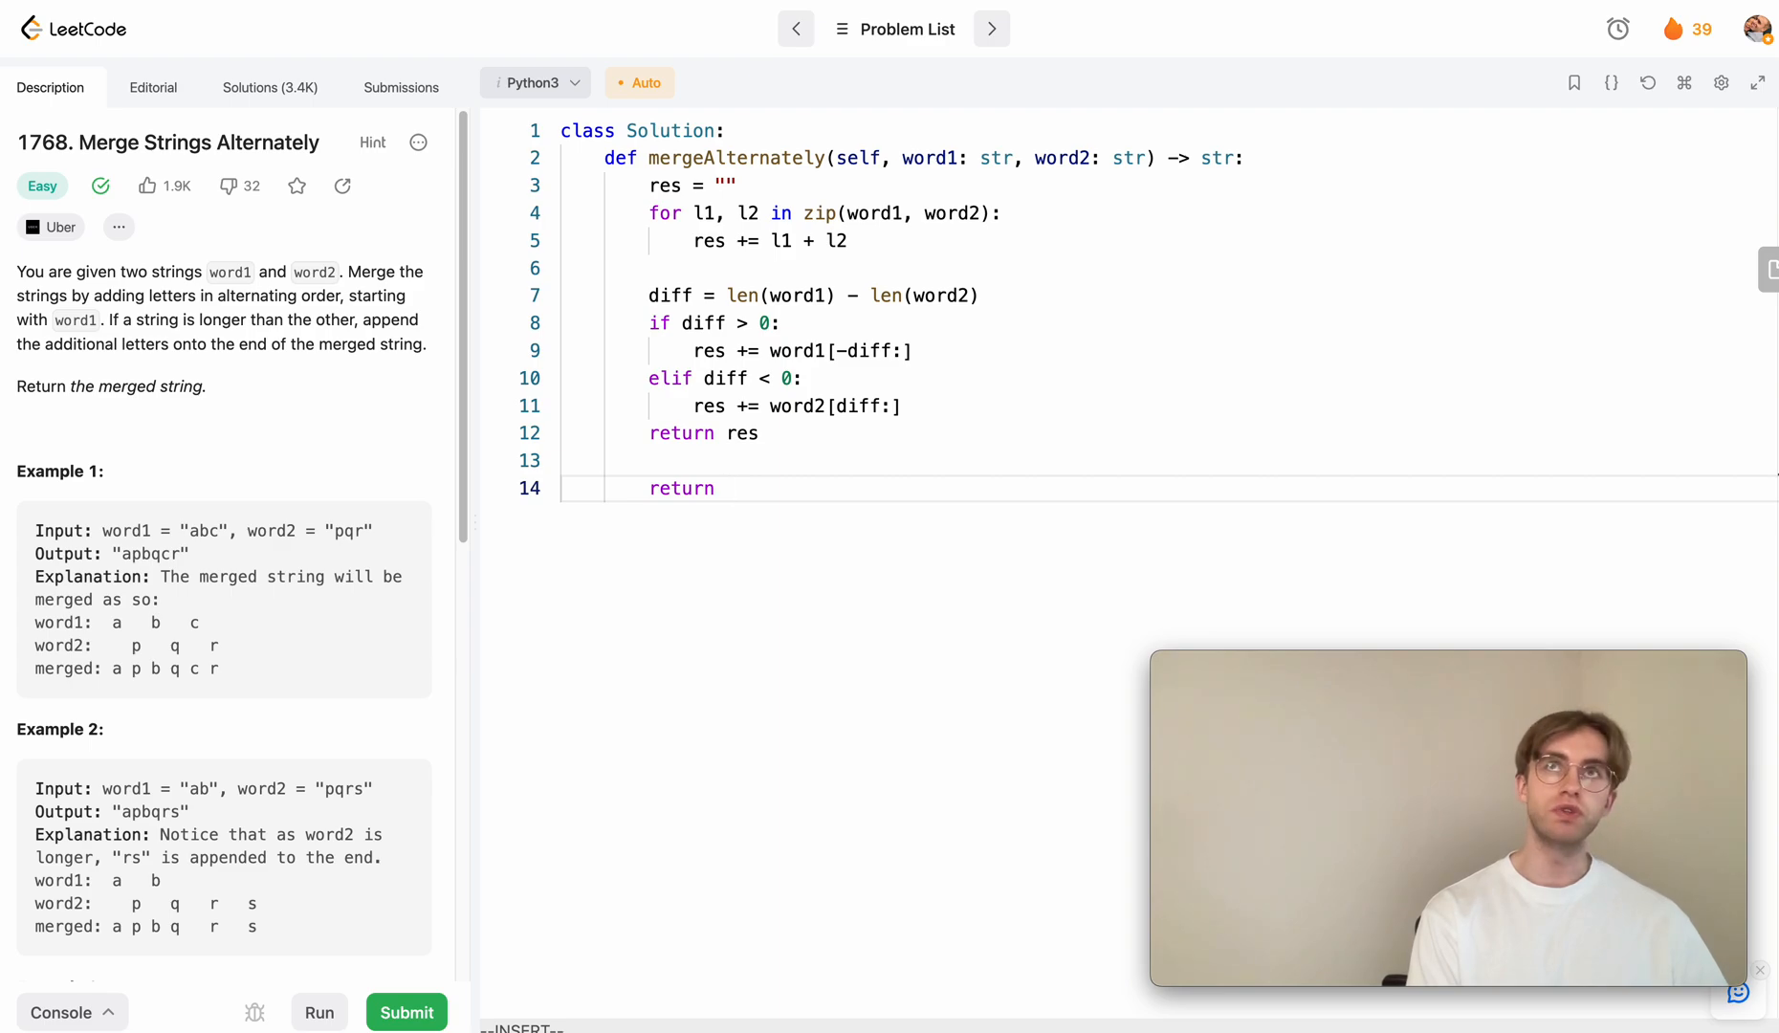
{"action": "type", "text": "zip_longest"}
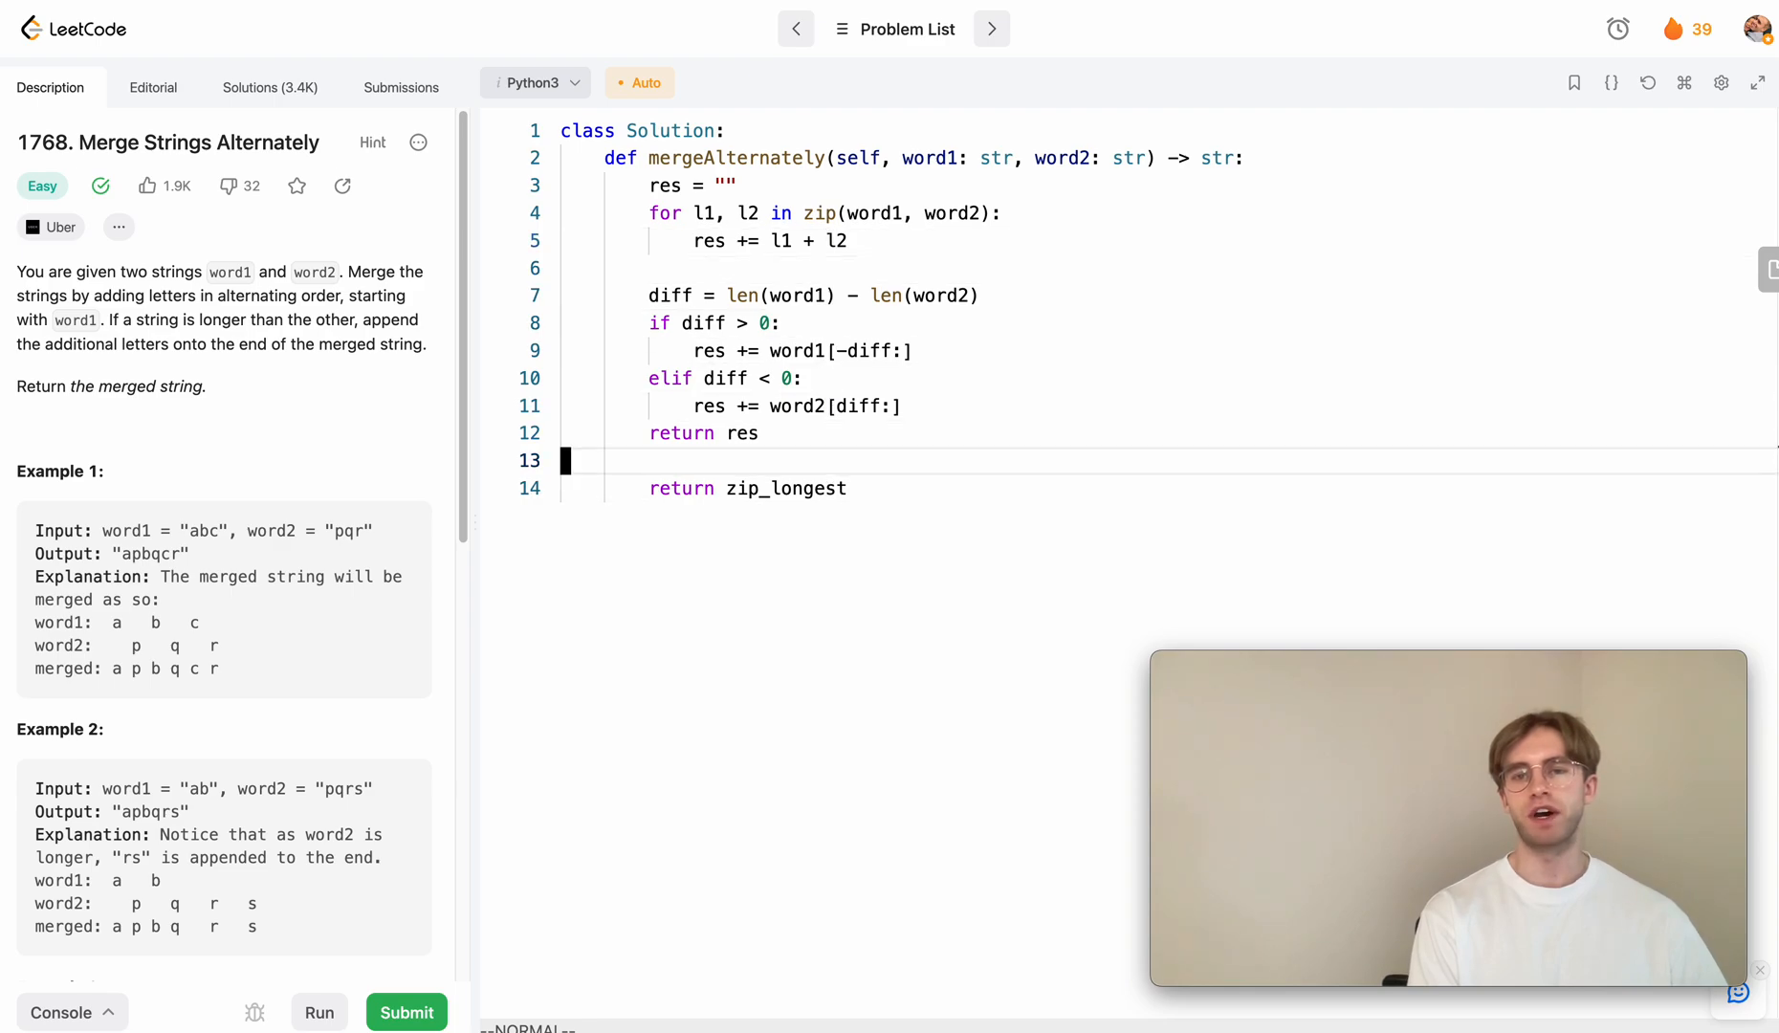
{"action": "type", "text": "()"}
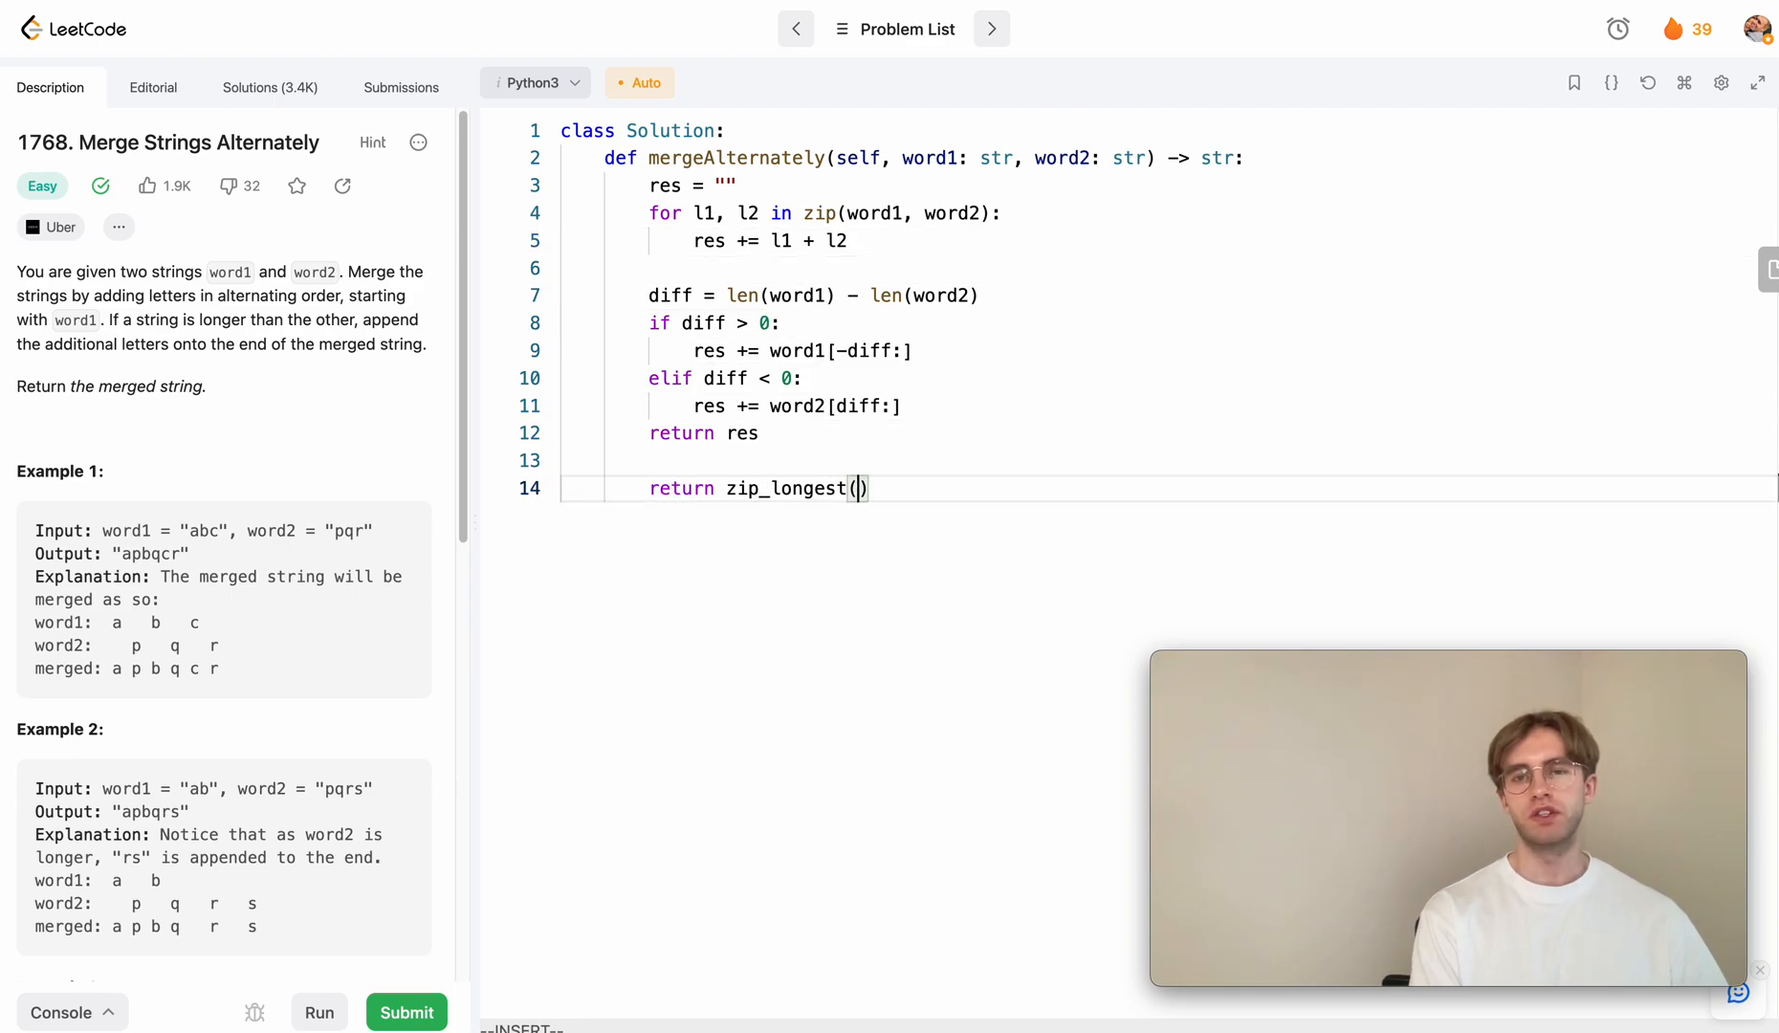
{"action": "type", "text": "word1, word"}
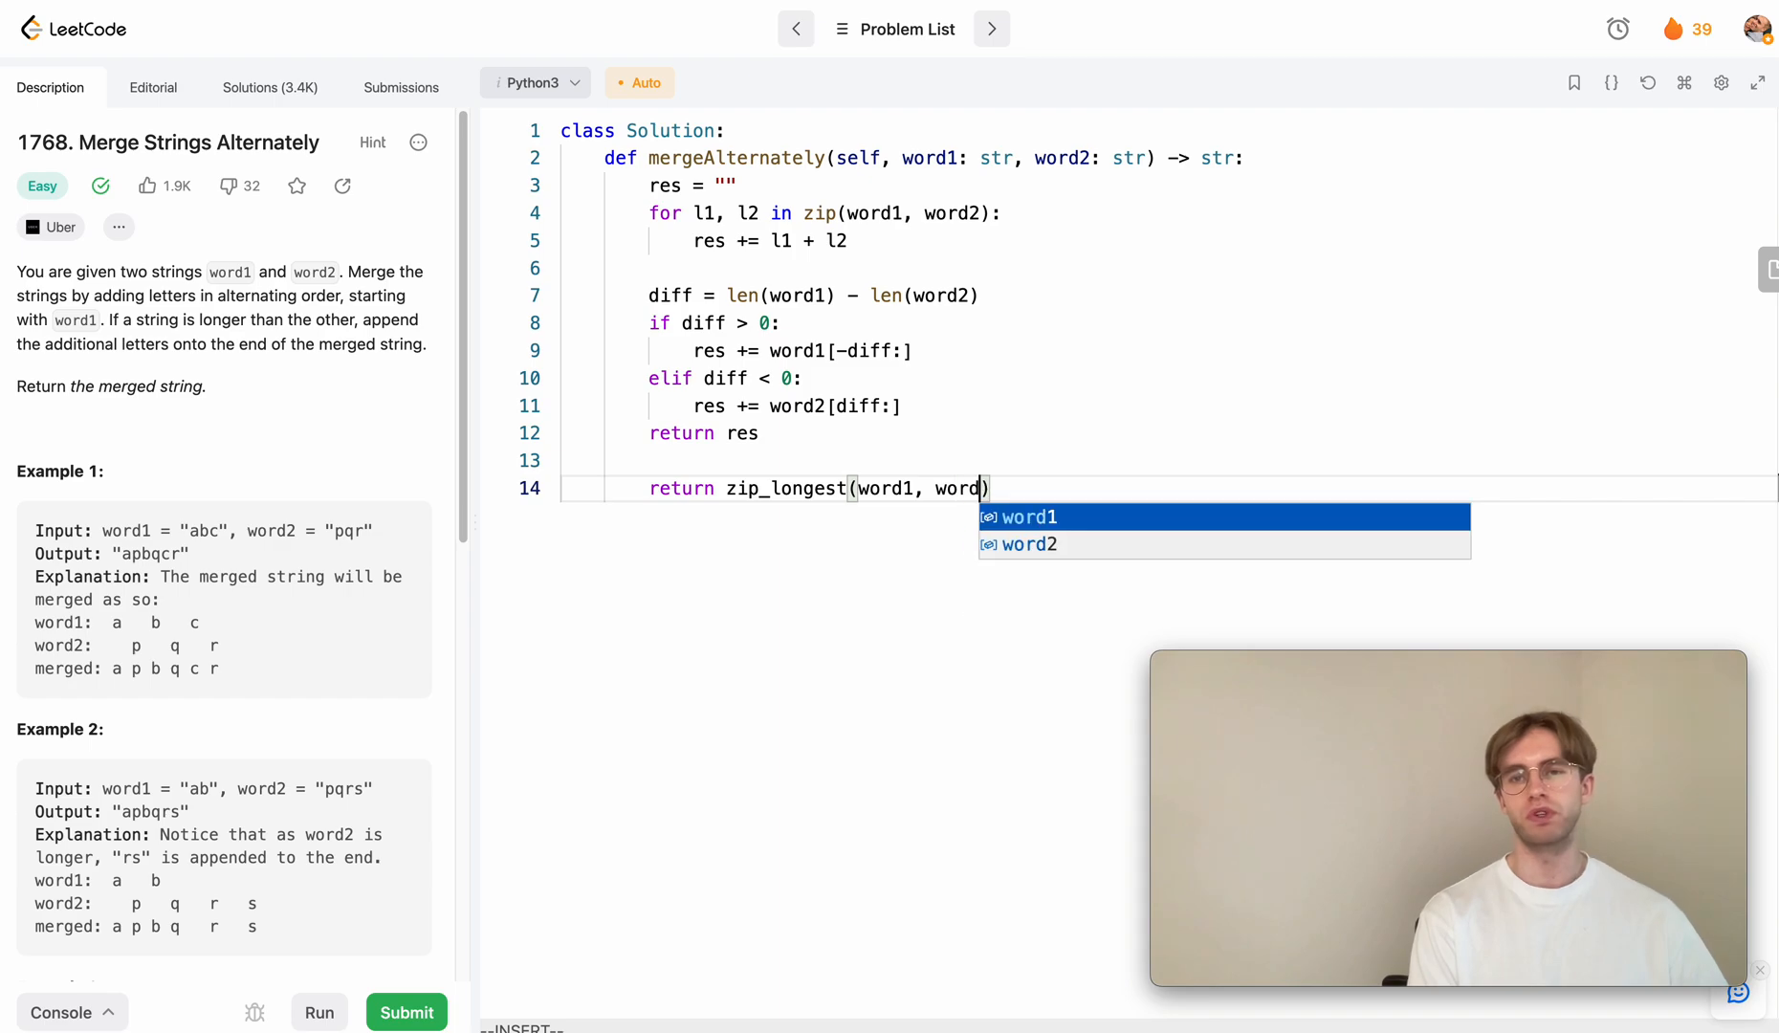
{"action": "type", "text": ", ''"}
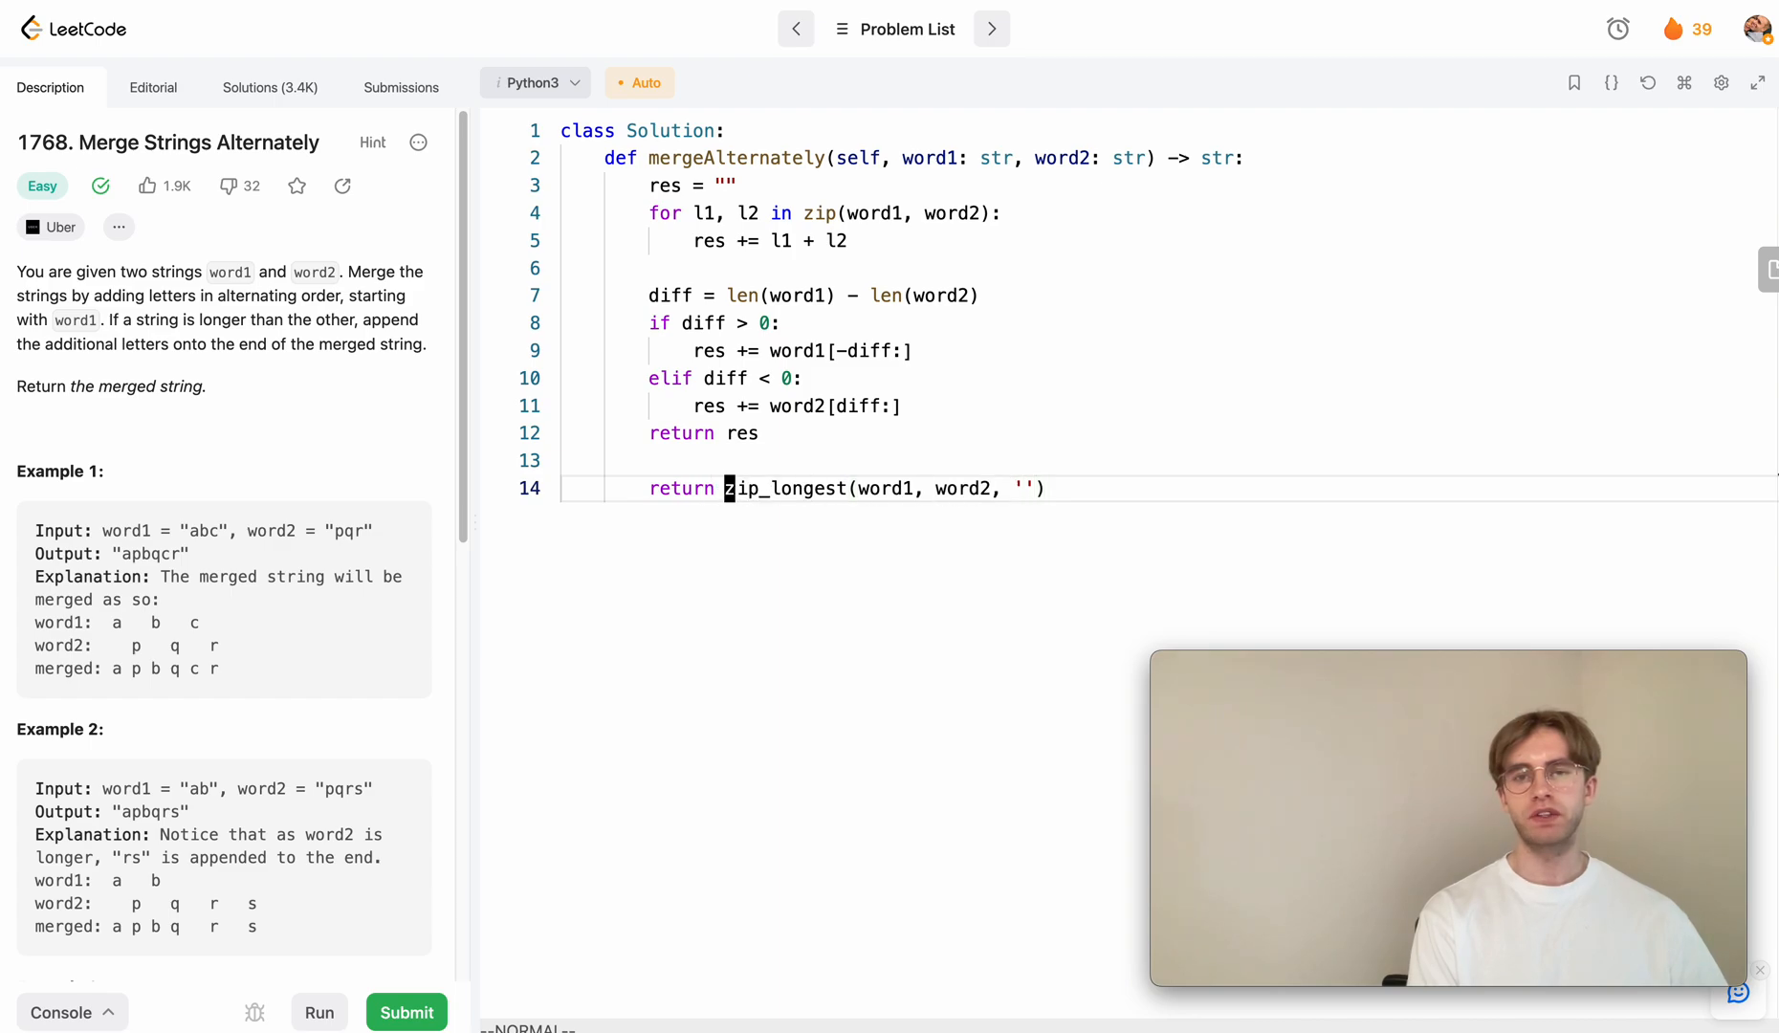
Rewrite it as ''.join(w1 + w2 for w1, w2 in zip_longest(..., fillvalue=''))
{"action": "key", "text": "i"}
{"action": "type", "text": " for"}
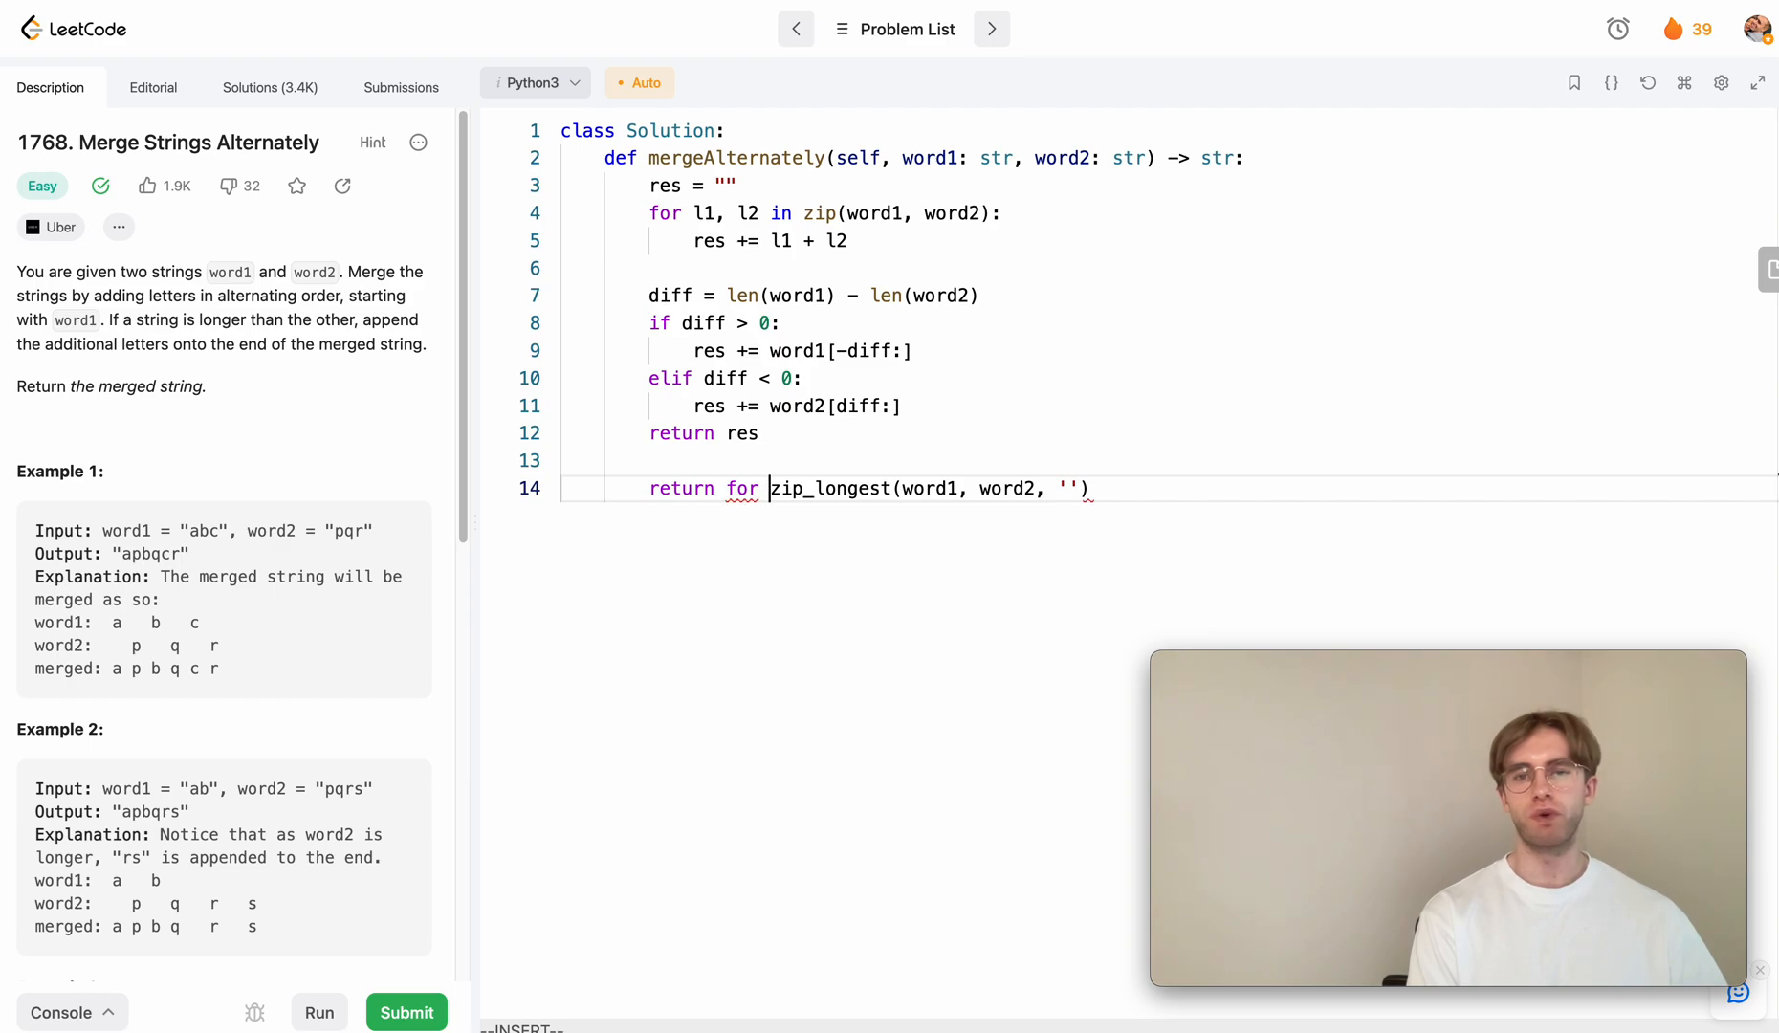
{"action": "type", "text": "w1, w"}
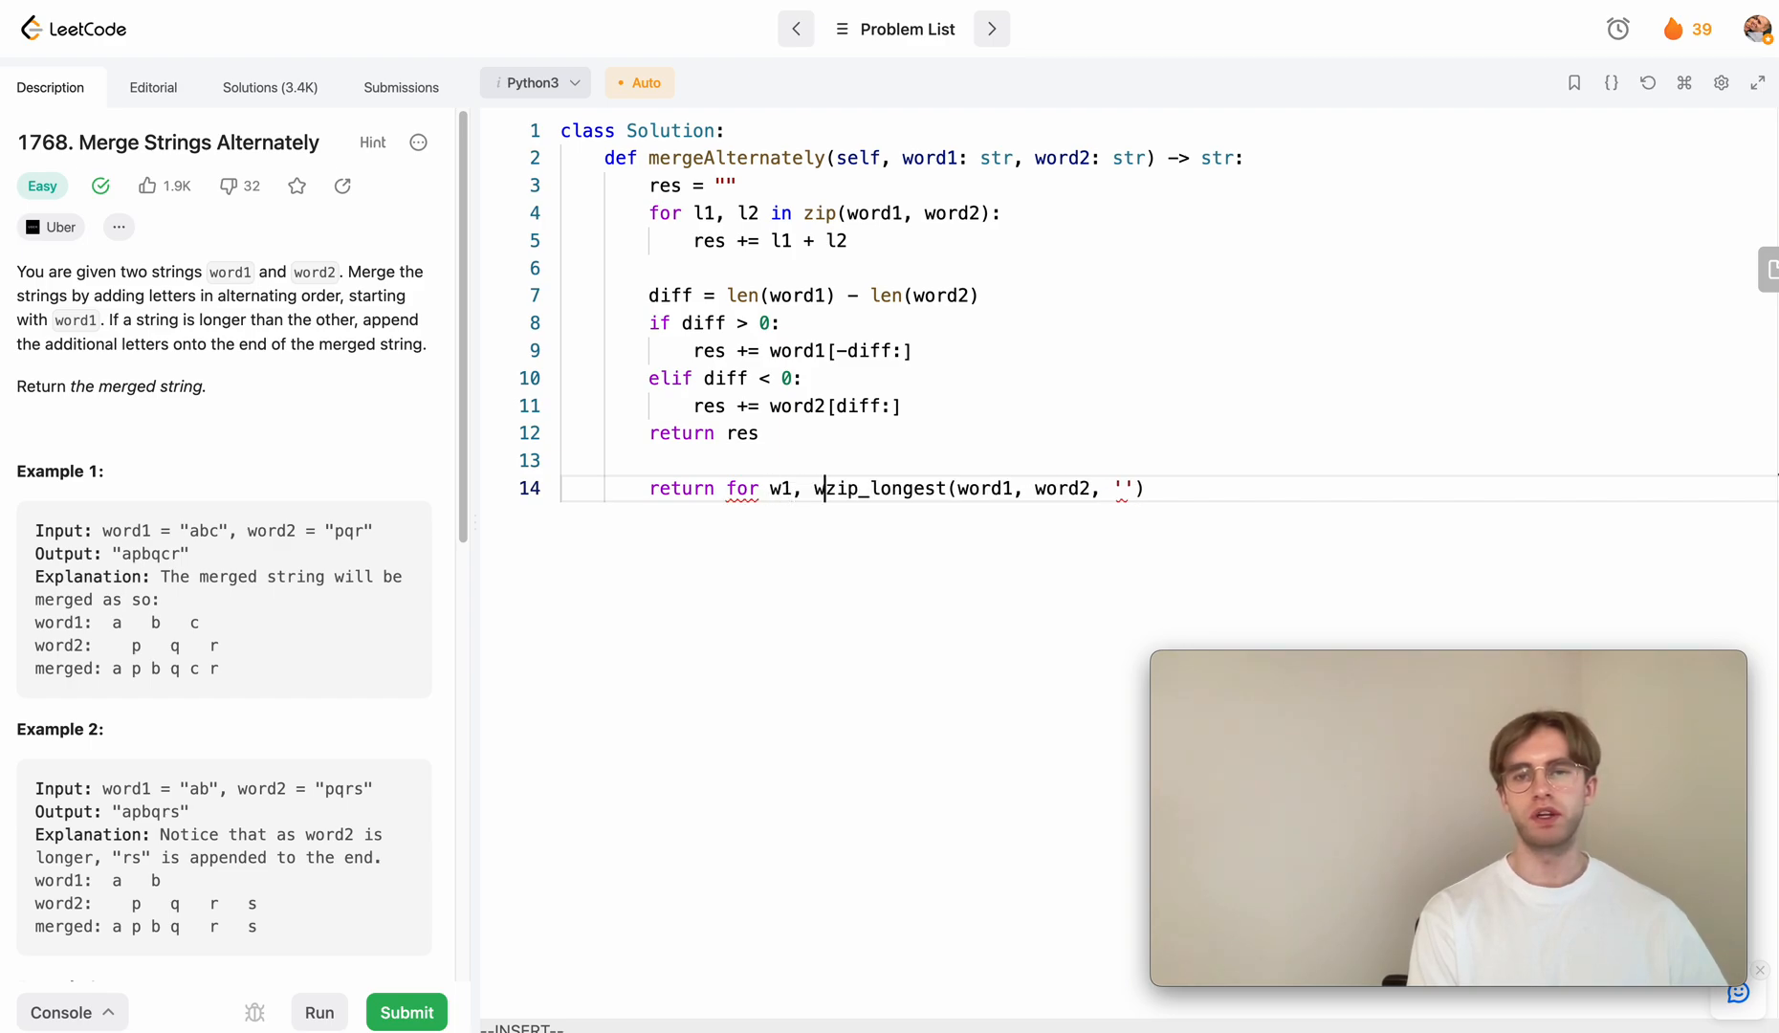
{"action": "type", "text": "2 in"}
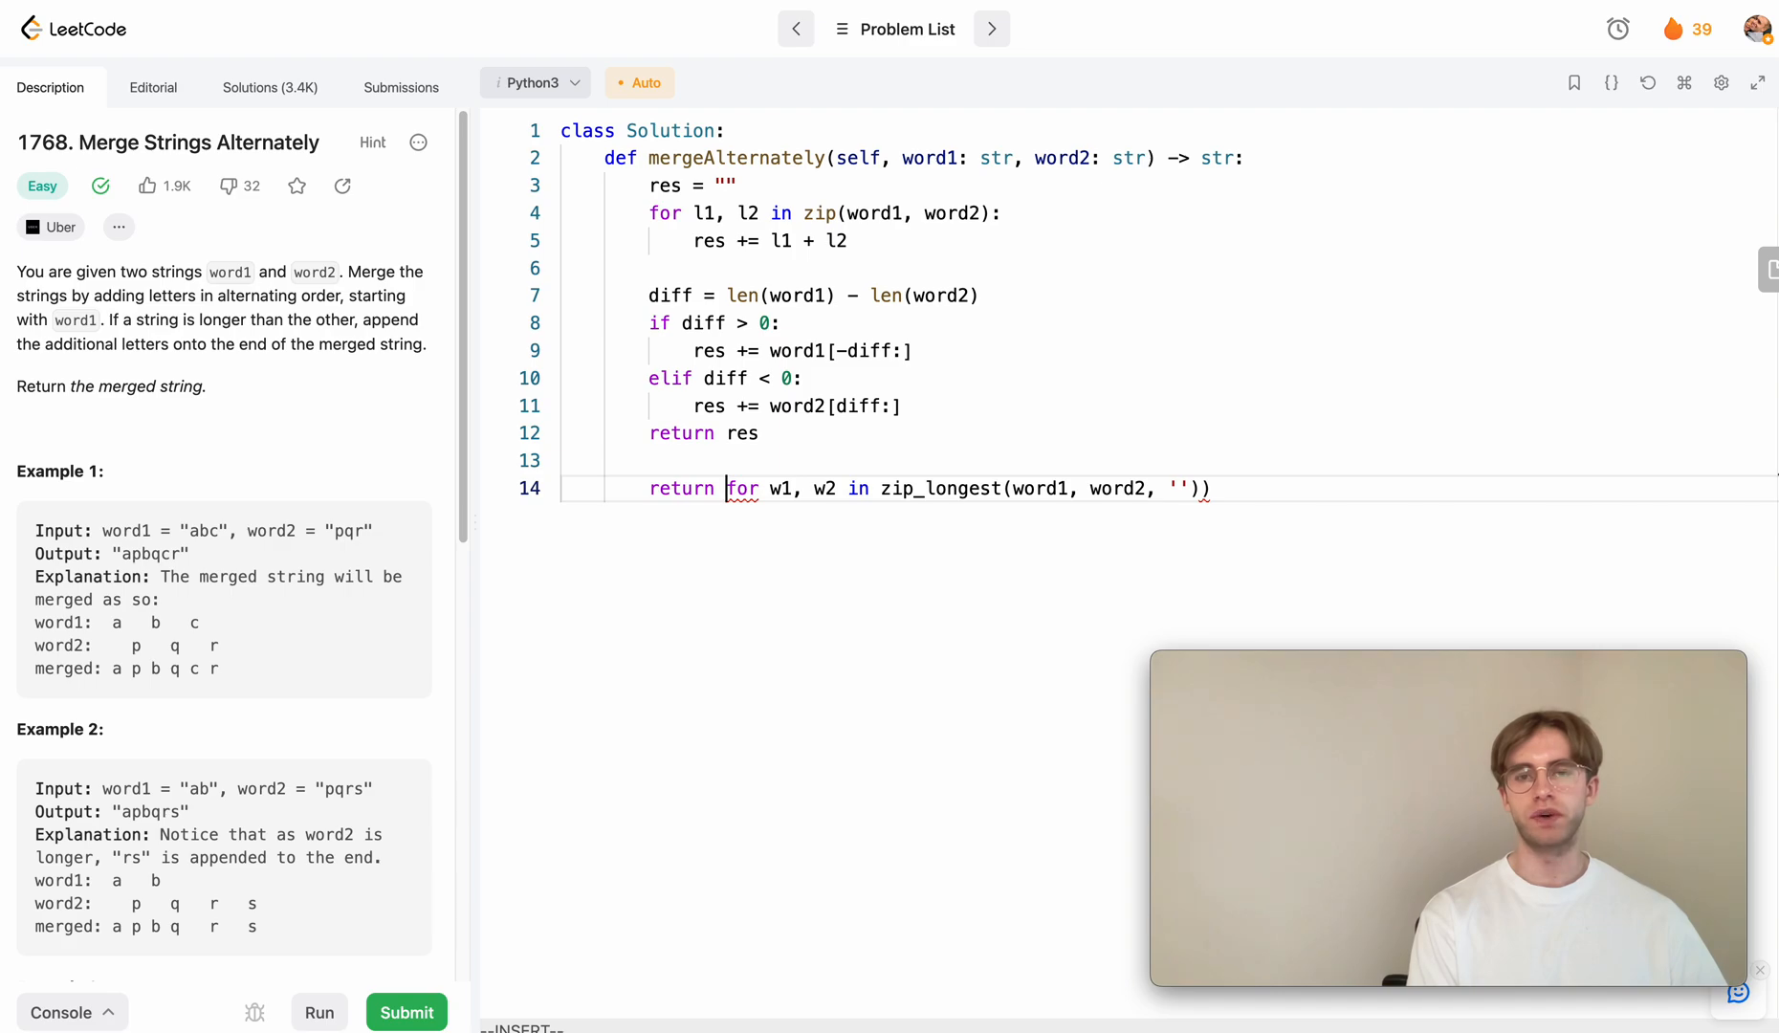
{"action": "type", "text": "w1 + w2"}
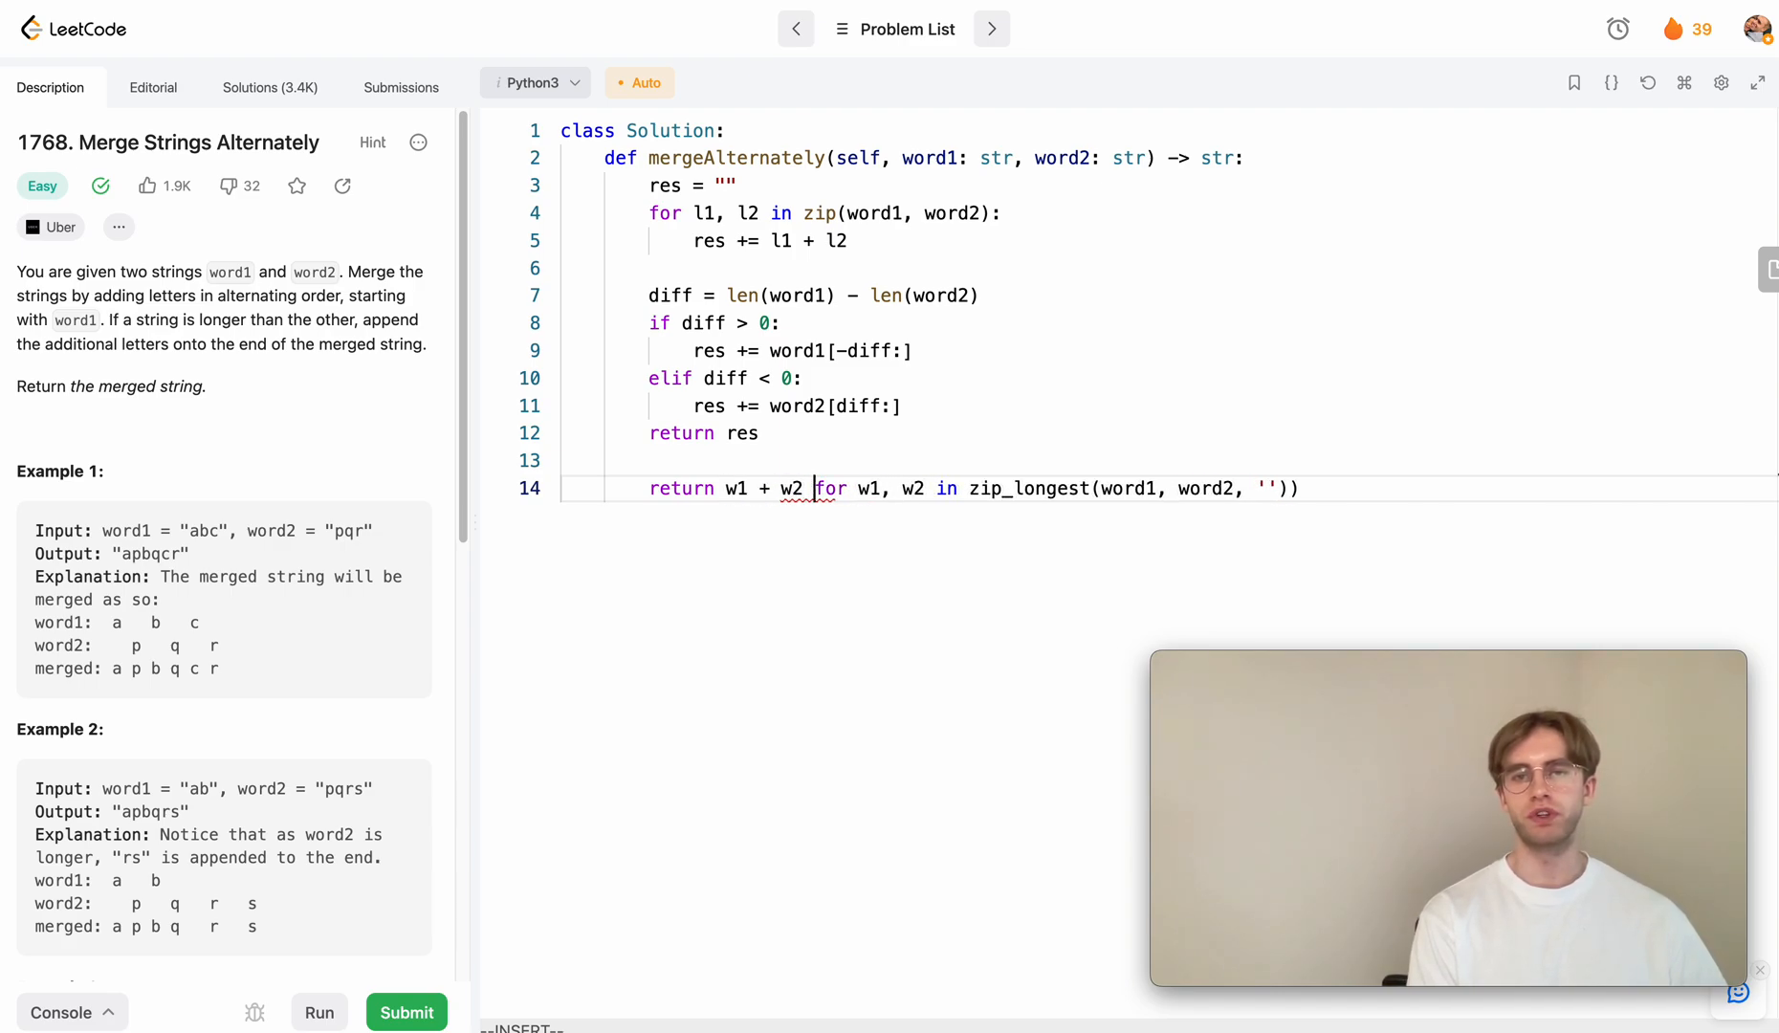
{"action": "type", "text": "hh"}
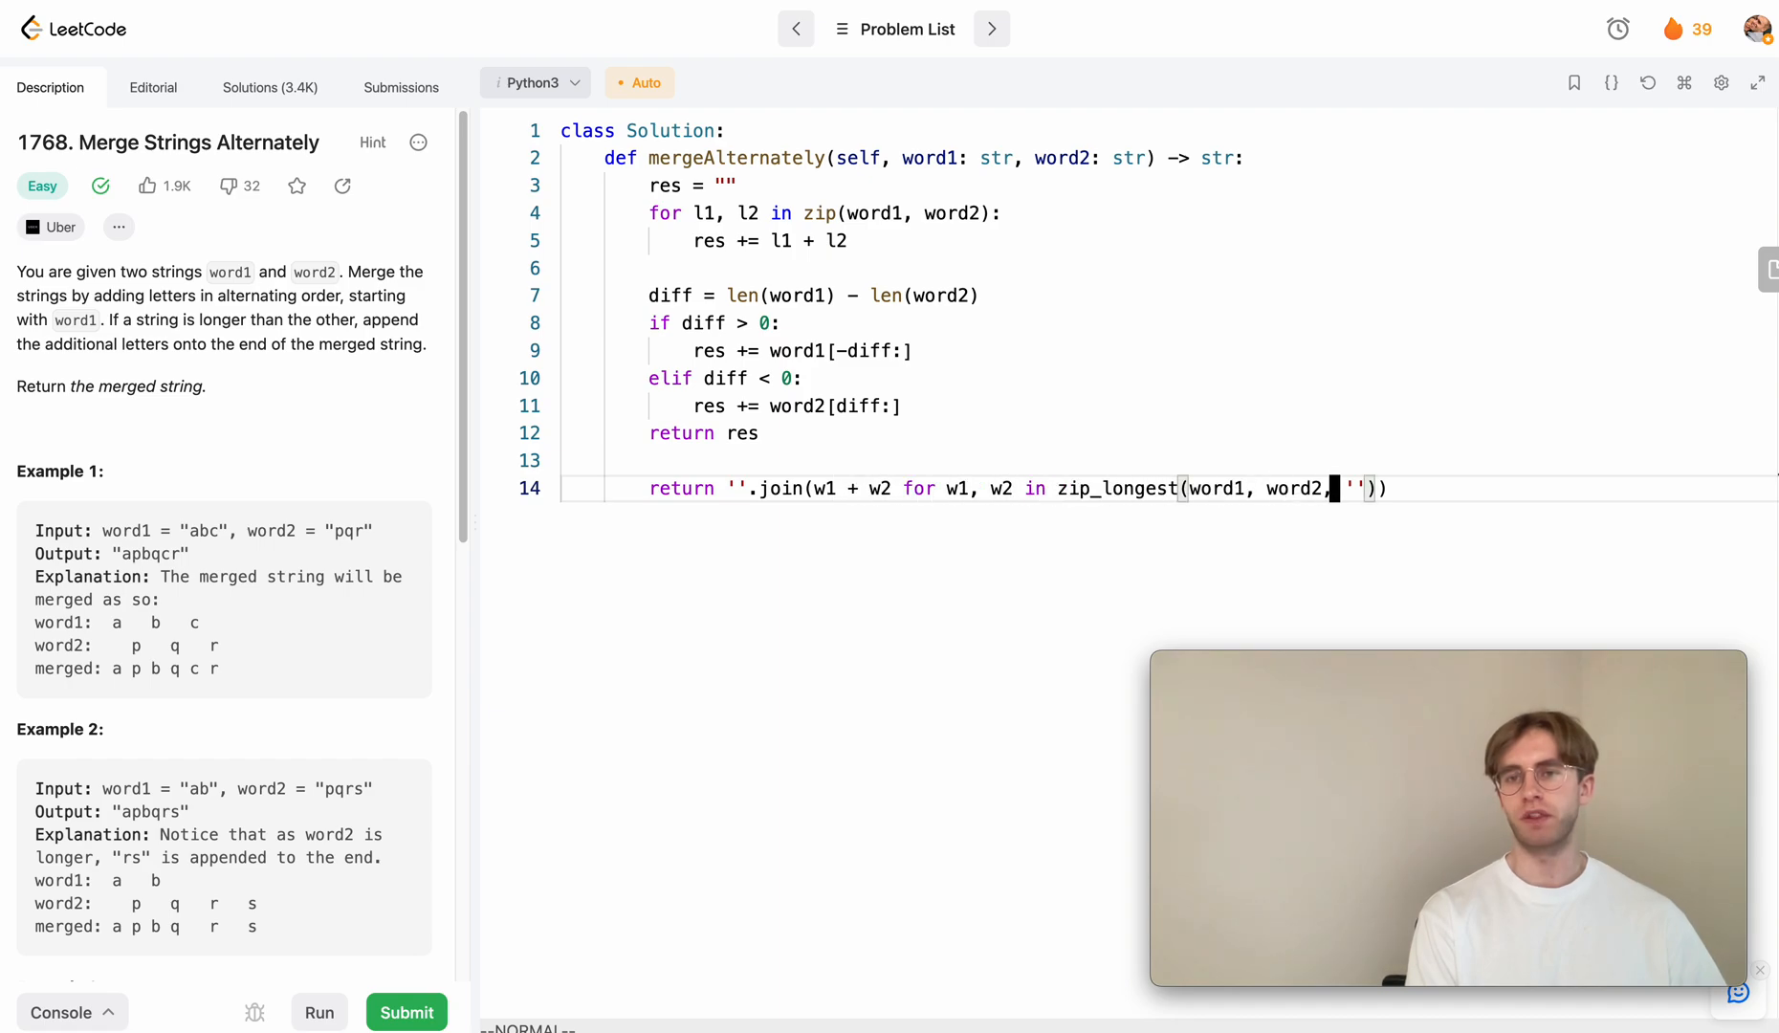
{"action": "type", "text": "fillvalue ="}
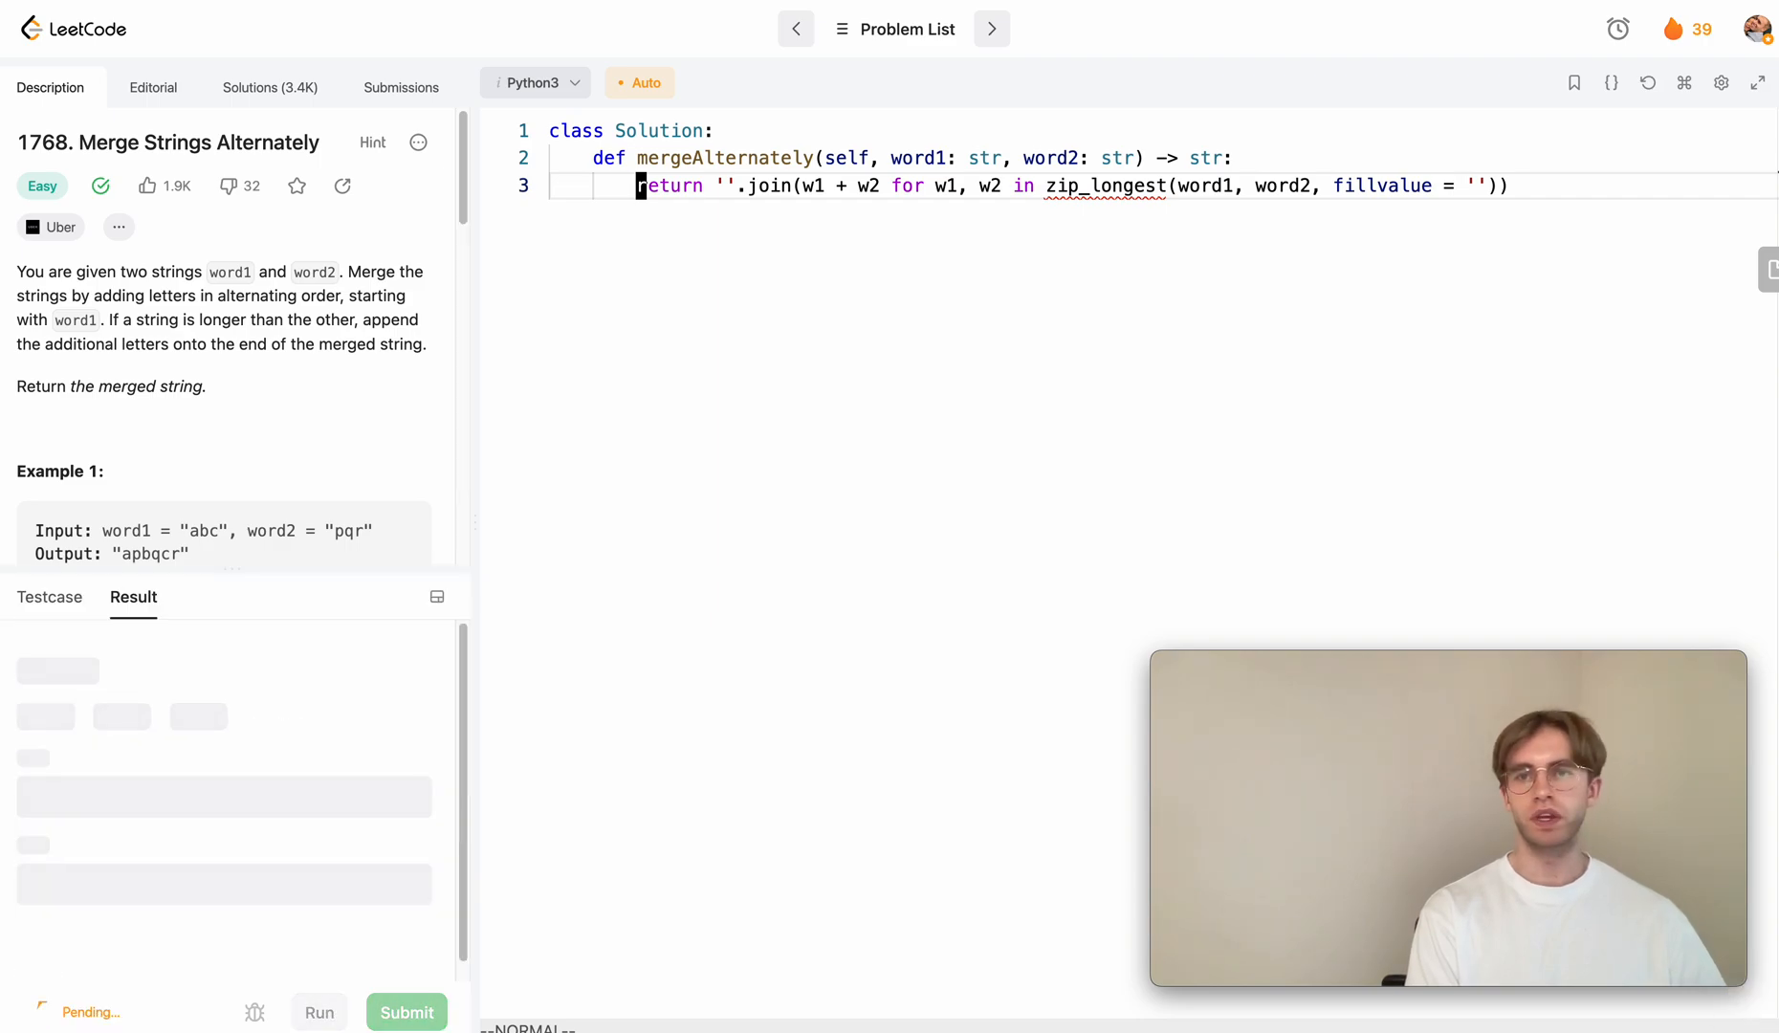
Submit the one-line zip_longest solution and close the Accepted details
{"action": "left_click", "coordinate": [406, 1011]}
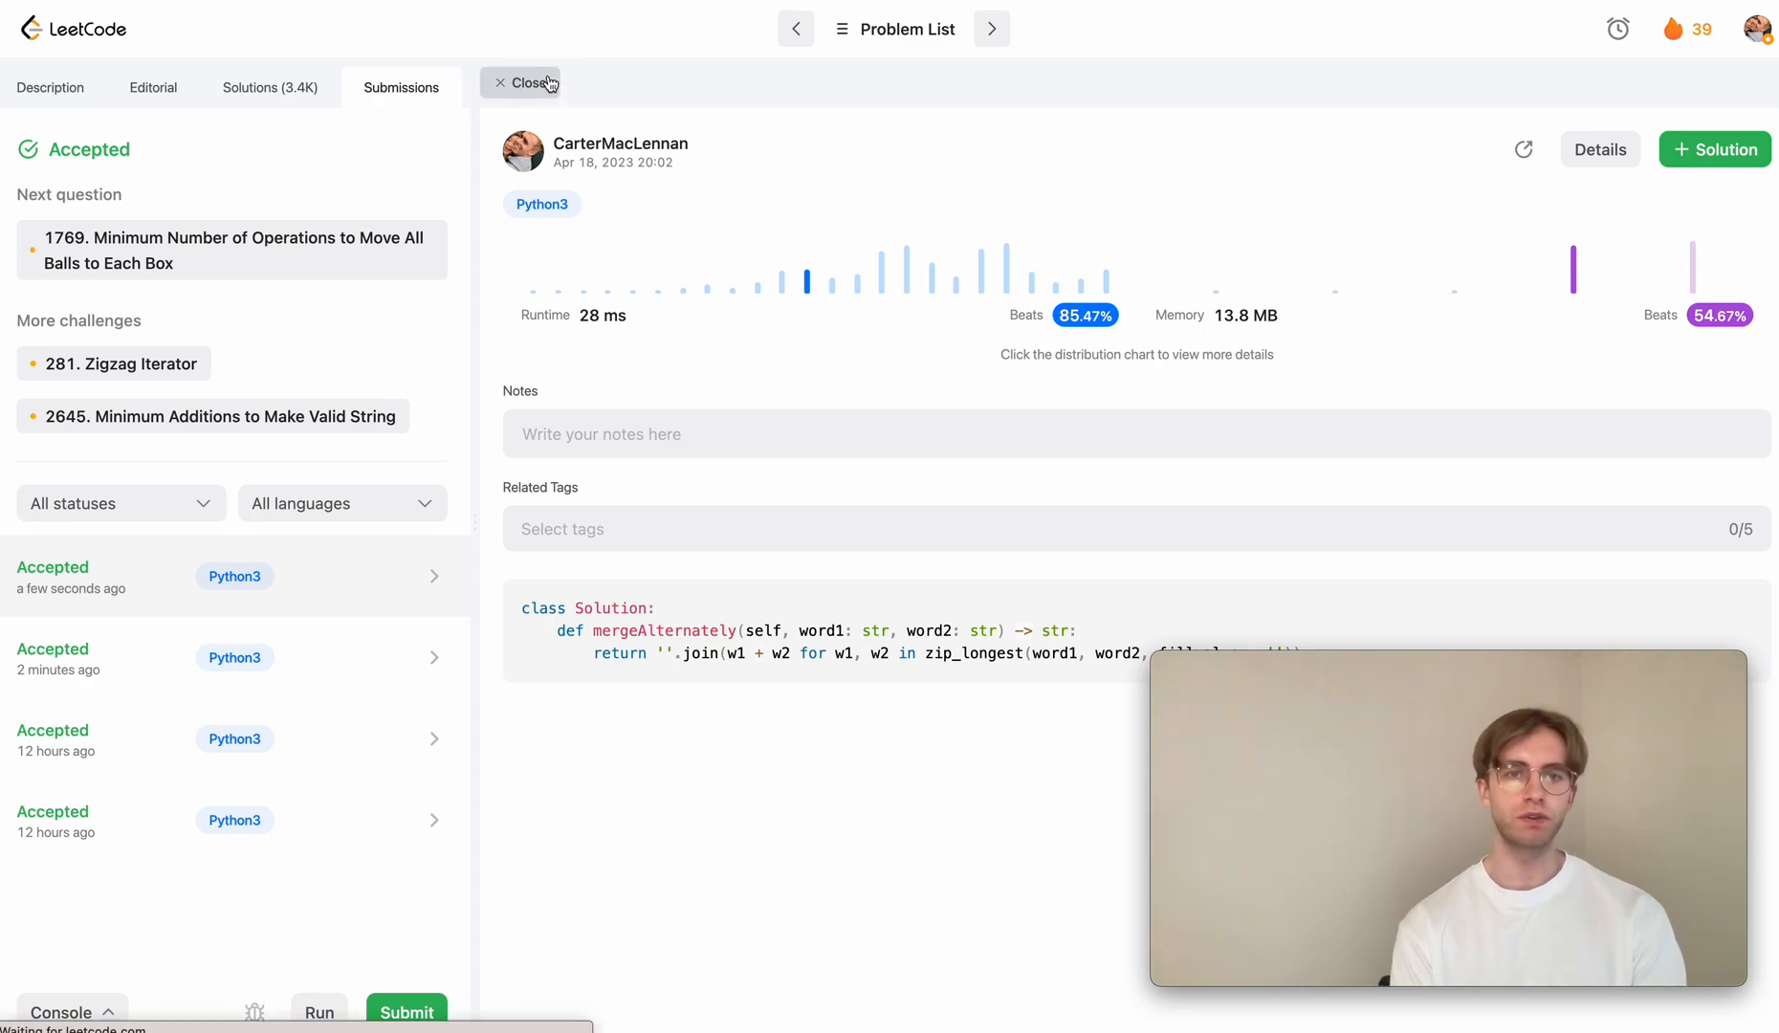
{"action": "left_click", "coordinate": [523, 81]}
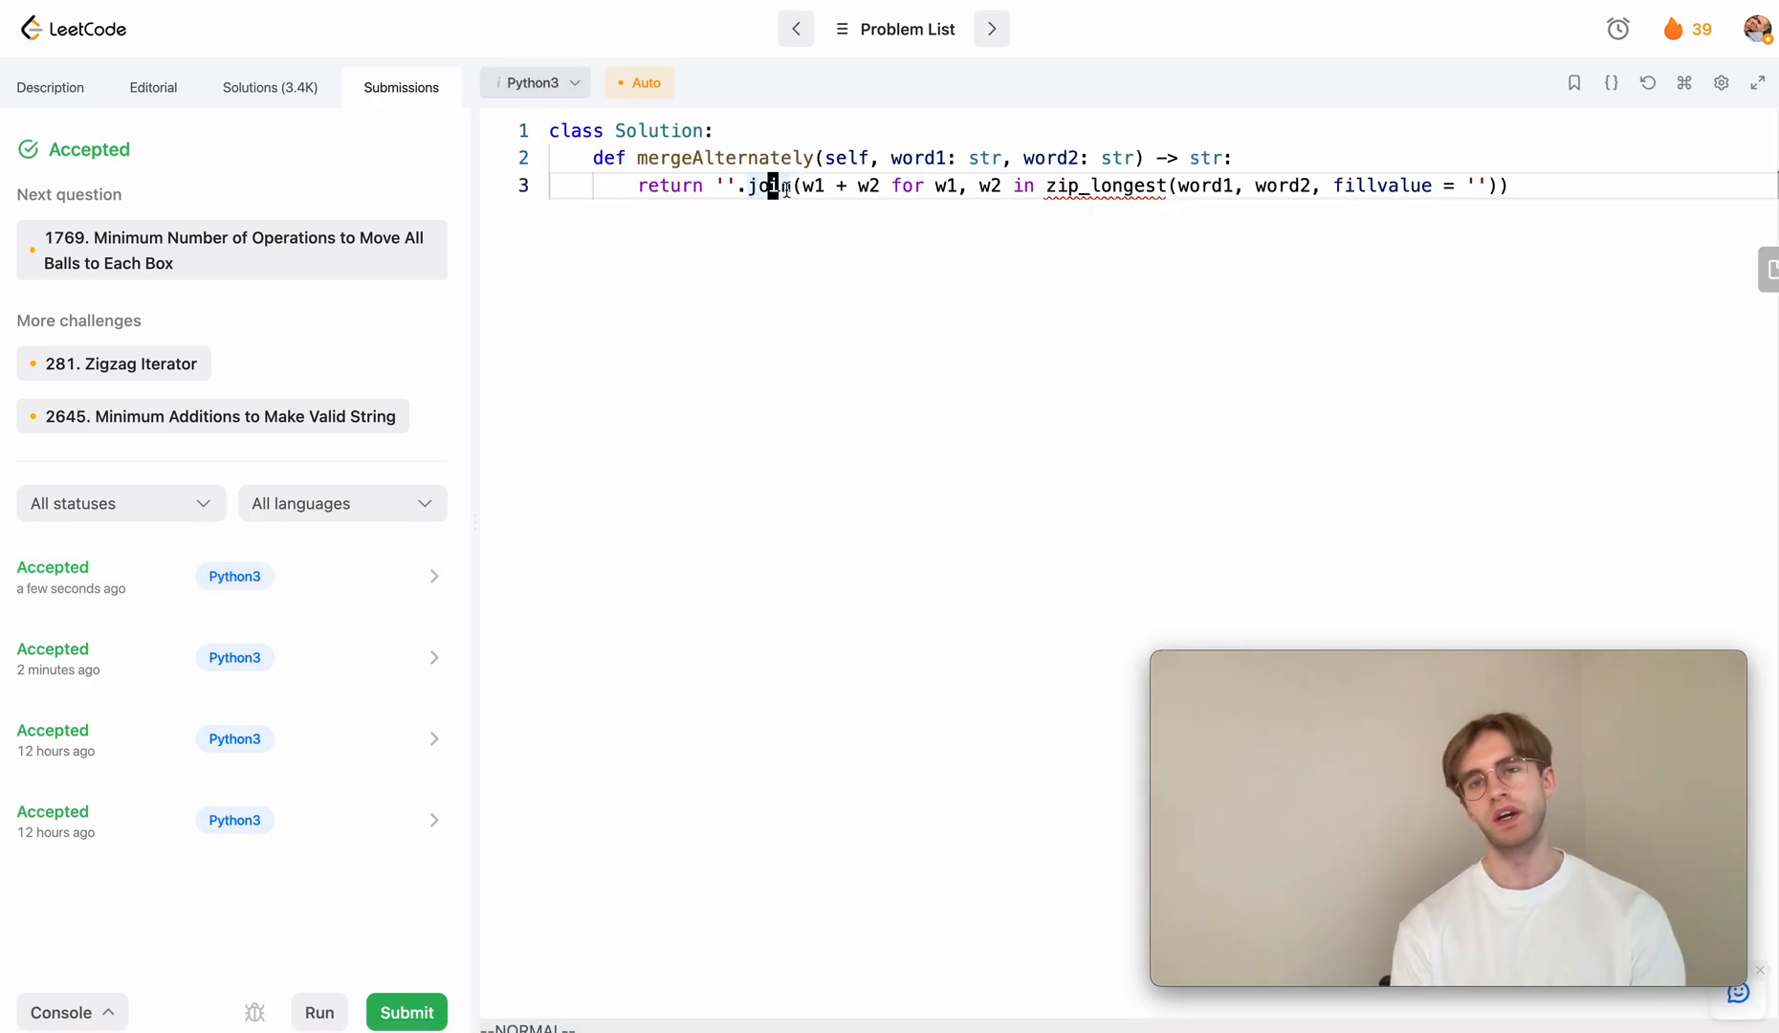
{"action": "mouse_move", "coordinate": [286, 620]}
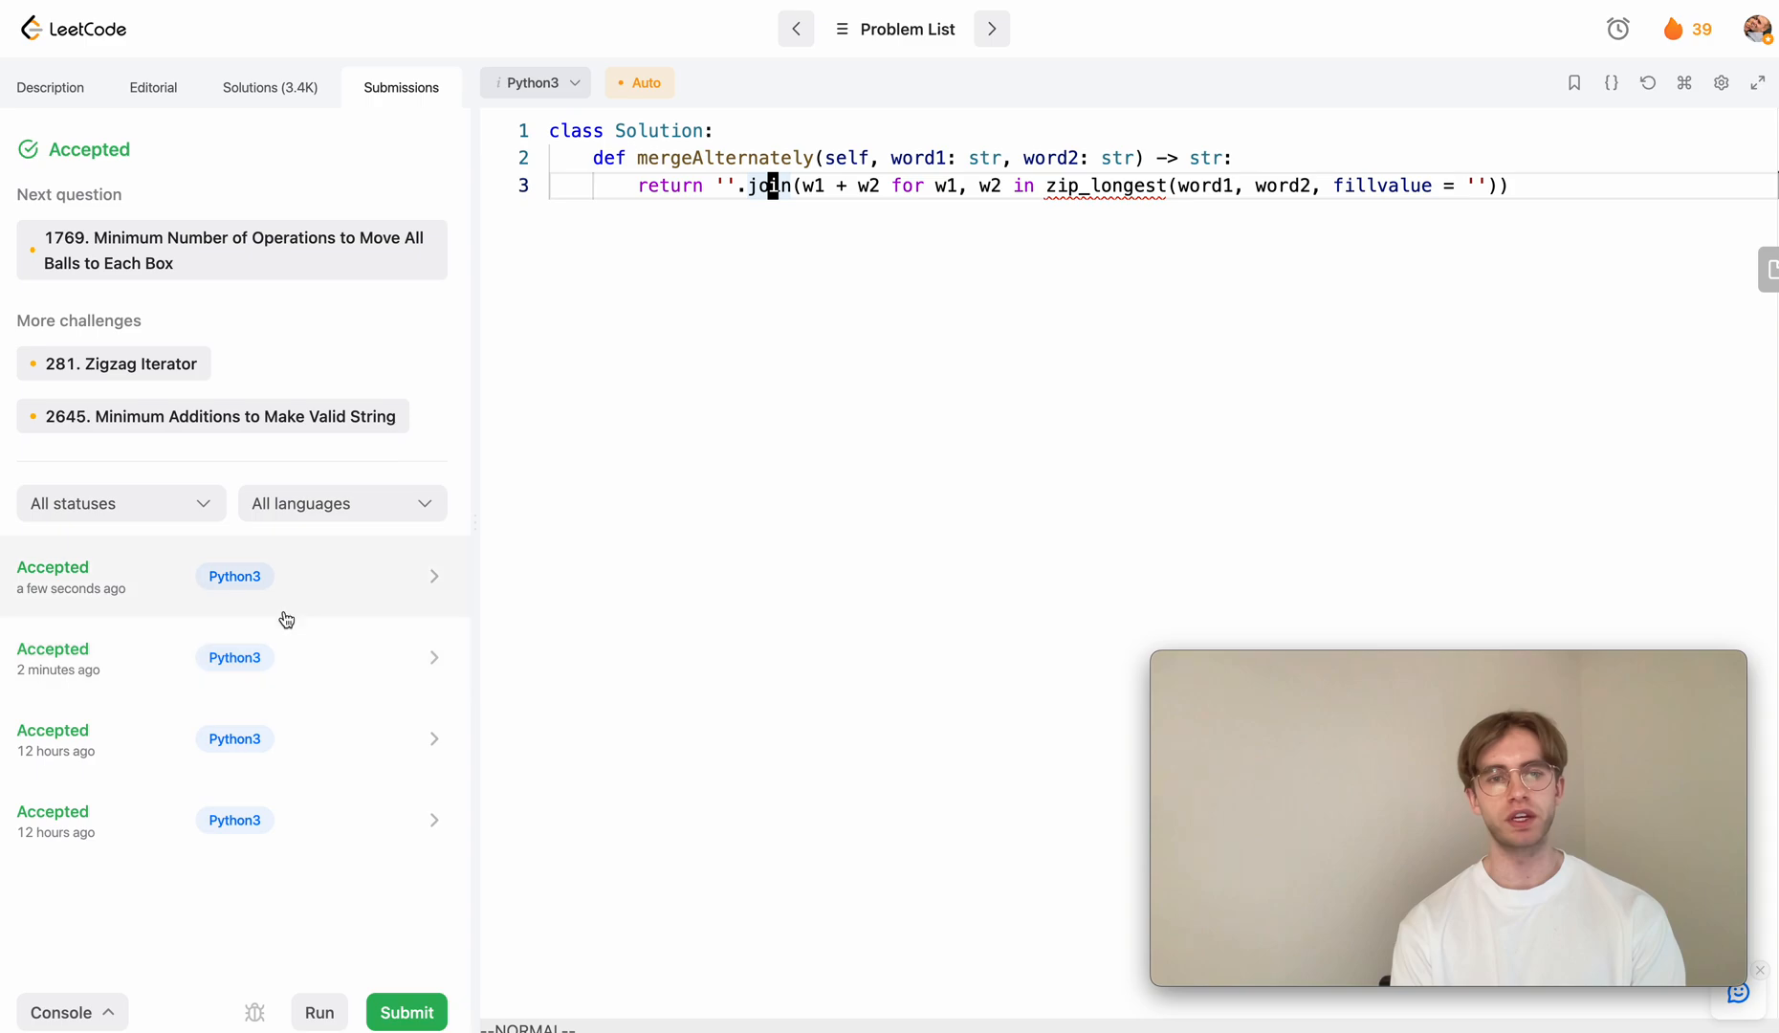